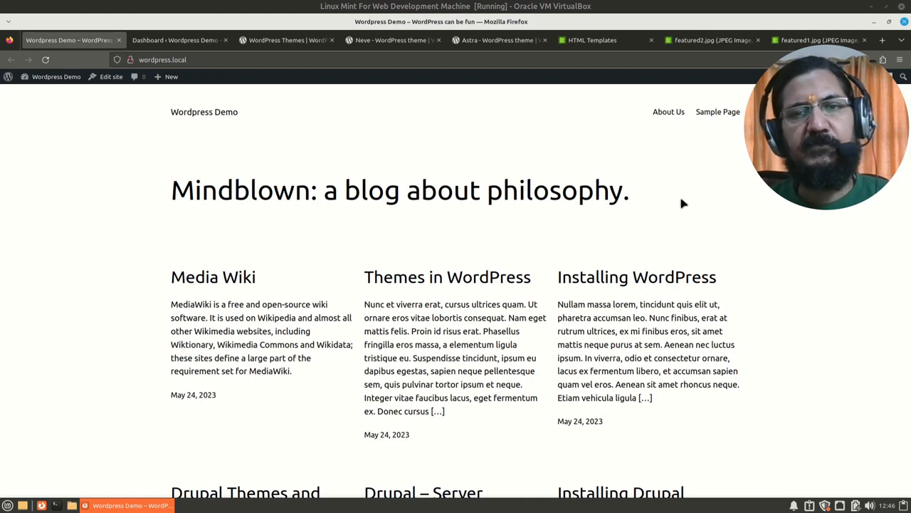
pyautogui.moveTo(658, 218)
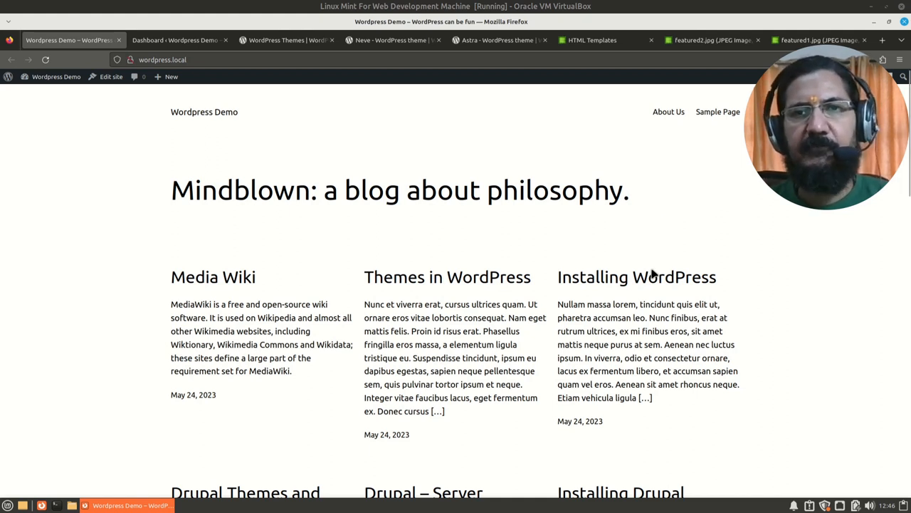
pyautogui.moveTo(637, 276)
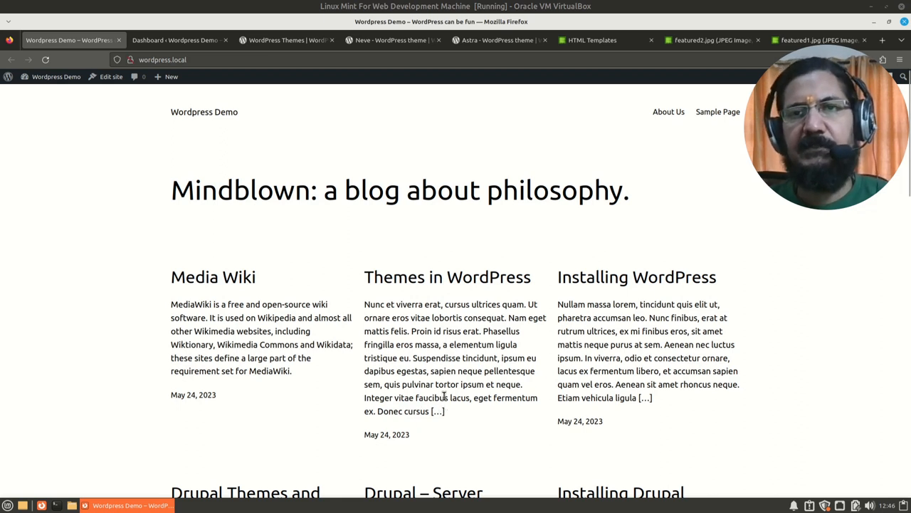
pyautogui.moveTo(472, 373)
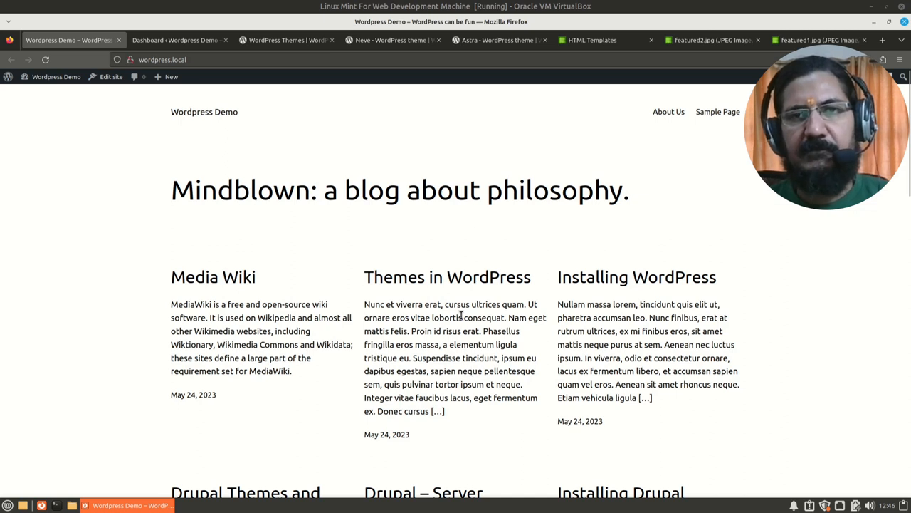
pyautogui.moveTo(539, 316)
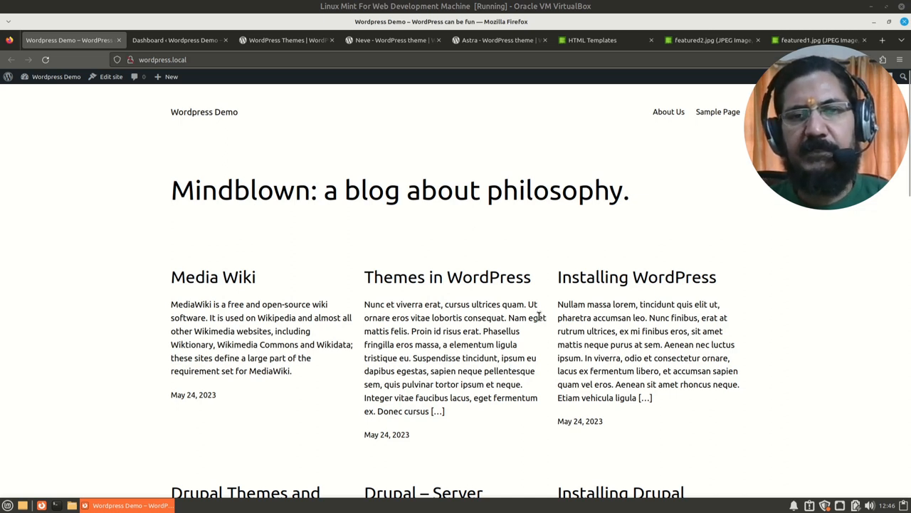
pyautogui.moveTo(670, 293)
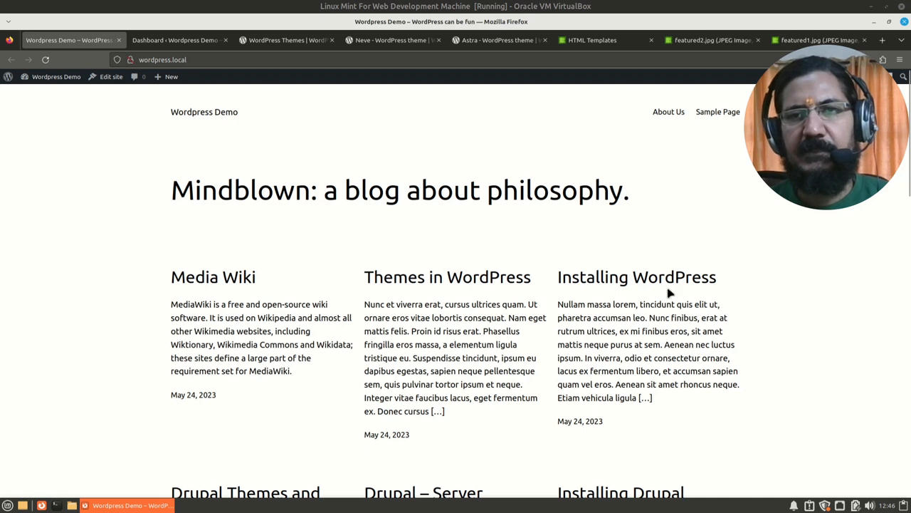
pyautogui.moveTo(293, 288)
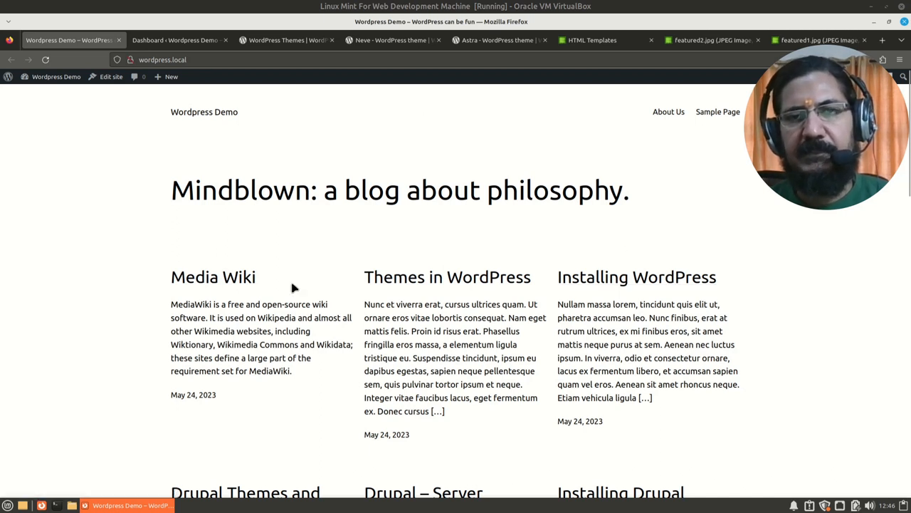
pyautogui.moveTo(420, 402)
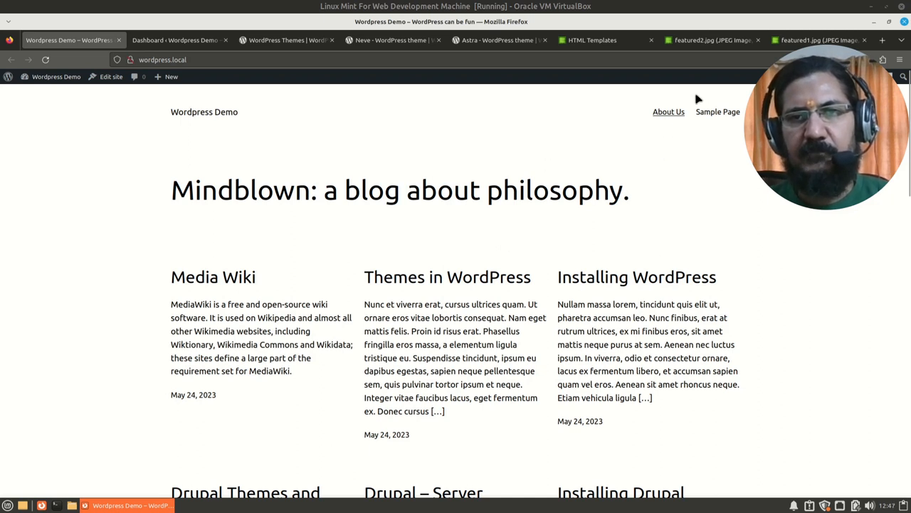
pyautogui.moveTo(721, 116)
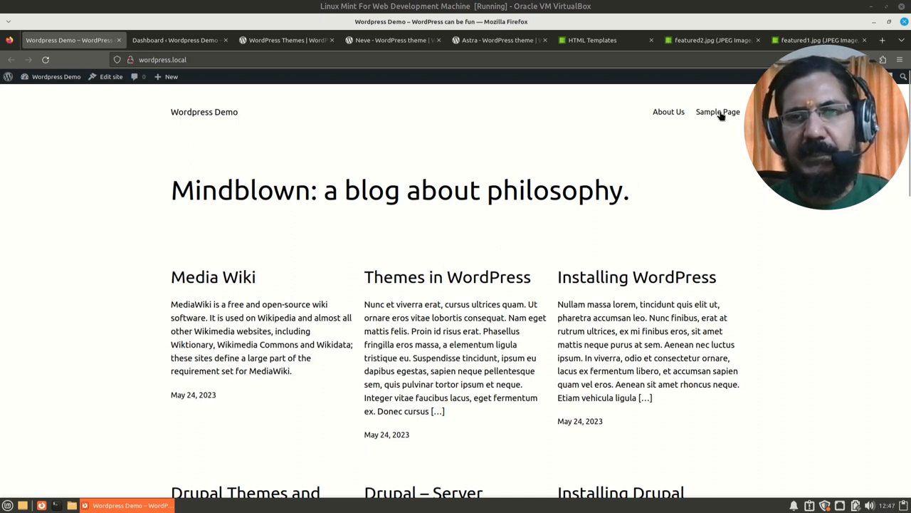
pyautogui.moveTo(669, 194)
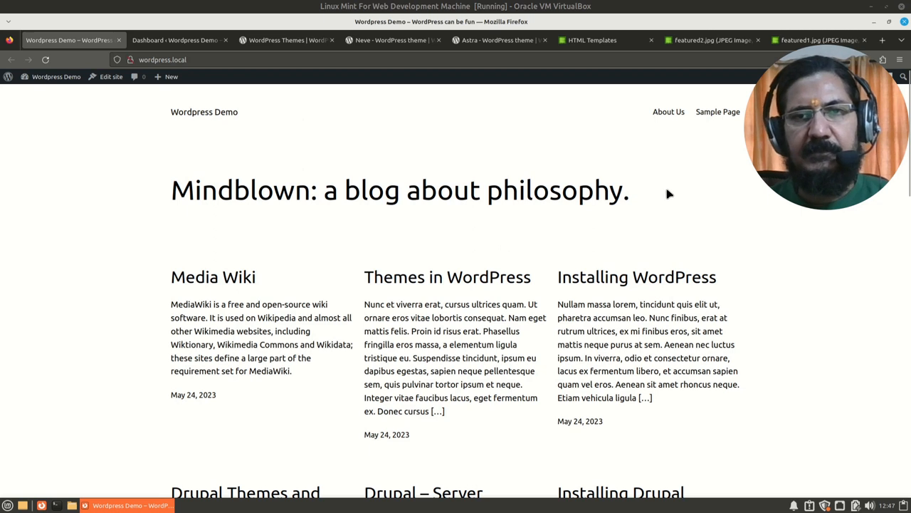
# Scroll the WordPress demo front page and highlight the 'Themes in WordPress' post excerpt
pyautogui.scroll(-3)
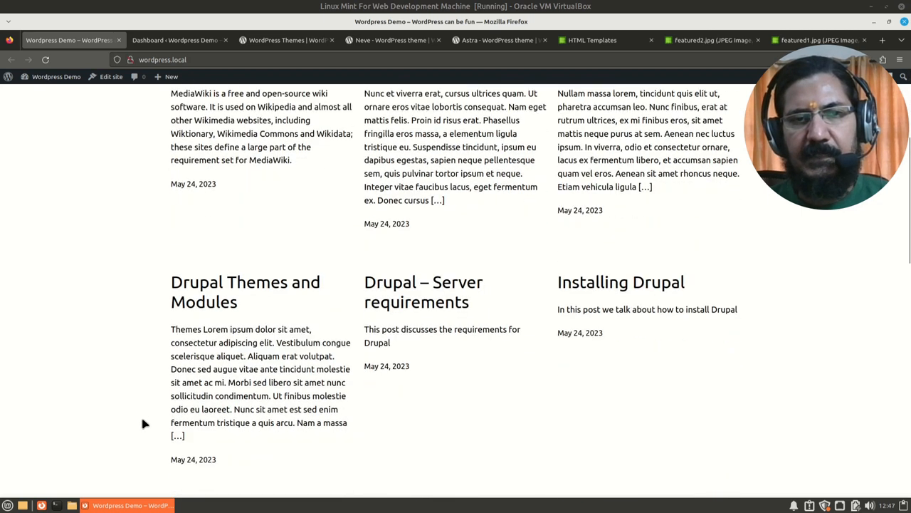
pyautogui.scroll(-3)
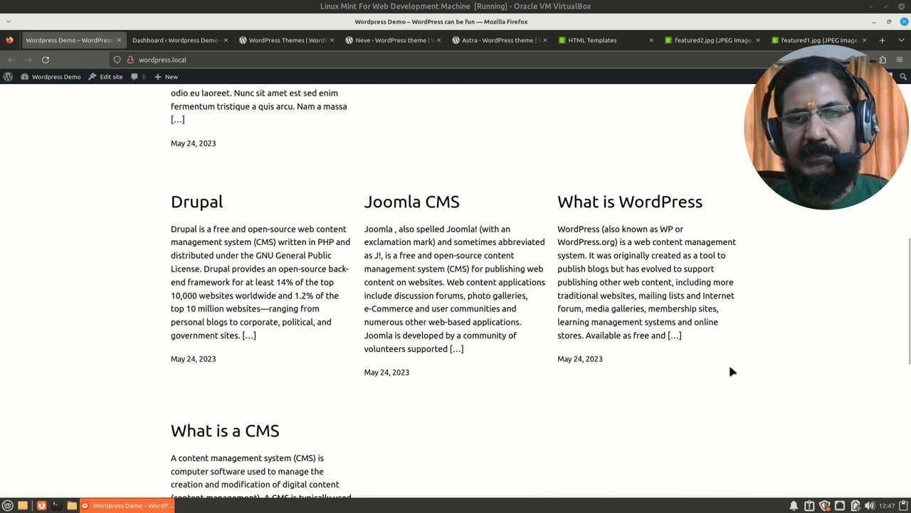
pyautogui.scroll(-3)
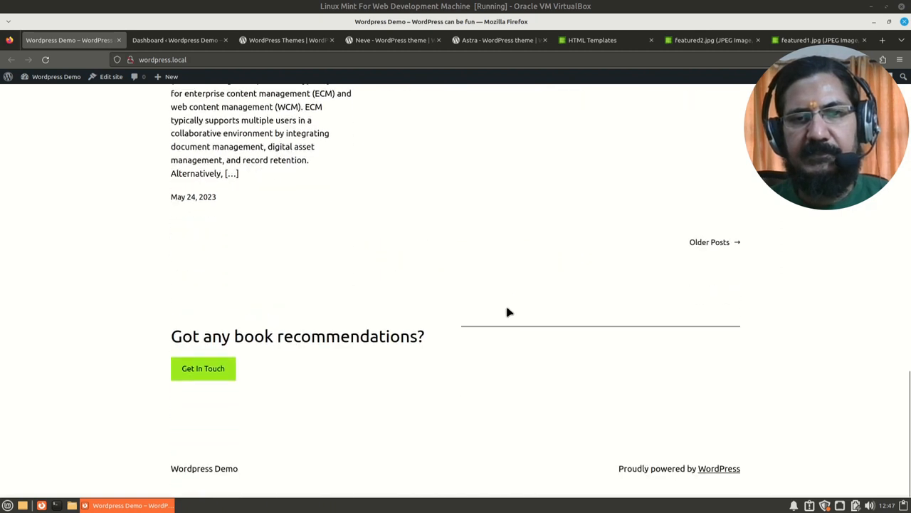
pyautogui.moveTo(164, 490)
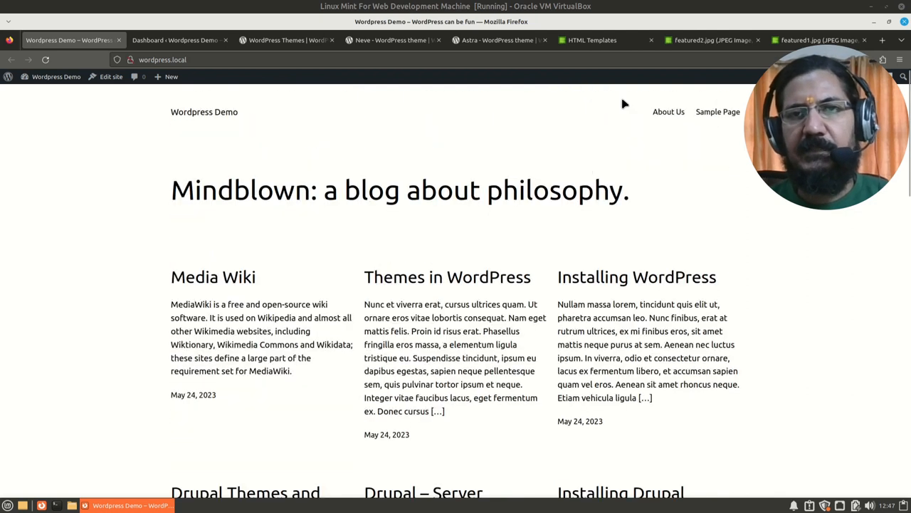
pyautogui.moveTo(590, 212)
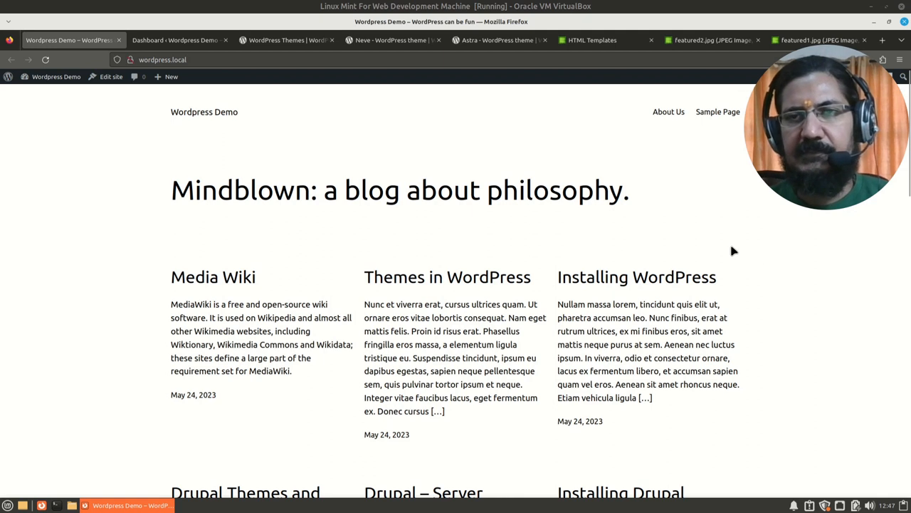
pyautogui.moveTo(524, 202)
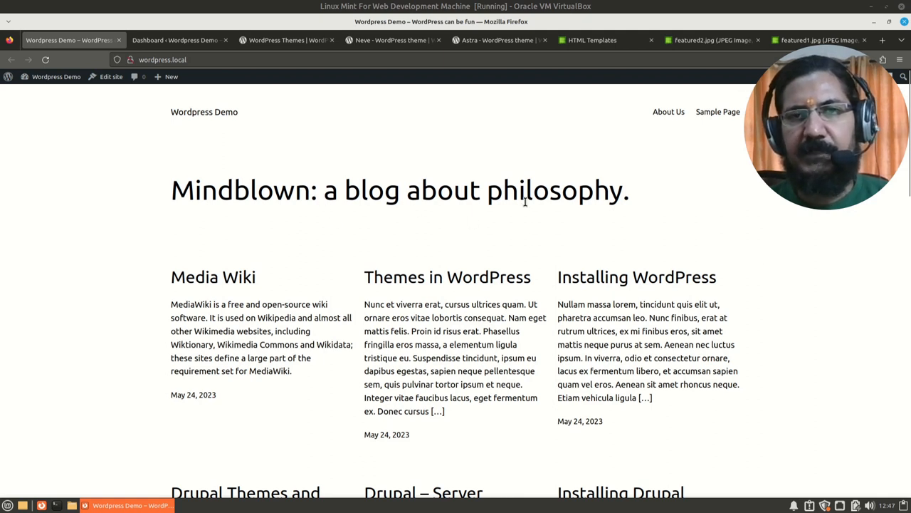
pyautogui.moveTo(348, 300)
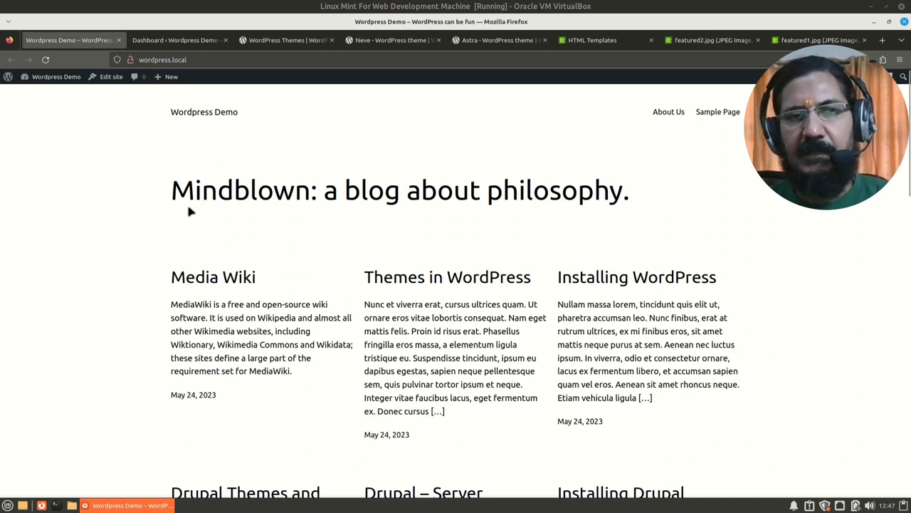
pyautogui.moveTo(634, 206)
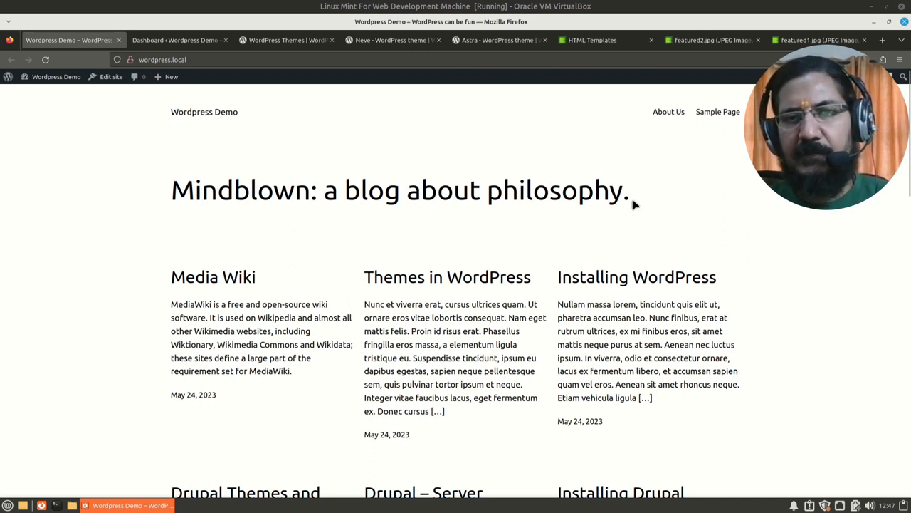
pyautogui.moveTo(188, 200)
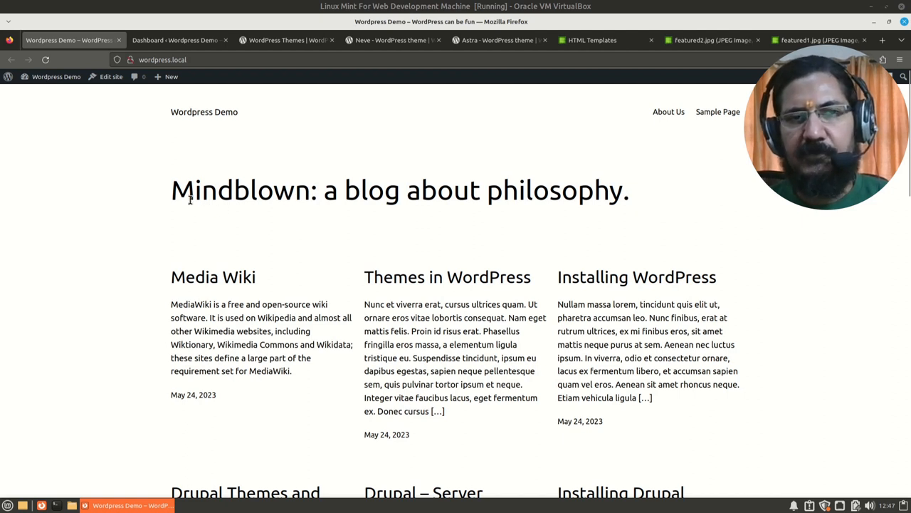
pyautogui.scroll(-3)
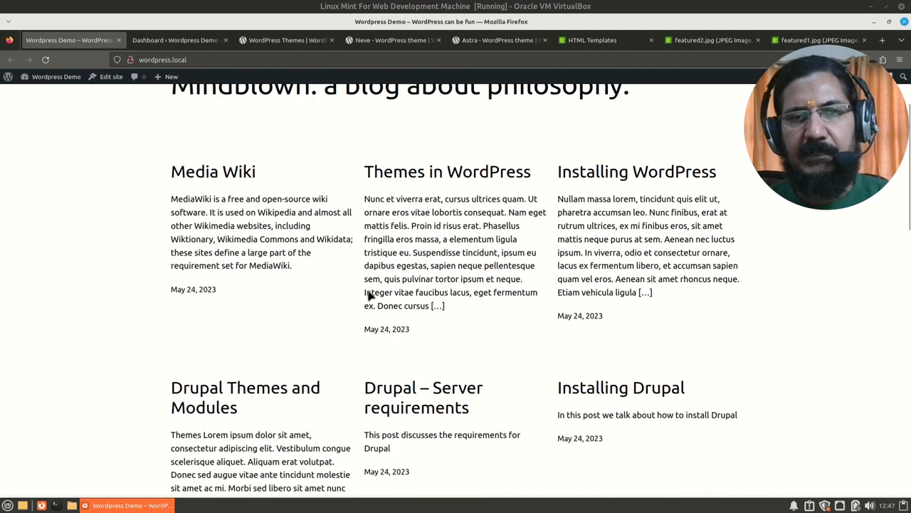
pyautogui.moveTo(364, 199); pyautogui.dragTo(447, 304)
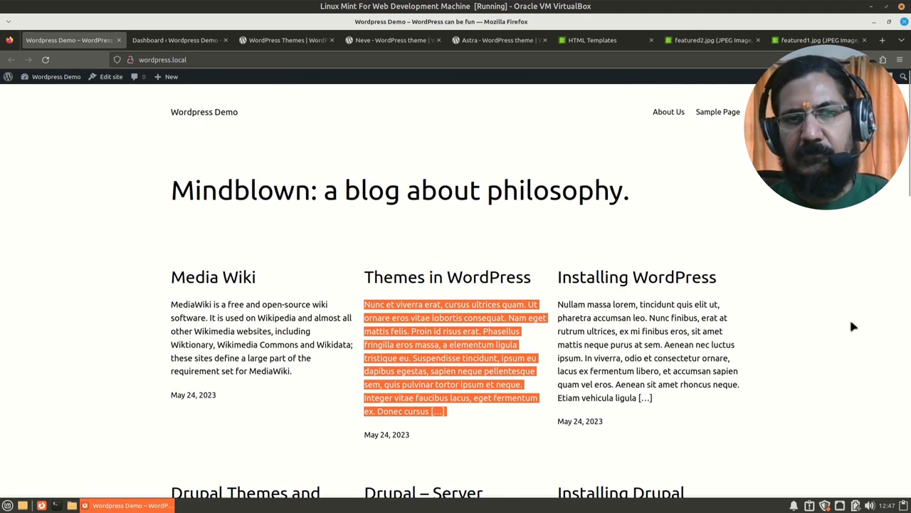
pyautogui.moveTo(88, 295)
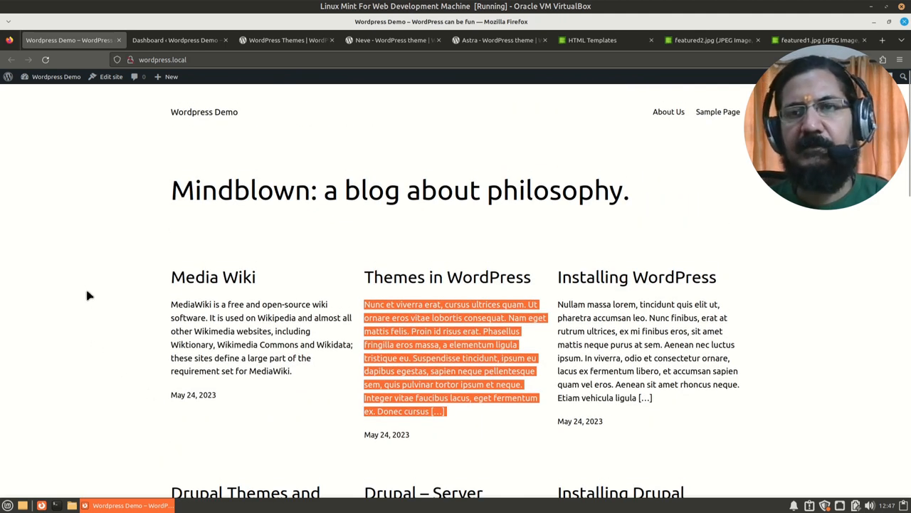
pyautogui.moveTo(636, 276)
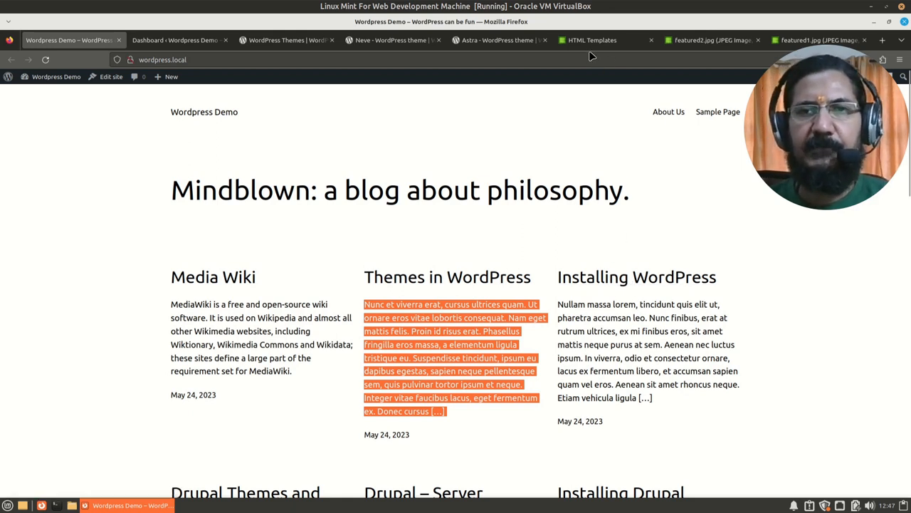
# Switch to htmltemplates.net and look through the dark Featured 2 template preview
pyautogui.click(592, 40)
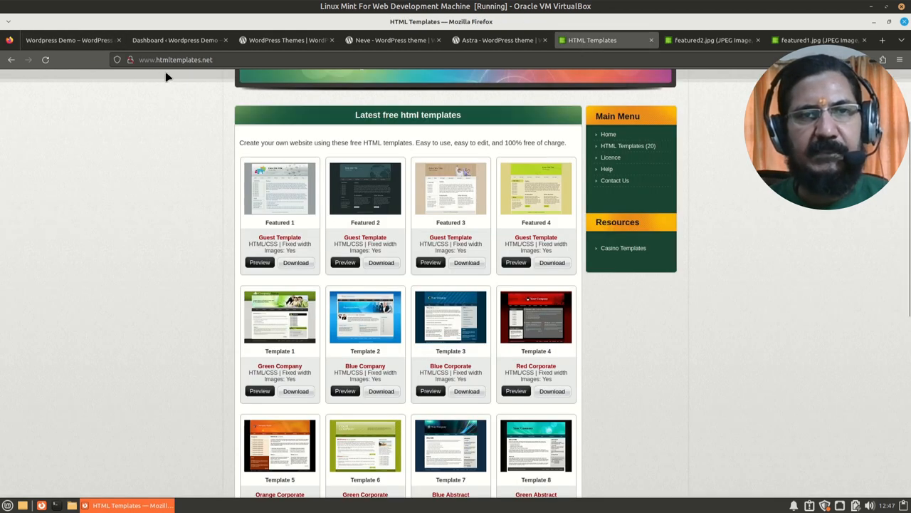
pyautogui.moveTo(624, 245)
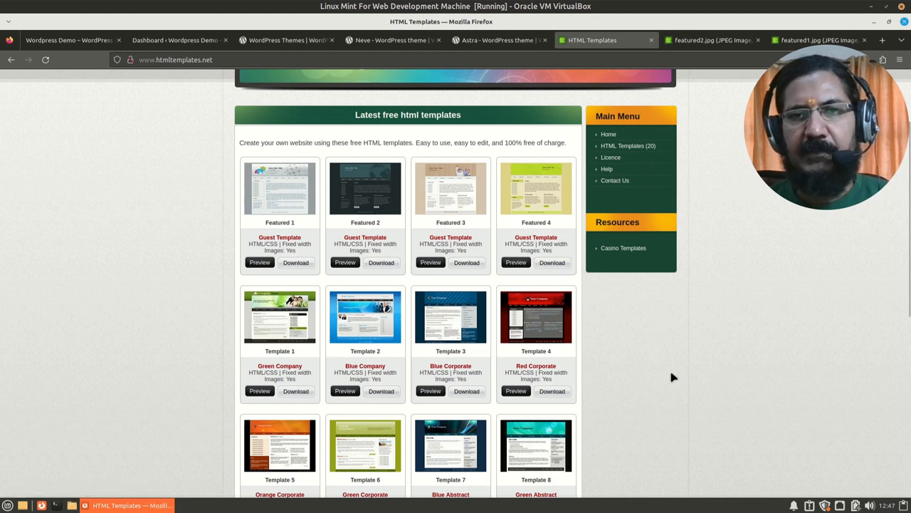
pyautogui.moveTo(344, 222)
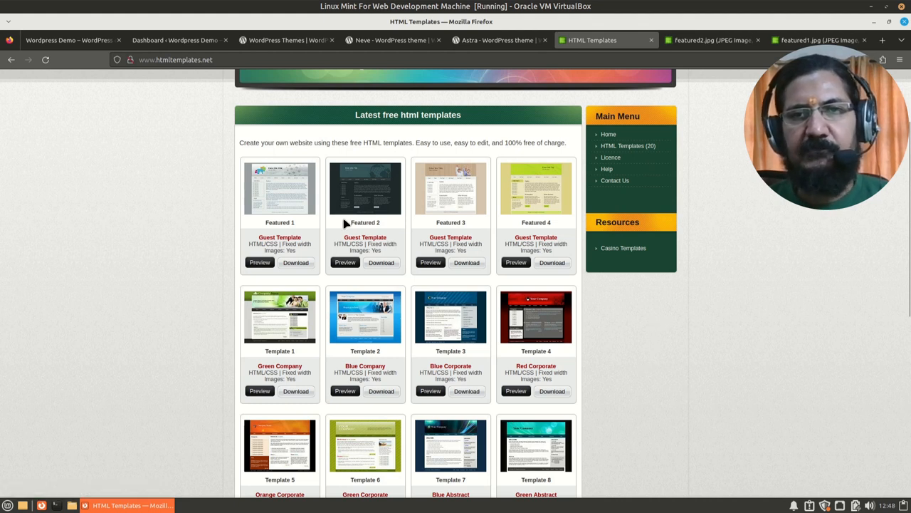
pyautogui.moveTo(697, 102)
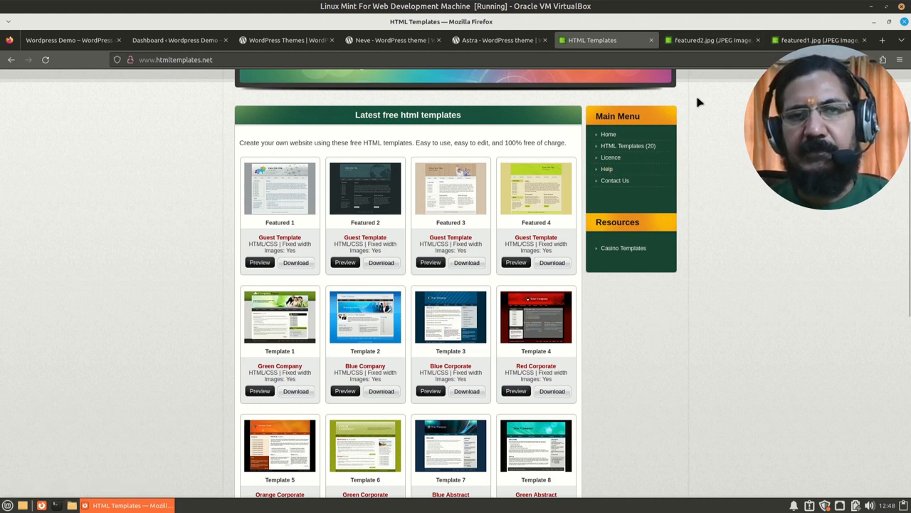
pyautogui.click(712, 40)
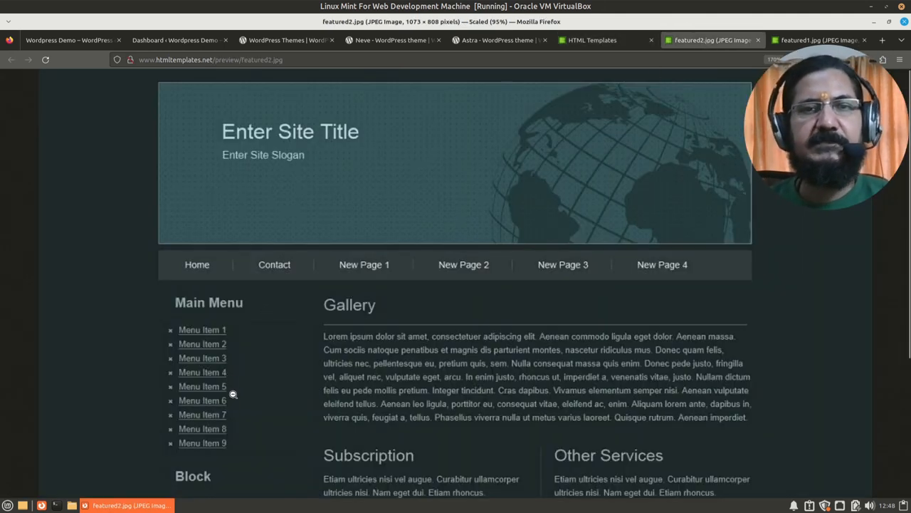
pyautogui.moveTo(390, 215)
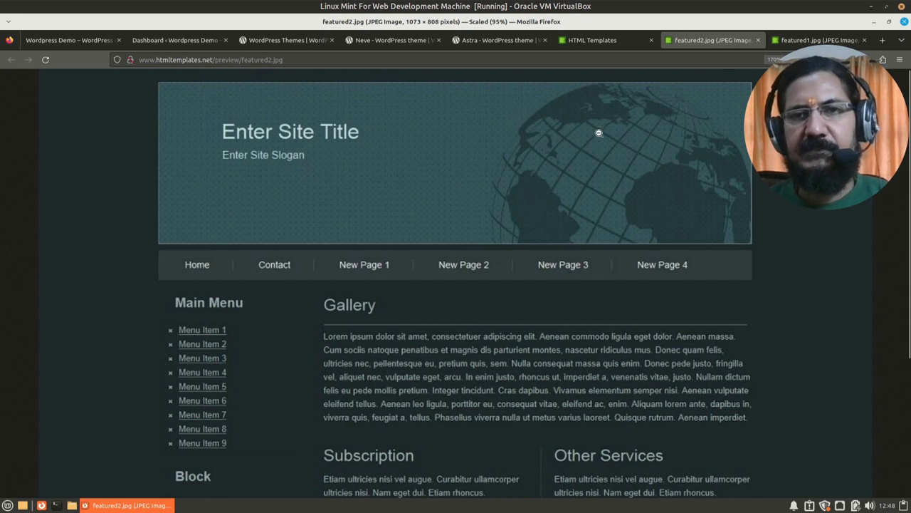
pyautogui.scroll(-3)
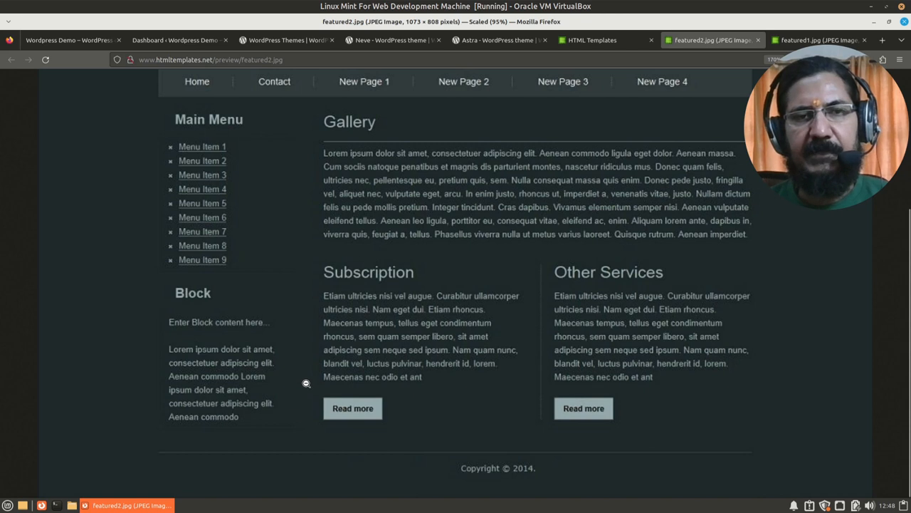
pyautogui.moveTo(222, 268)
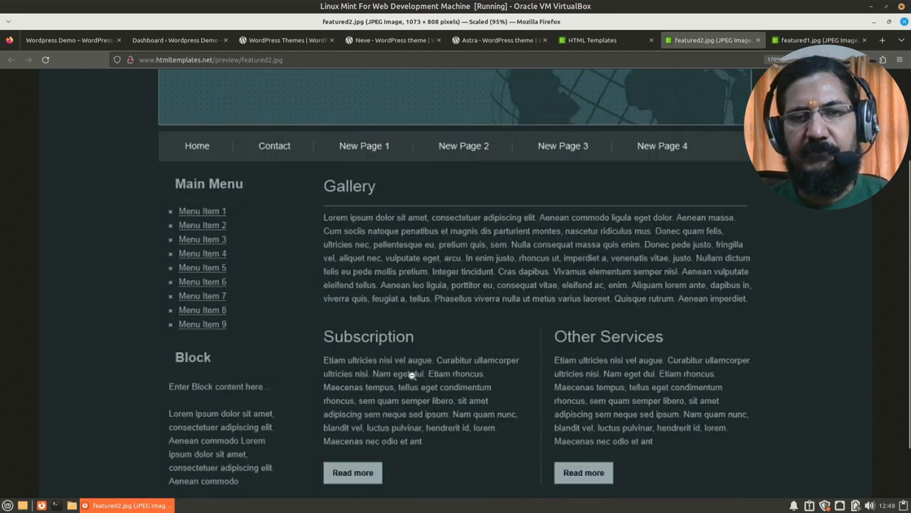
pyautogui.scroll(-3)
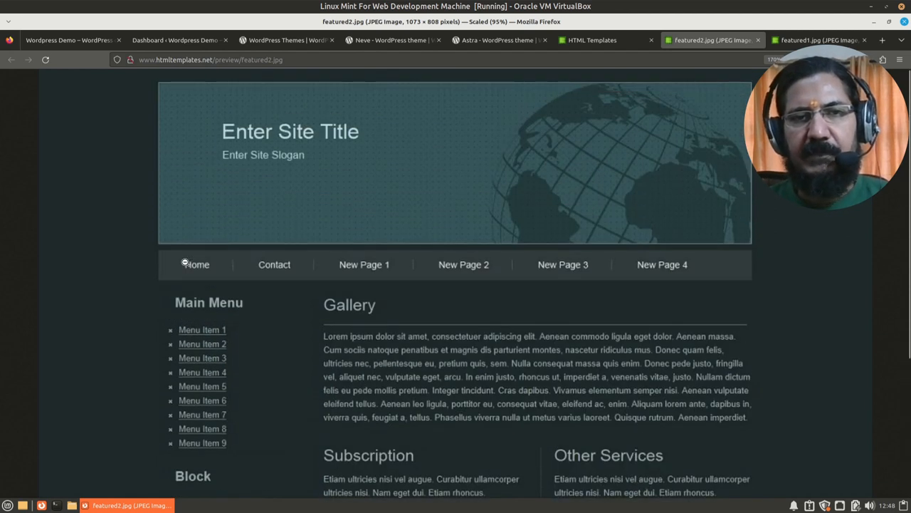
pyautogui.moveTo(700, 264)
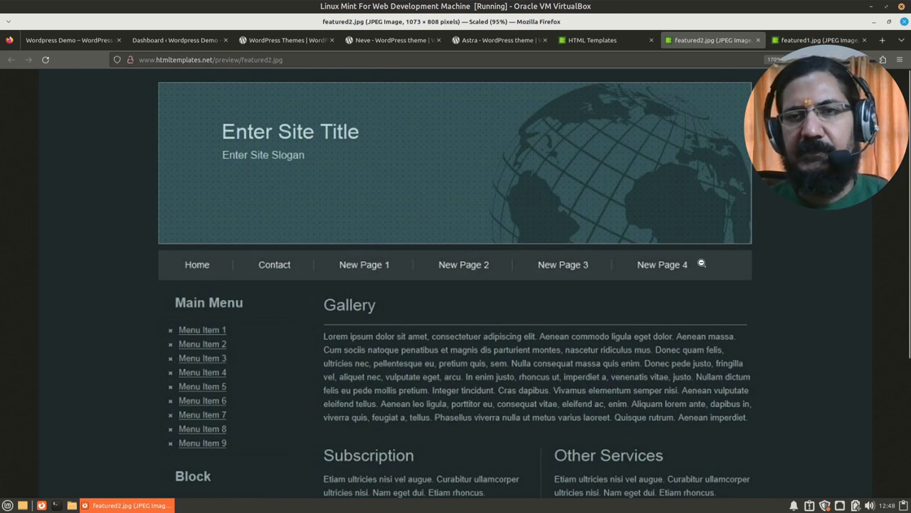
pyautogui.moveTo(644, 379)
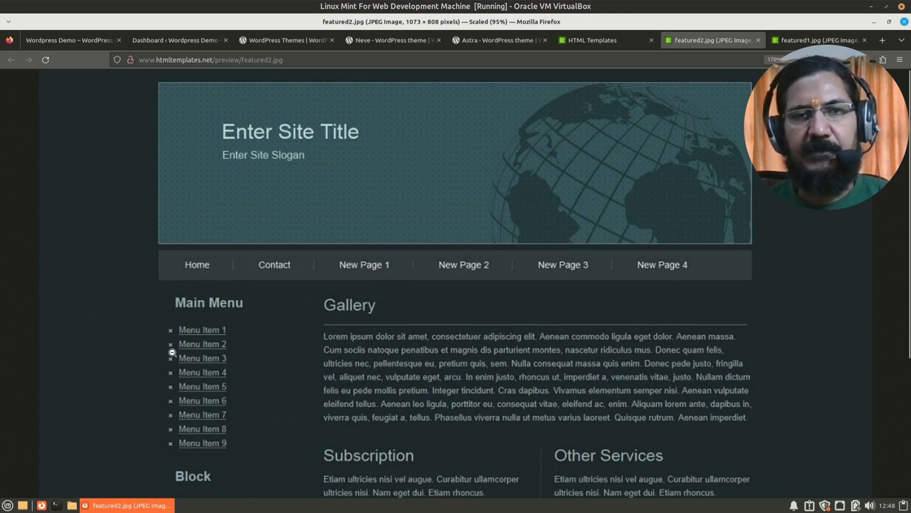
pyautogui.moveTo(490, 404)
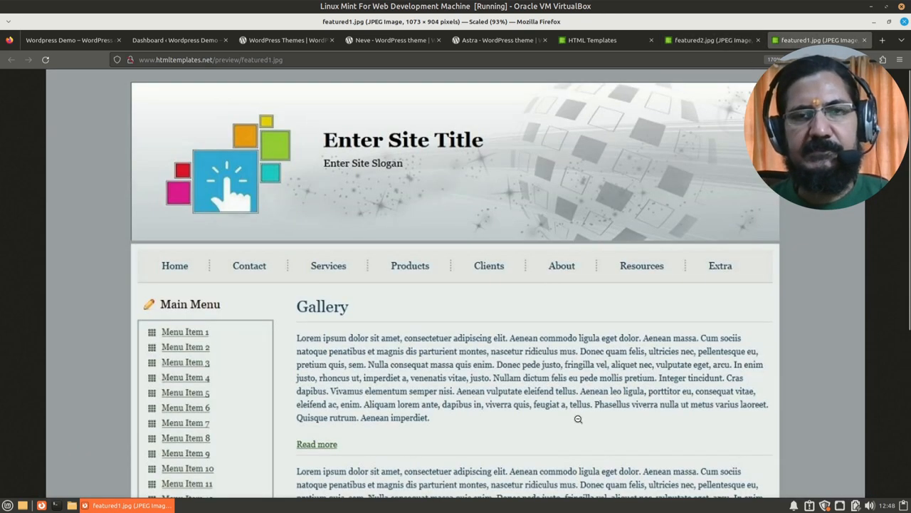
# Finish viewing the Featured 1 preview and return to the WordPress Demo front page tab
pyautogui.scroll(-3)
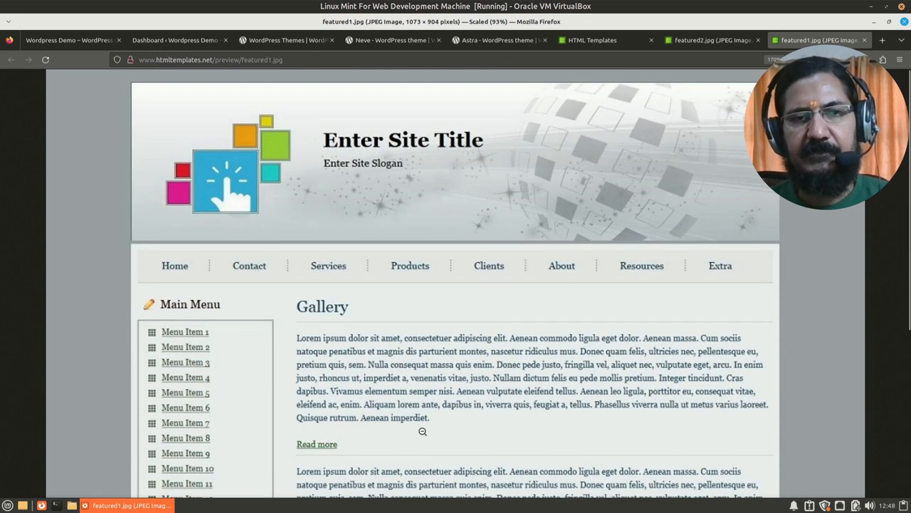
pyautogui.moveTo(208, 299)
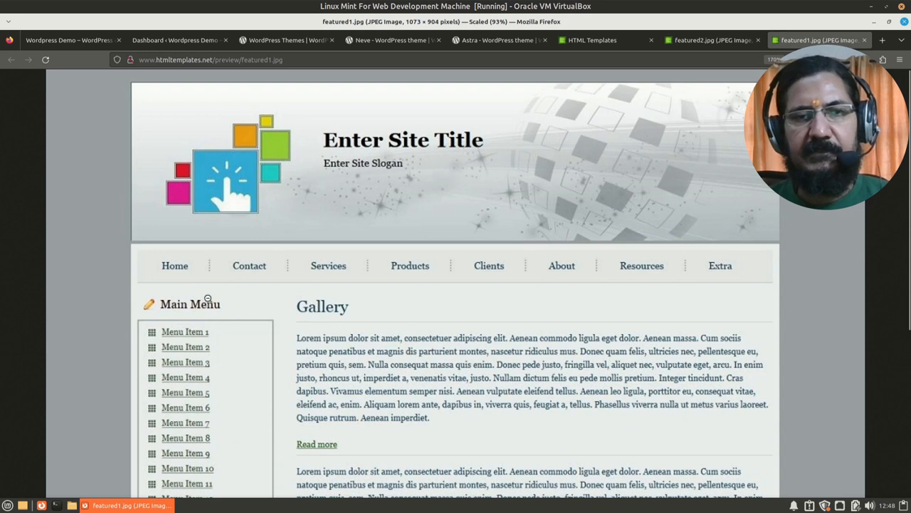
pyautogui.moveTo(183, 367)
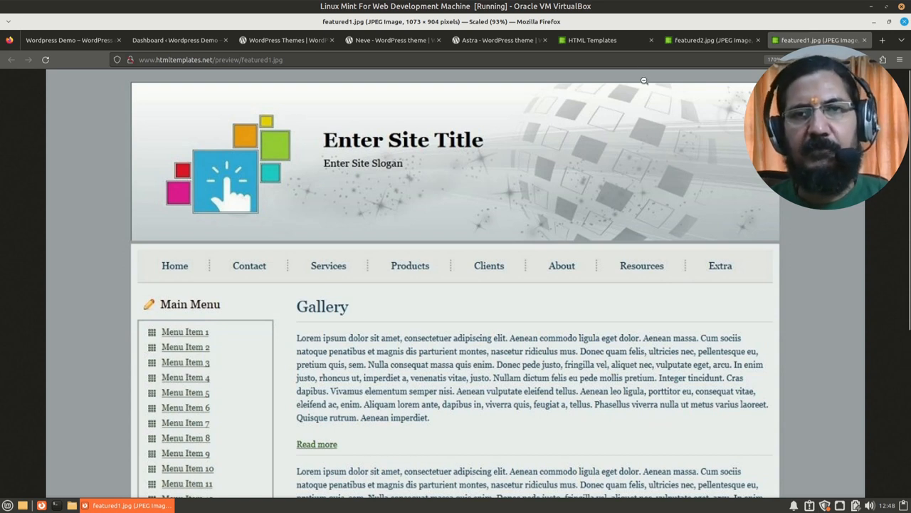
pyautogui.moveTo(348, 228)
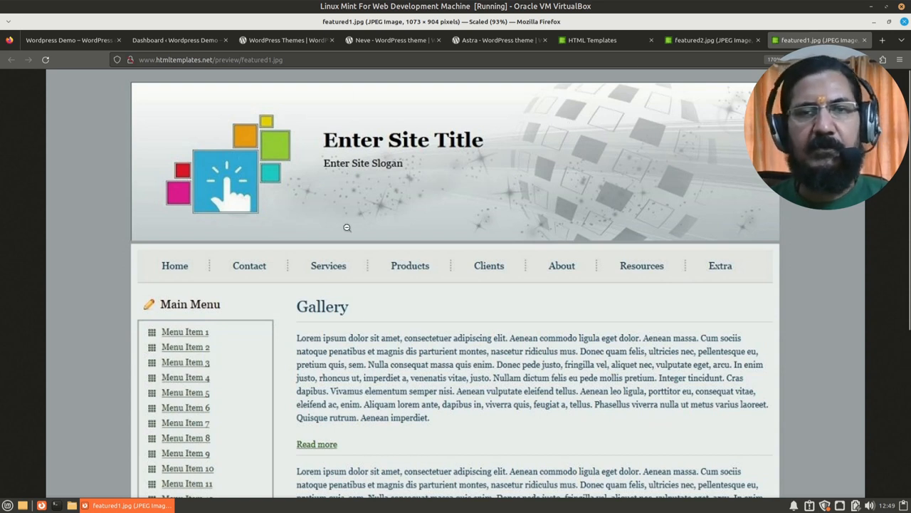
pyautogui.moveTo(427, 284)
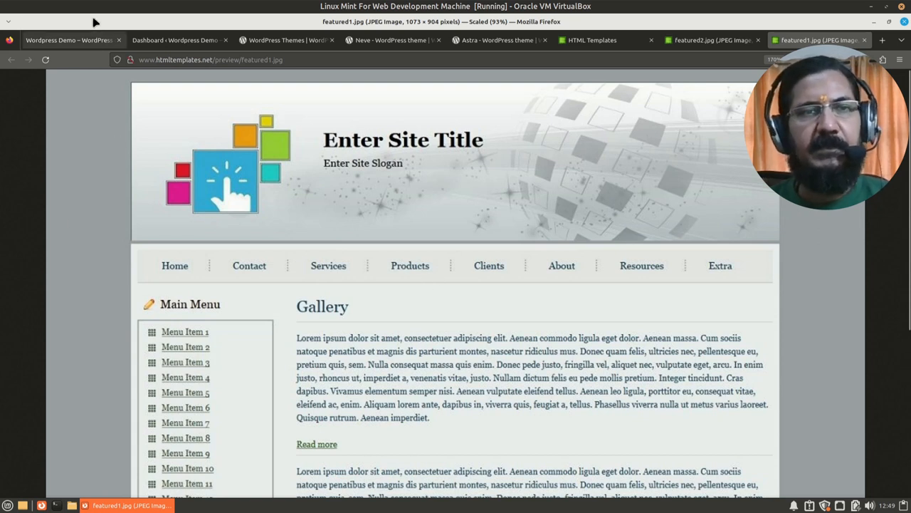
pyautogui.moveTo(71, 40)
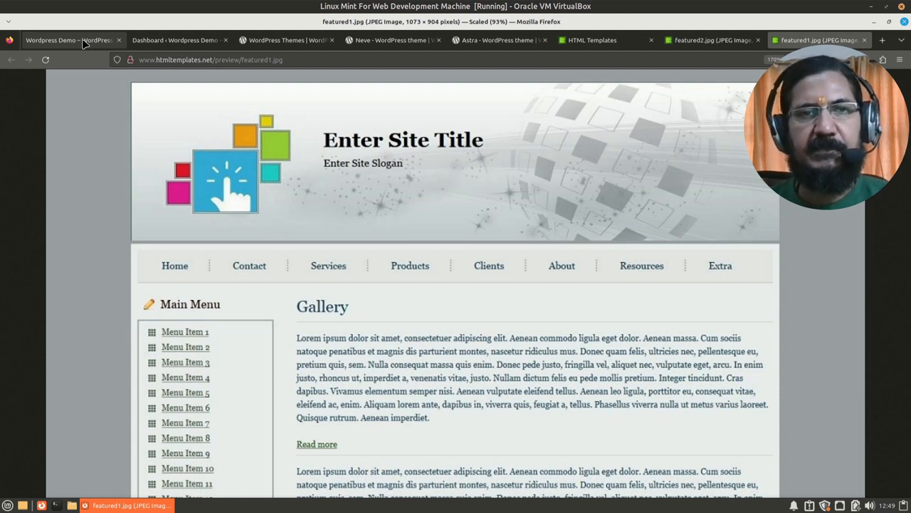
pyautogui.click(69, 40)
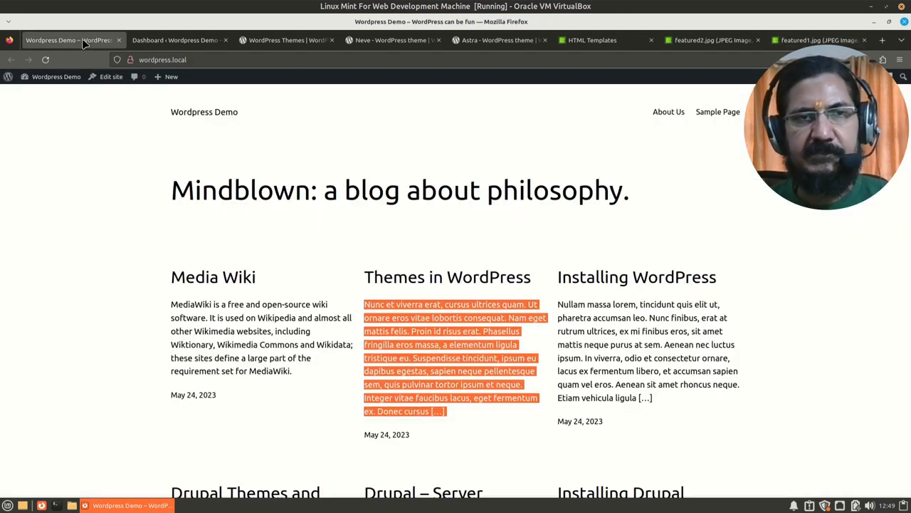
pyautogui.moveTo(102, 393)
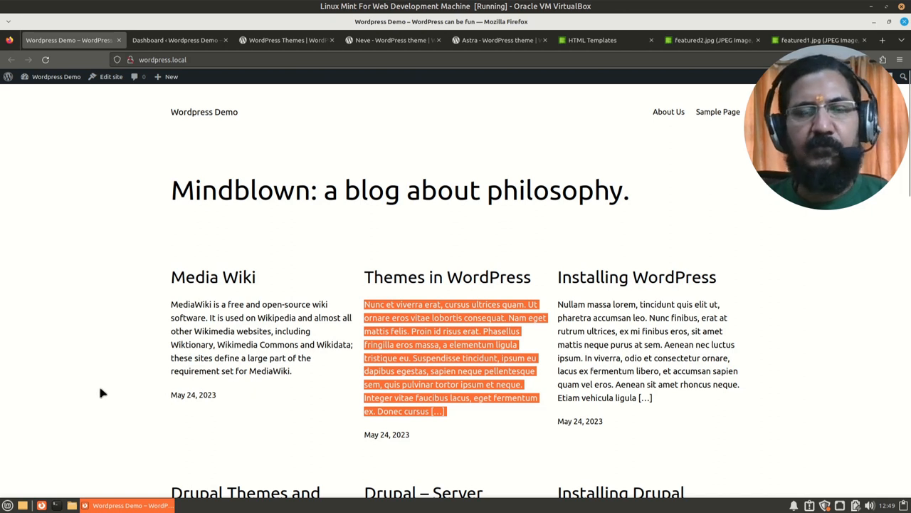
pyautogui.moveTo(142, 276)
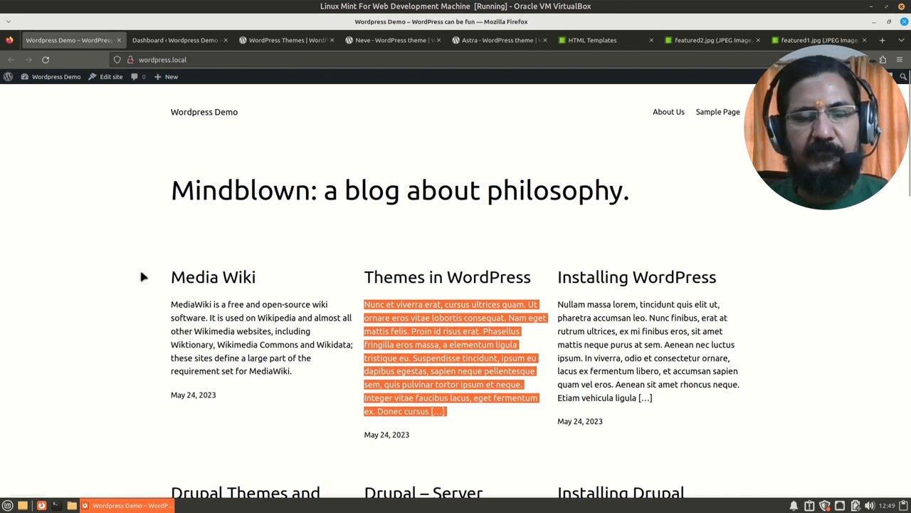
pyautogui.moveTo(94, 373)
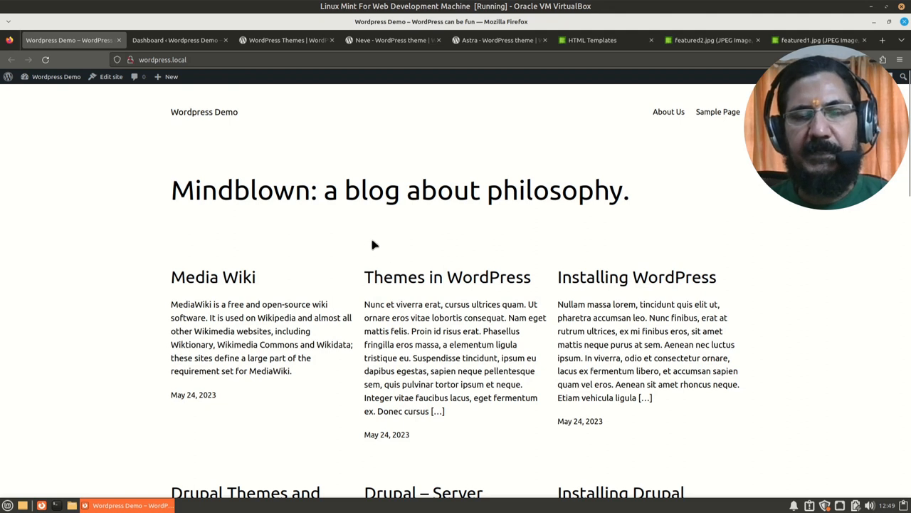
pyautogui.moveTo(165, 342)
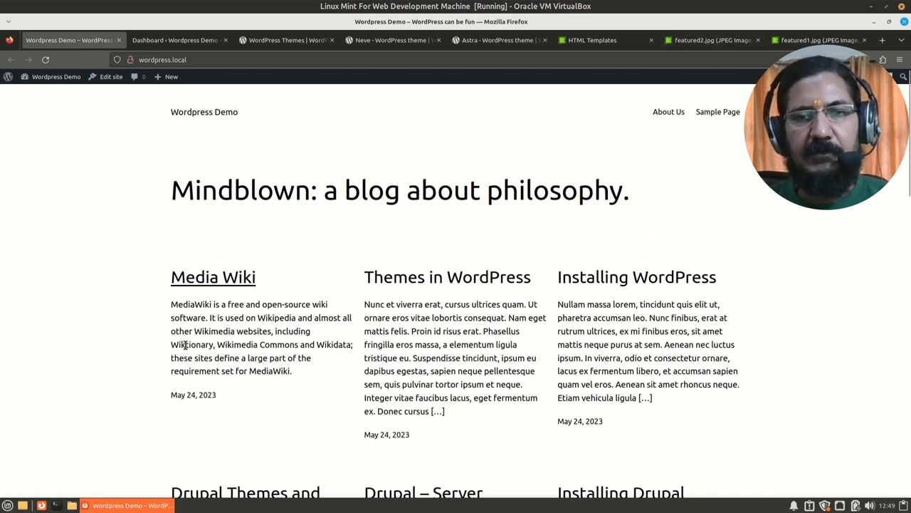
pyautogui.moveTo(369, 134)
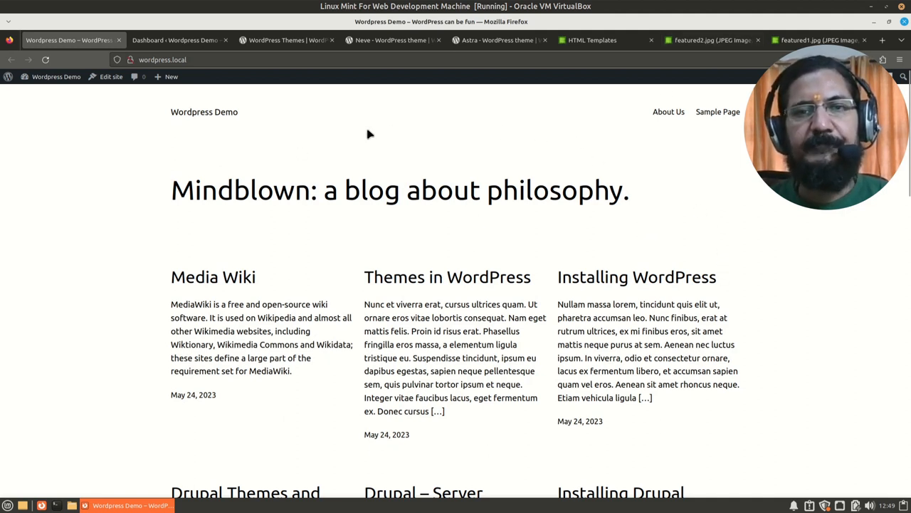
pyautogui.moveTo(164, 158)
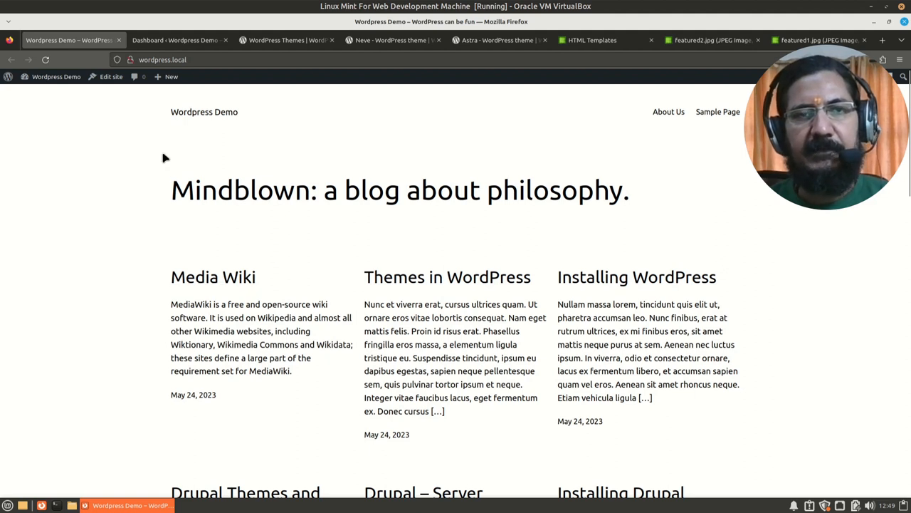
pyautogui.moveTo(534, 331)
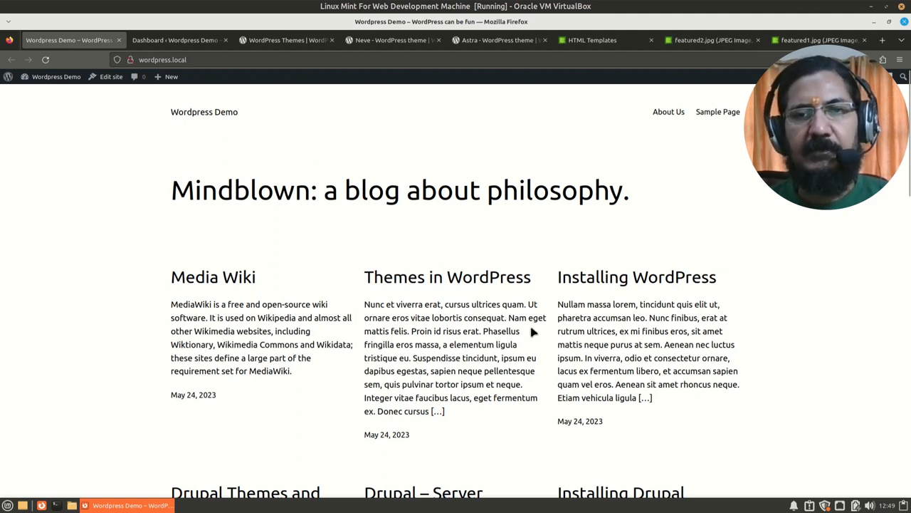
pyautogui.moveTo(491, 245)
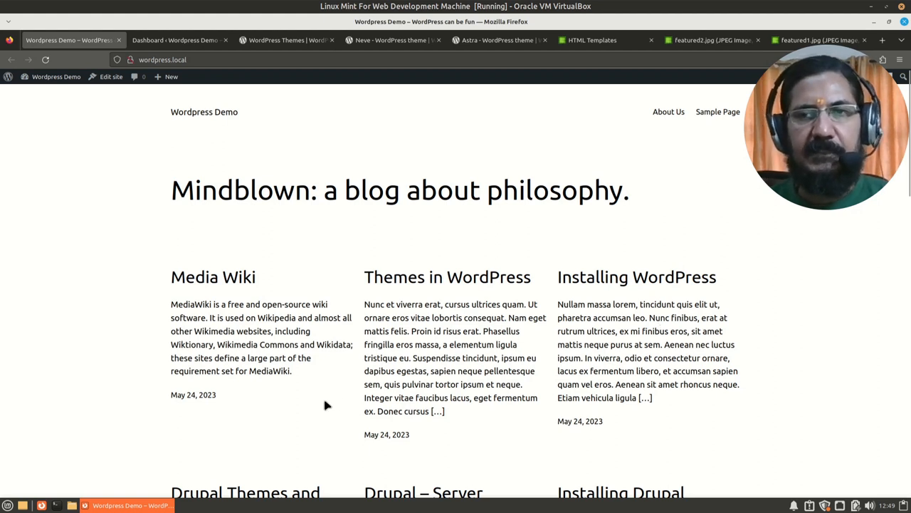
pyautogui.moveTo(243, 245)
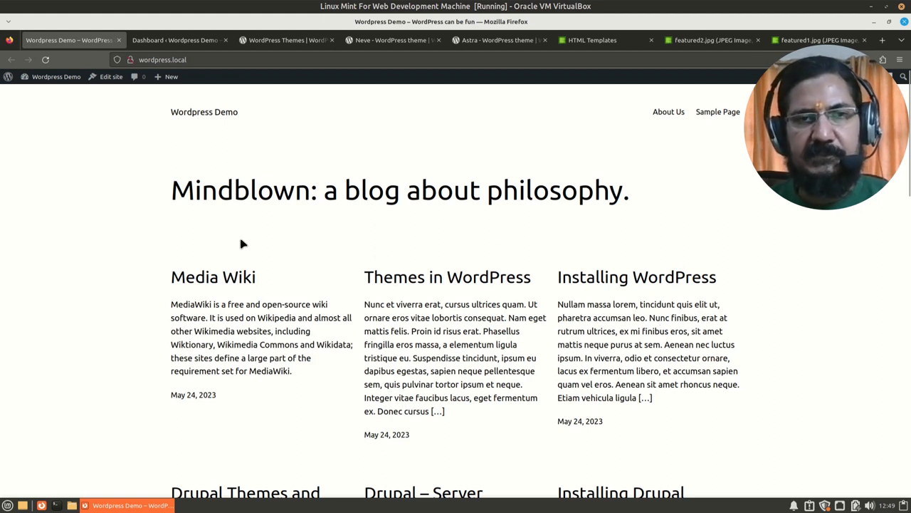
pyautogui.scroll(-3)
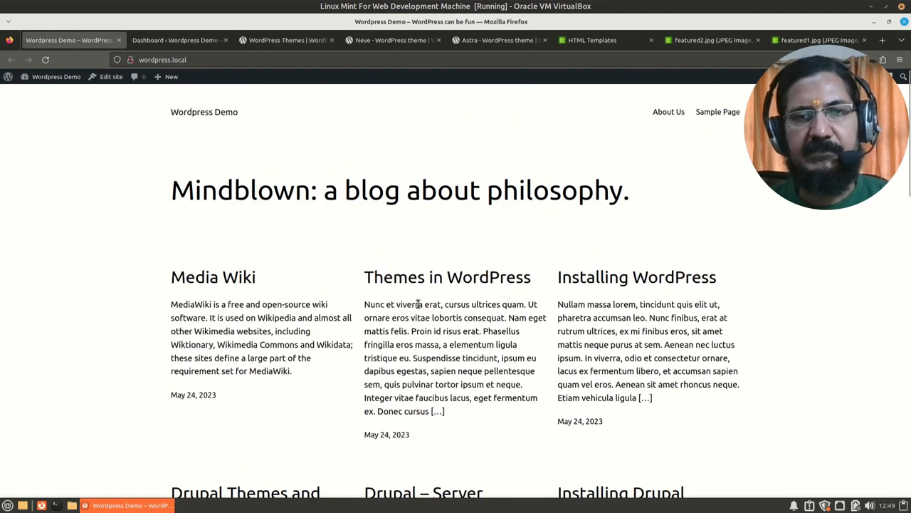
pyautogui.click(447, 276)
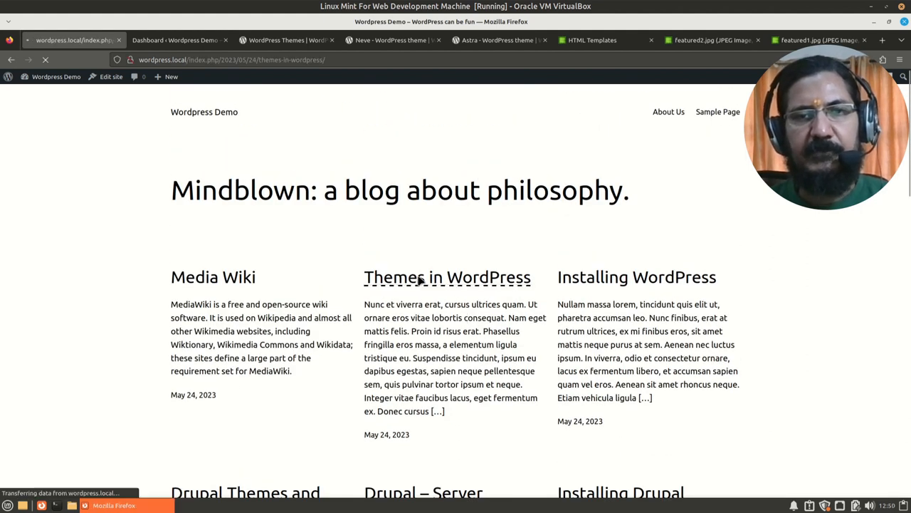
pyautogui.click(447, 276)
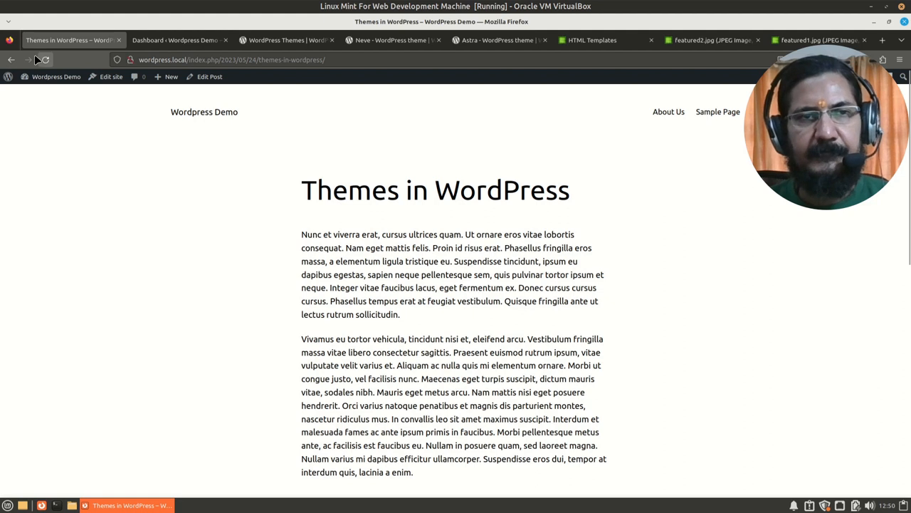
pyautogui.click(12, 60)
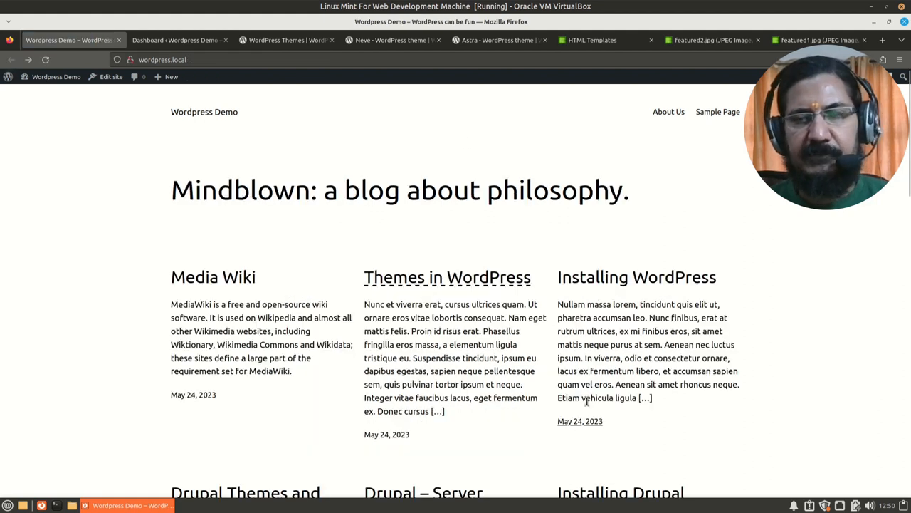
pyautogui.moveTo(668, 396)
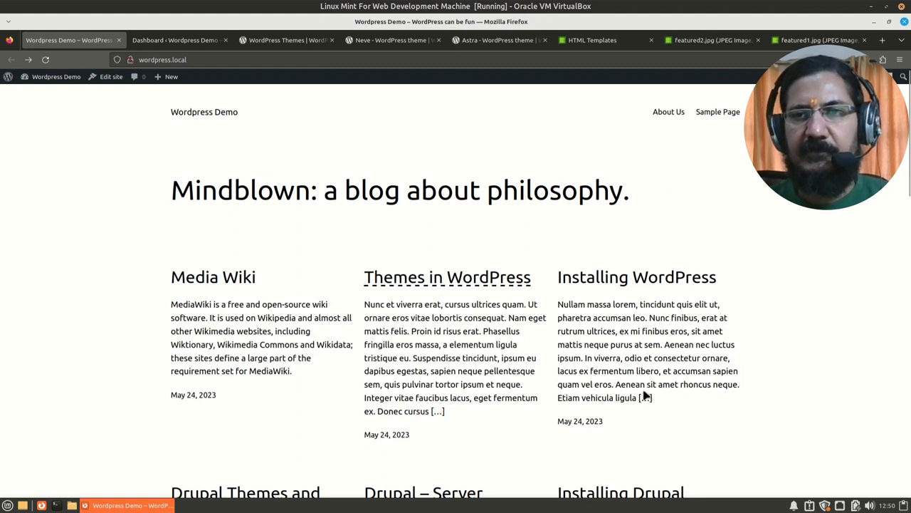
pyautogui.moveTo(392, 342)
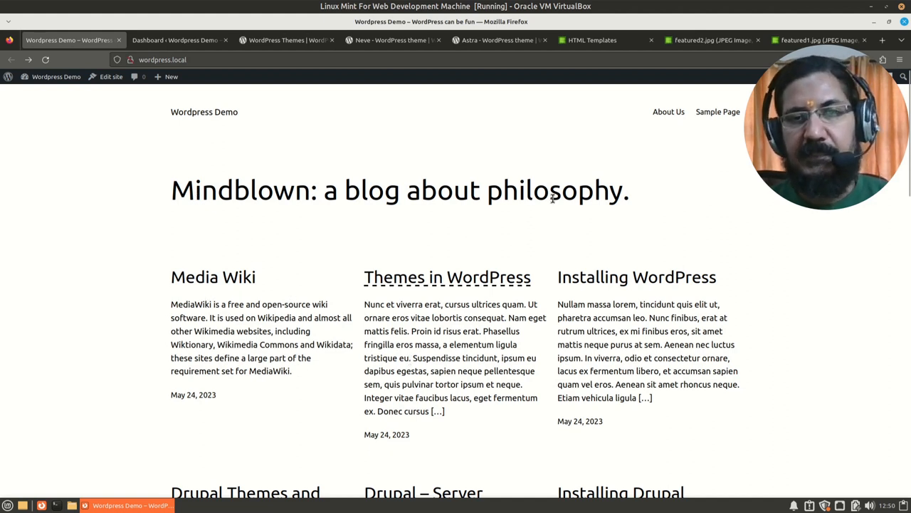
pyautogui.moveTo(148, 387)
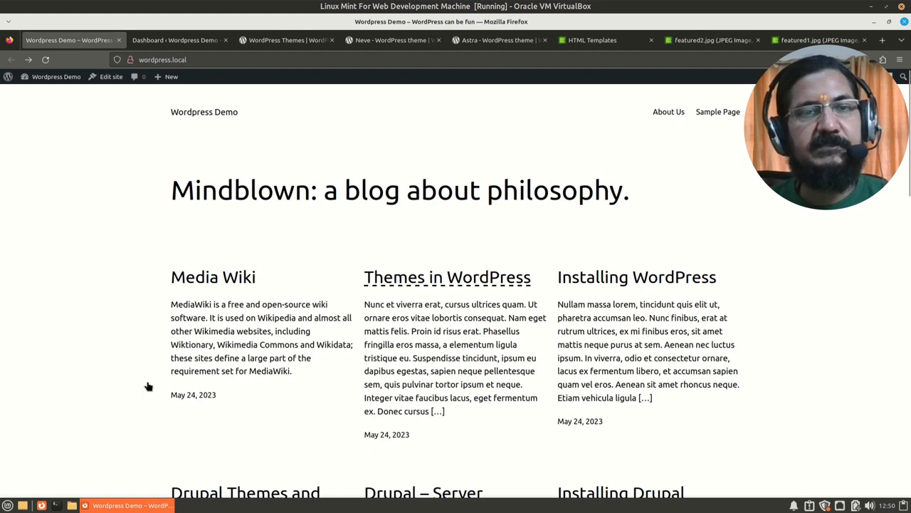
pyautogui.moveTo(654, 395)
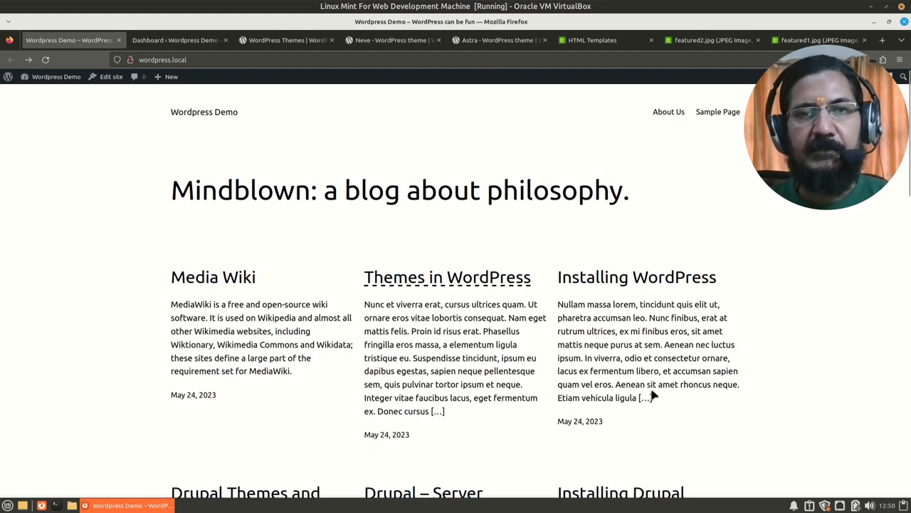
pyautogui.moveTo(433, 398)
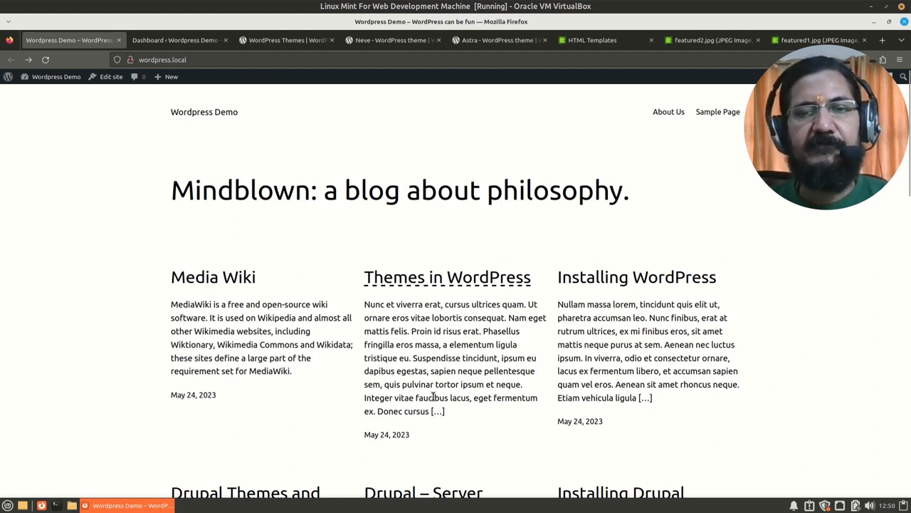
pyautogui.moveTo(158, 343)
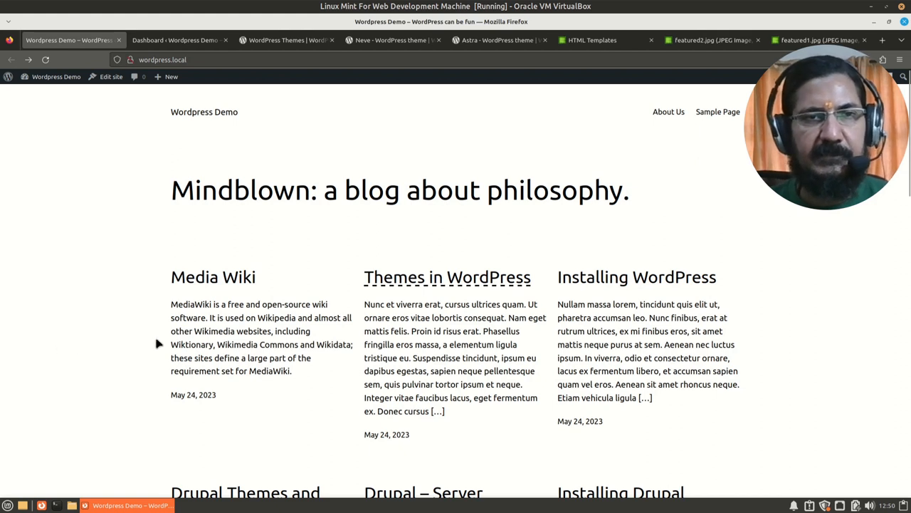
pyautogui.moveTo(478, 417)
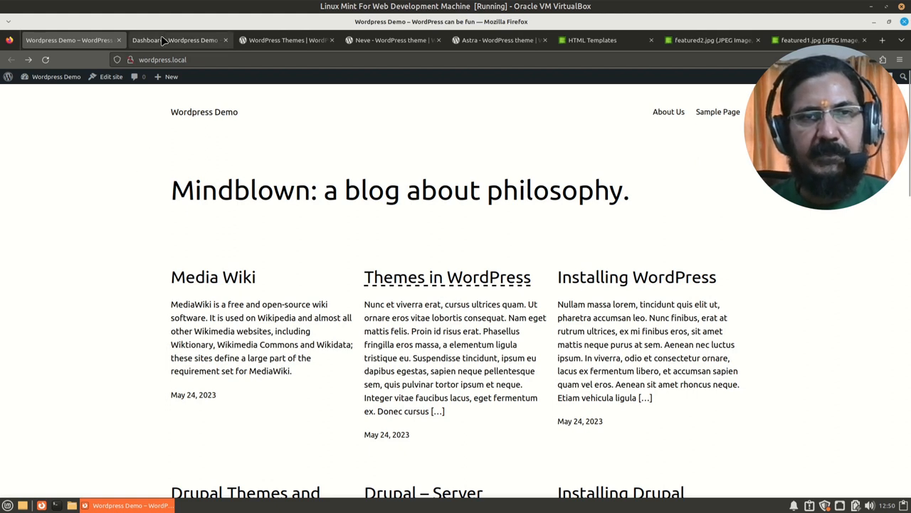
# From the admin dashboard, go to Appearance > Themes to list installed themes
pyautogui.click(178, 40)
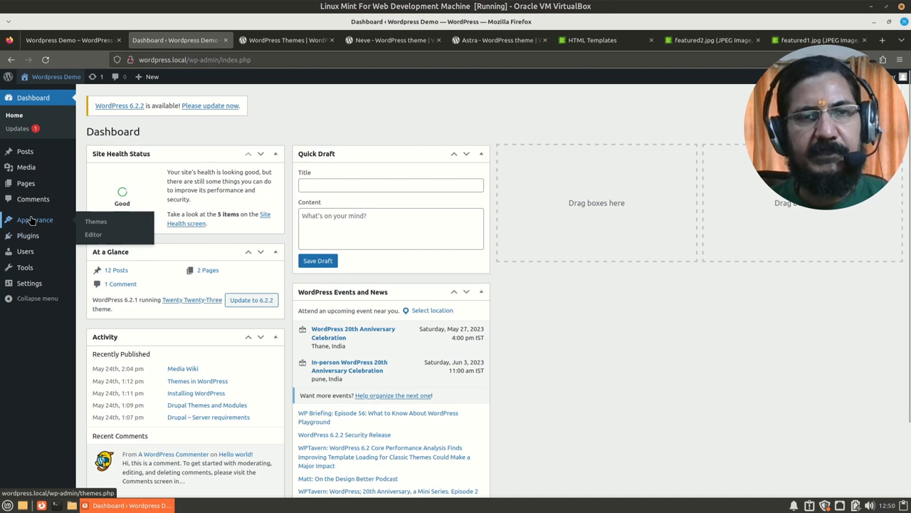
pyautogui.click(95, 221)
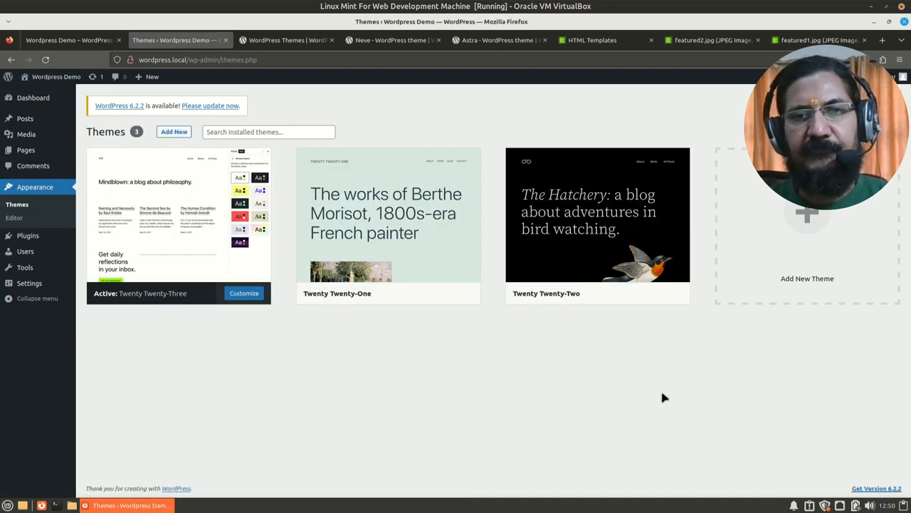
pyautogui.moveTo(178, 213)
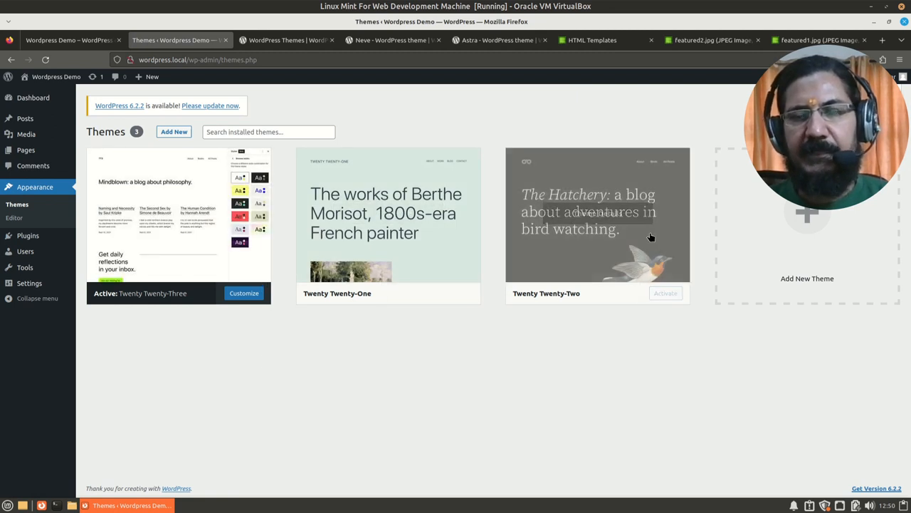
pyautogui.moveTo(604, 379)
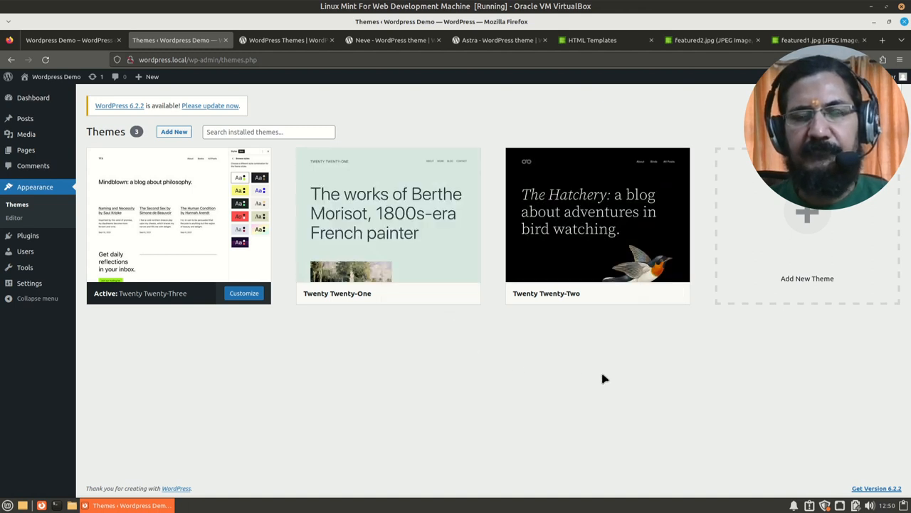
pyautogui.moveTo(630, 370)
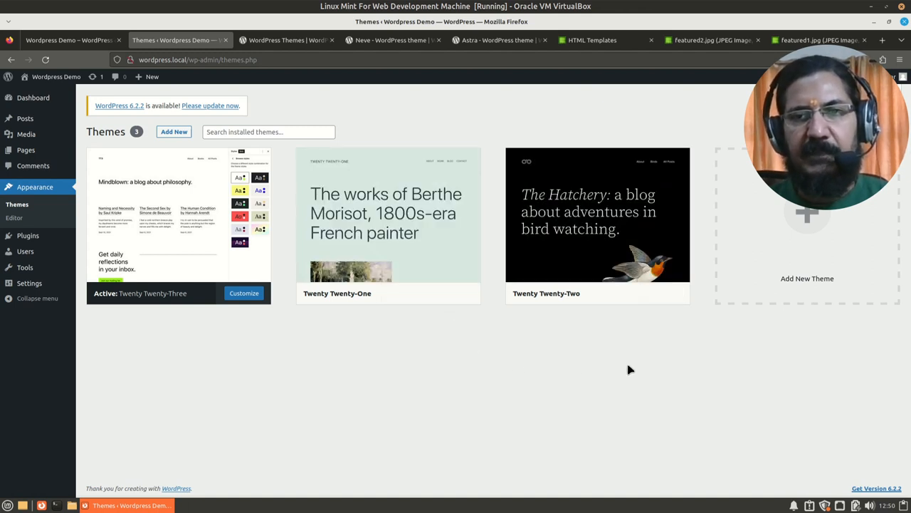
pyautogui.moveTo(567, 336)
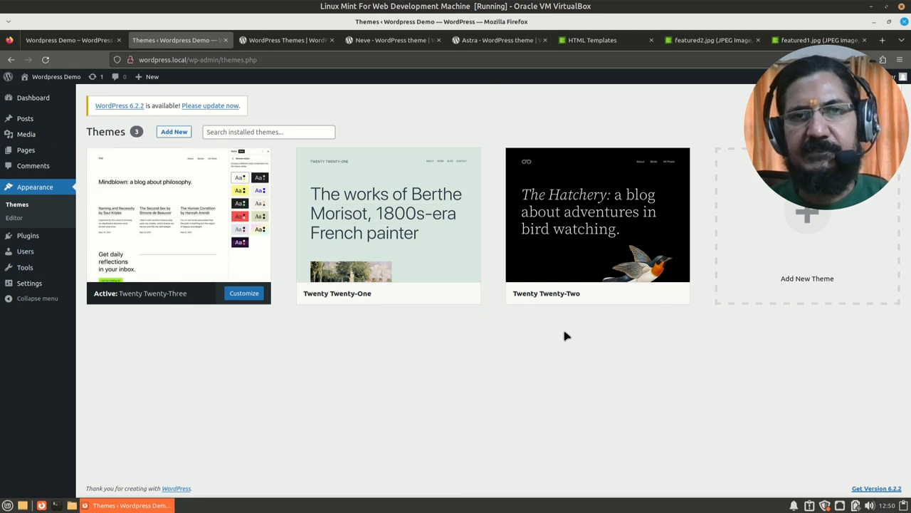
pyautogui.moveTo(807, 278)
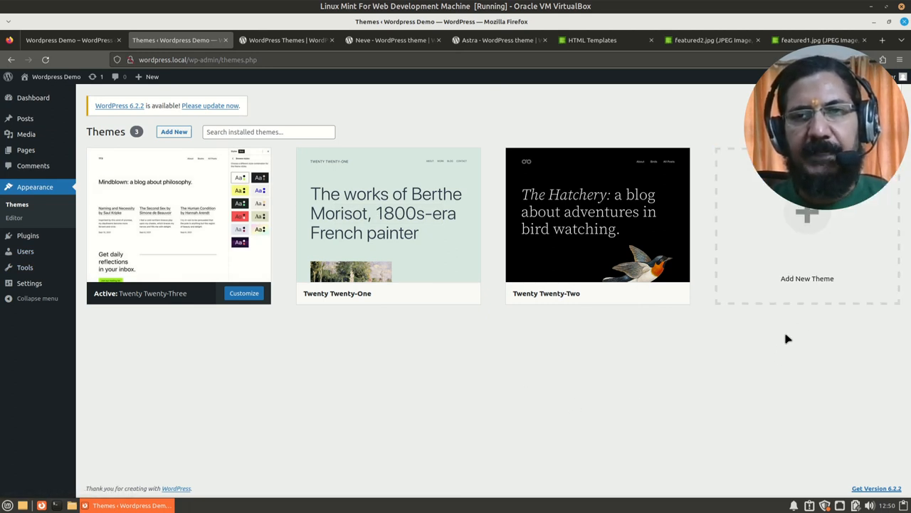
pyautogui.moveTo(807, 277)
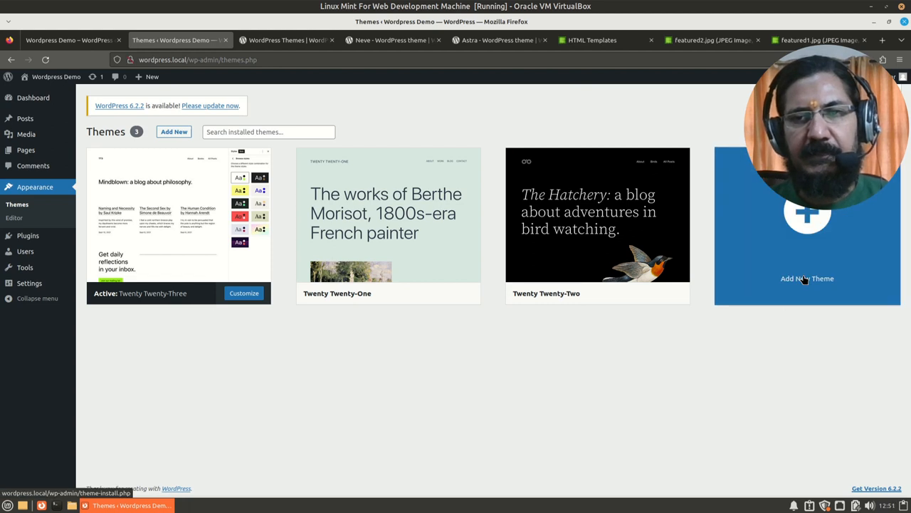
# Go to Add New Theme, show the Popular grid and scroll through Astra, Neve, GeneratePress and others
pyautogui.click(806, 278)
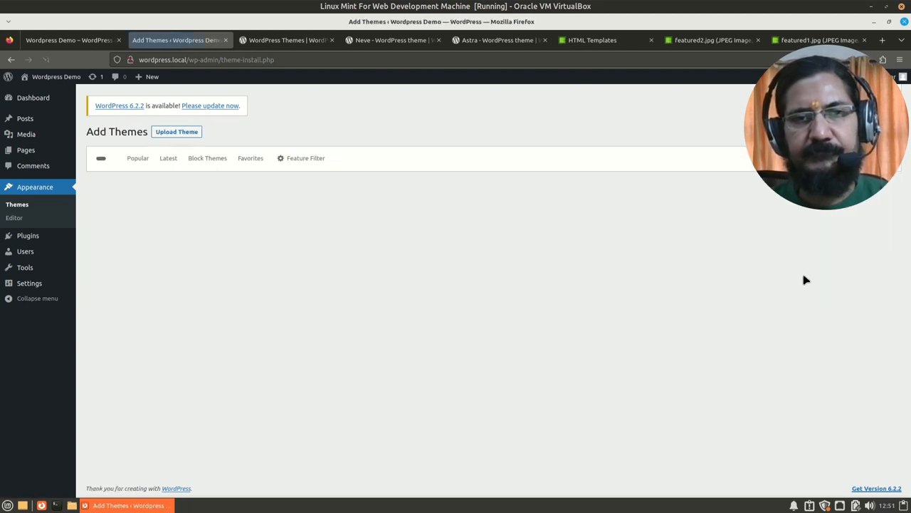
pyautogui.click(136, 157)
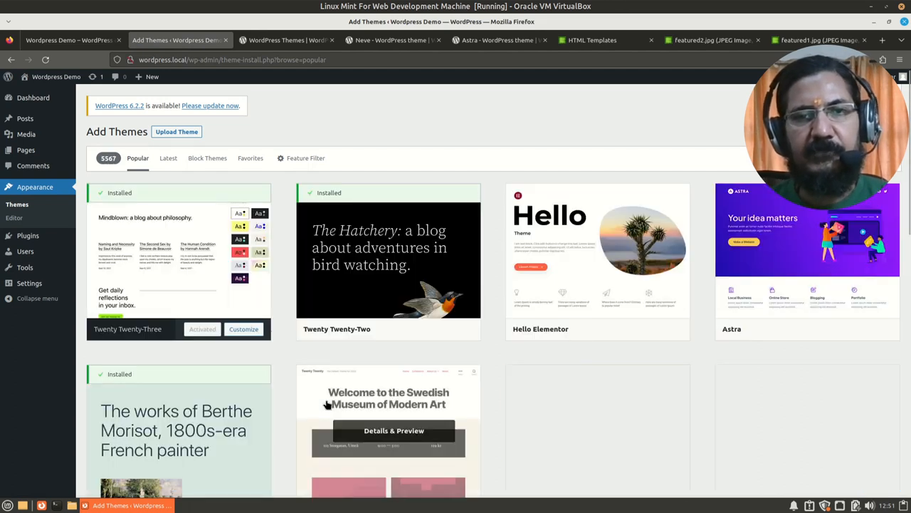
pyautogui.scroll(-3)
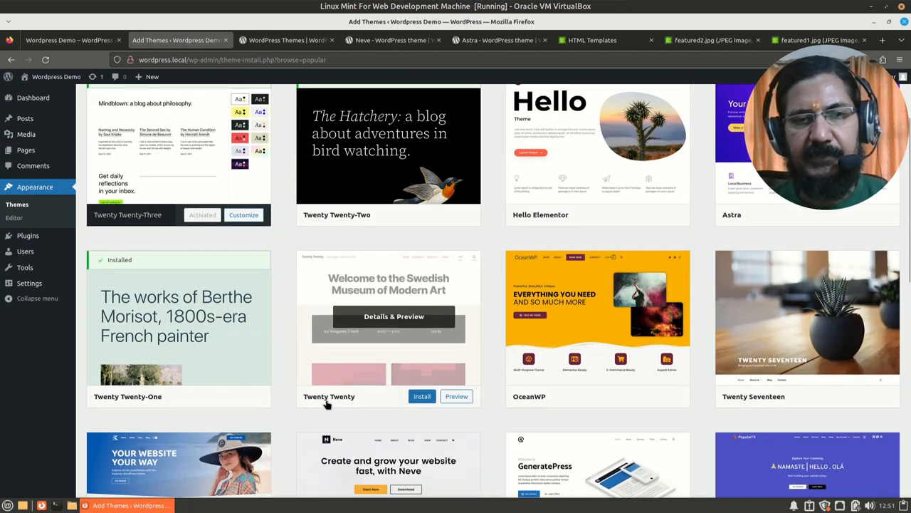
pyautogui.scroll(-3)
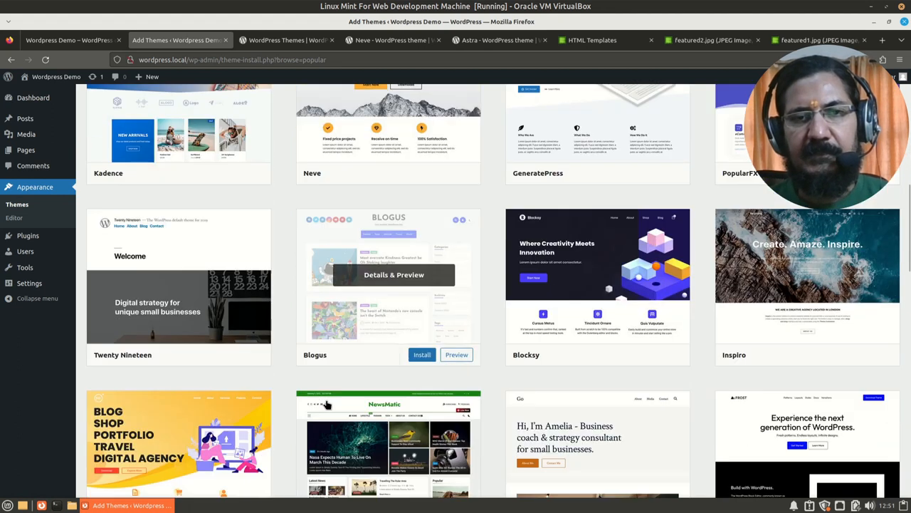
pyautogui.scroll(-3)
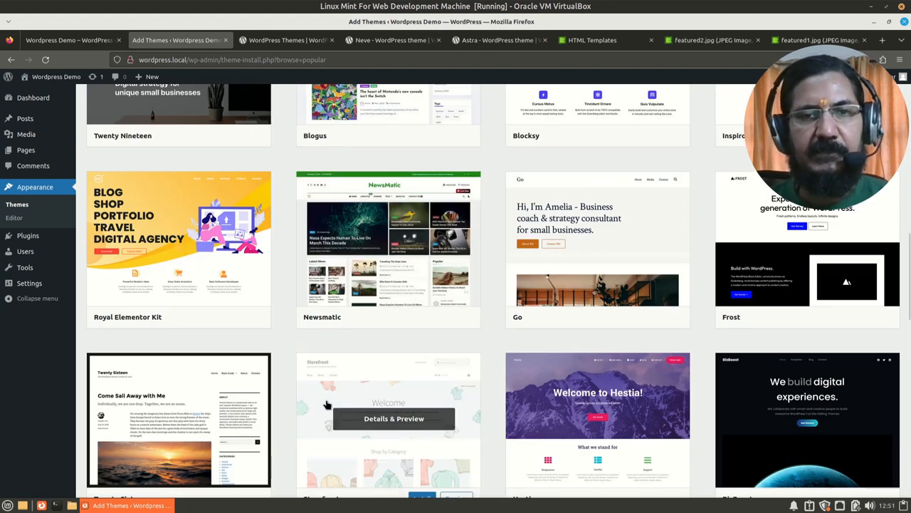
pyautogui.scroll(-3)
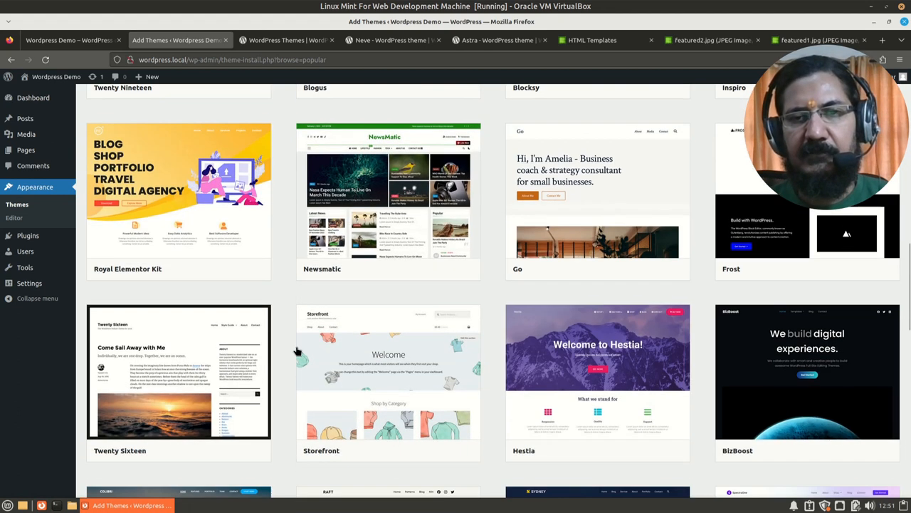
pyautogui.scroll(-3)
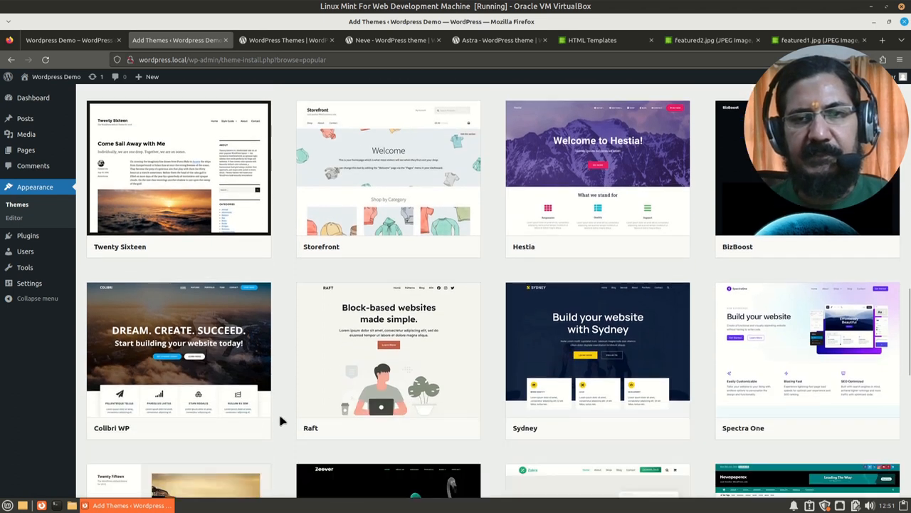
pyautogui.scroll(-3)
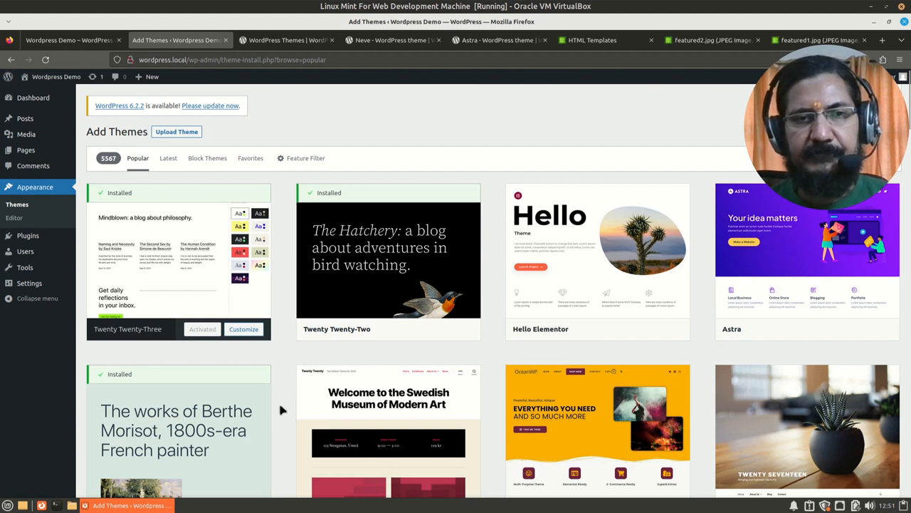
pyautogui.scroll(-3)
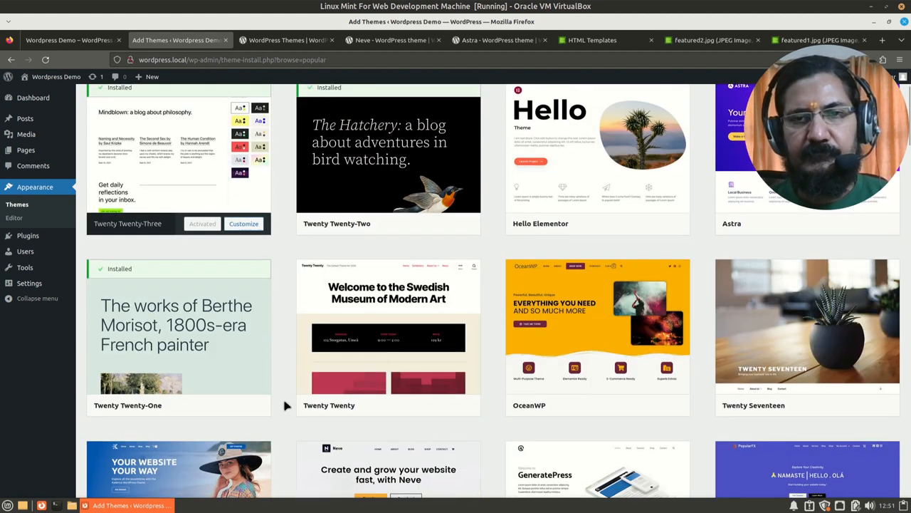
pyautogui.scroll(-3)
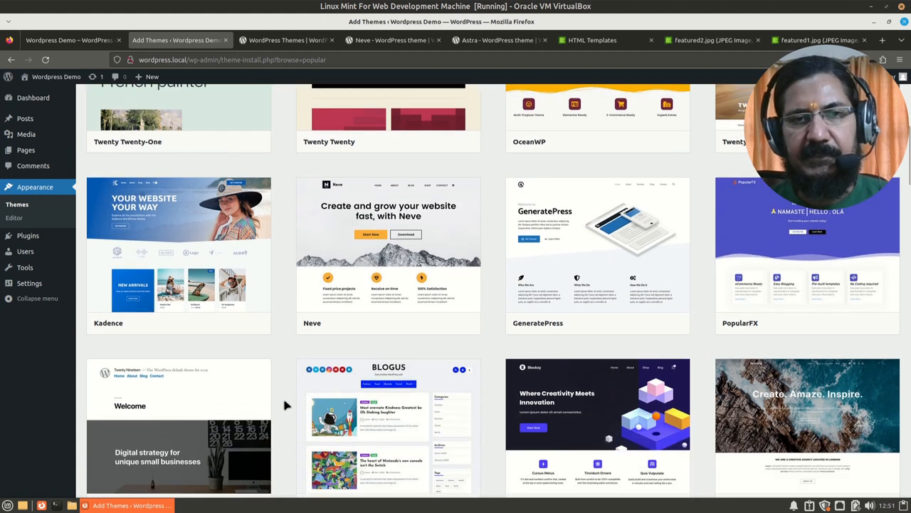
pyautogui.scroll(-3)
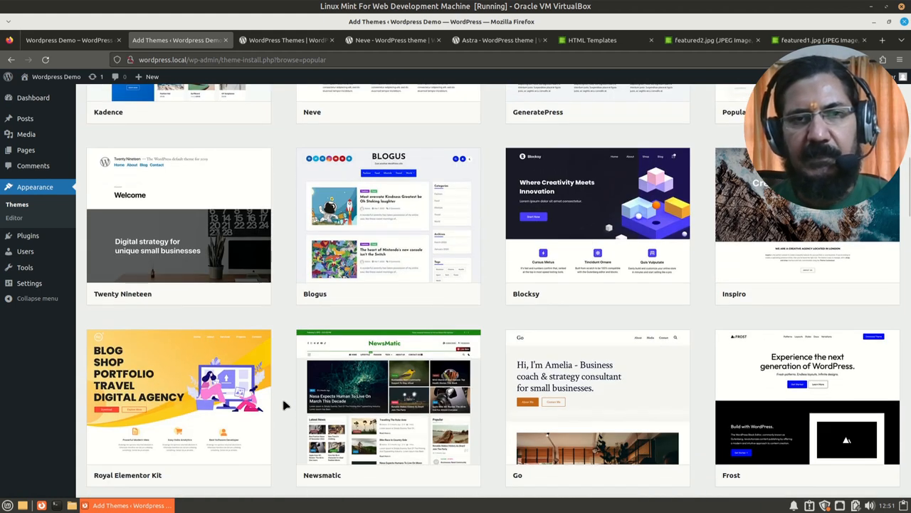
pyautogui.scroll(-3)
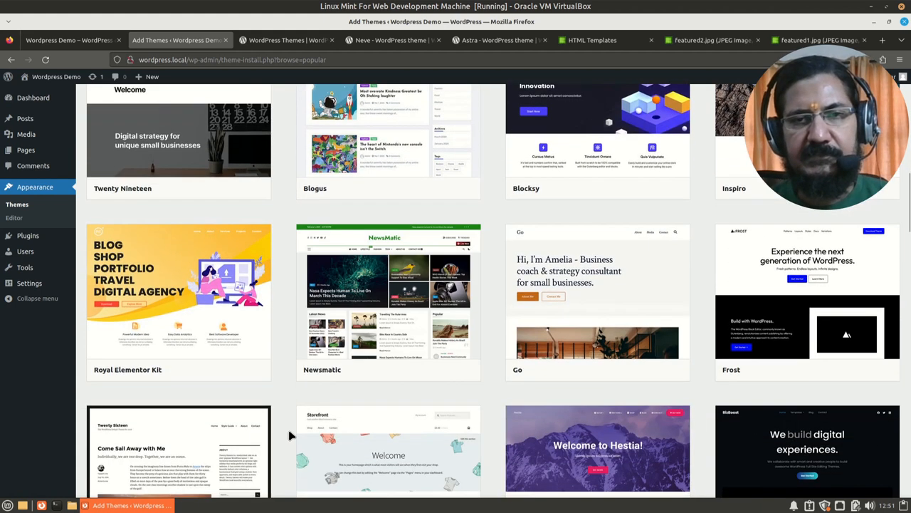
pyautogui.scroll(-3)
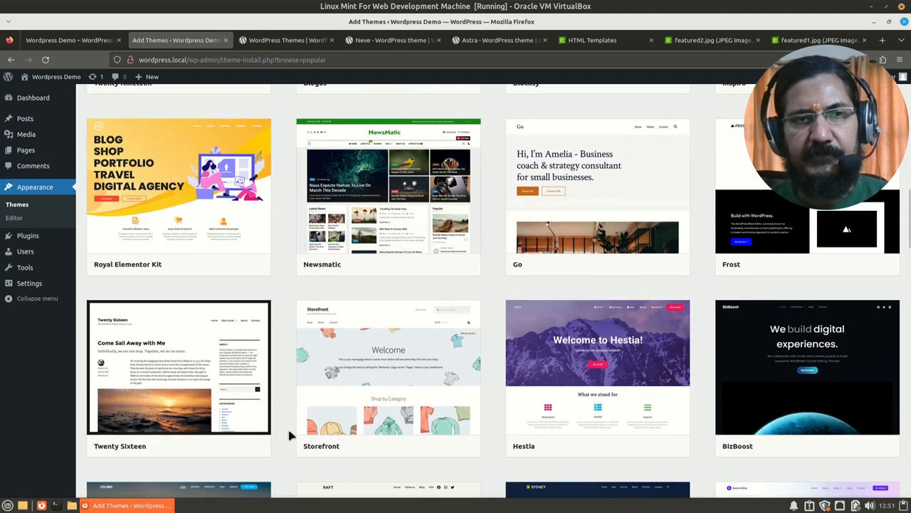
pyautogui.scroll(3)
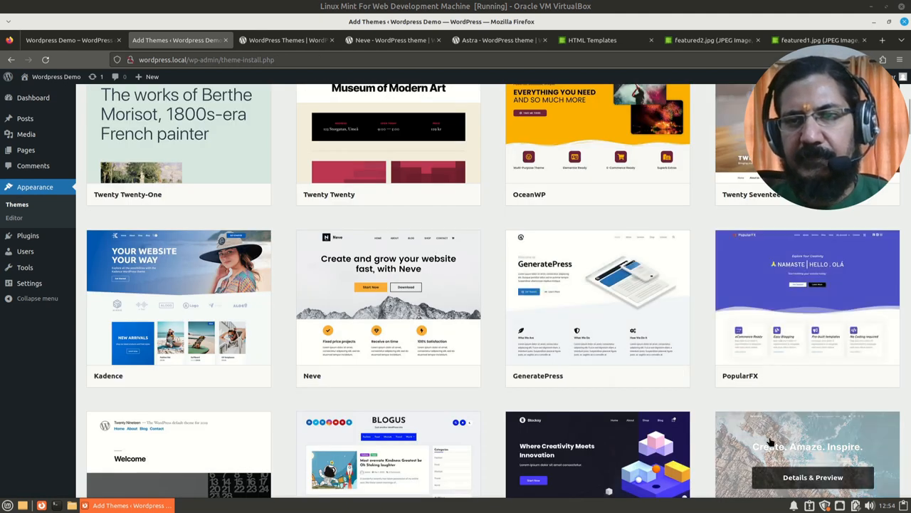
pyautogui.moveTo(808, 299)
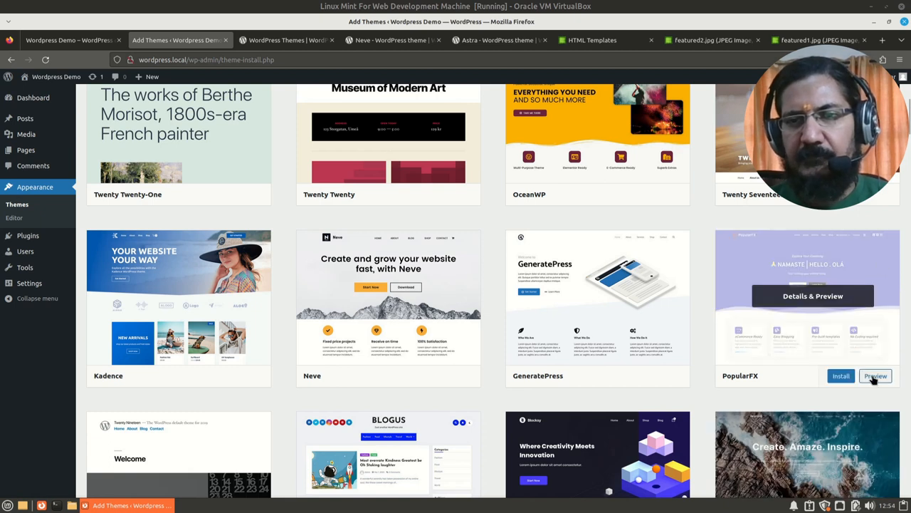
pyautogui.click(874, 376)
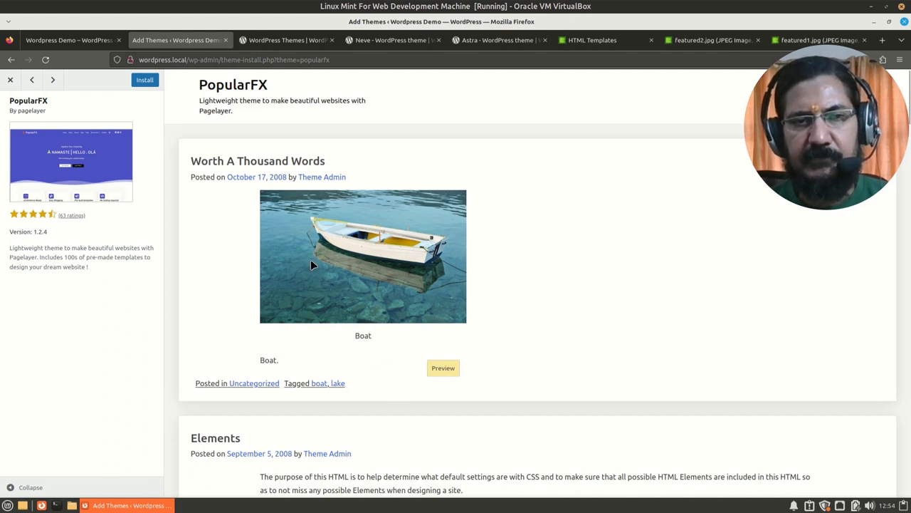
pyautogui.scroll(-3)
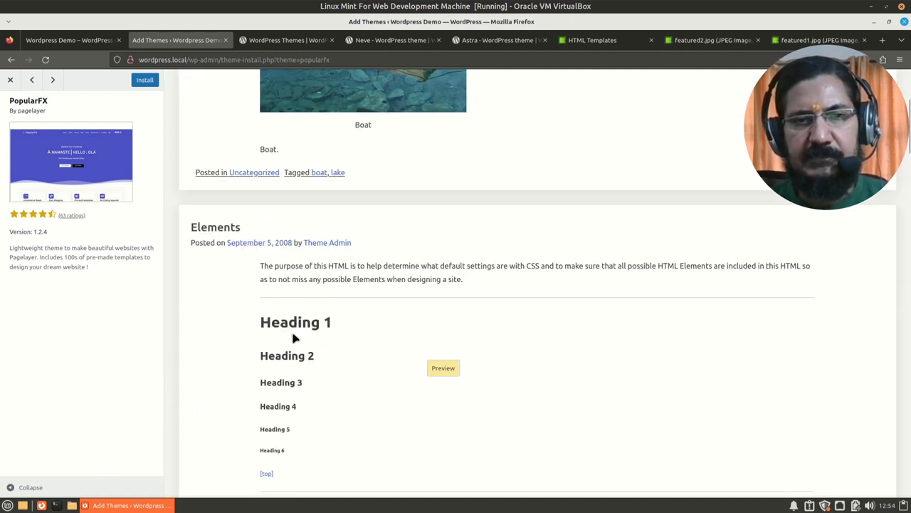
pyautogui.scroll(-3)
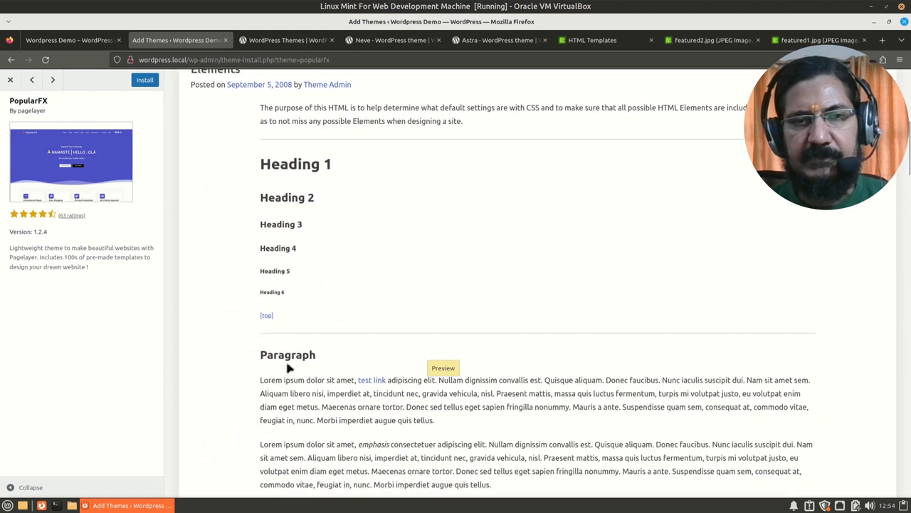
pyautogui.scroll(-3)
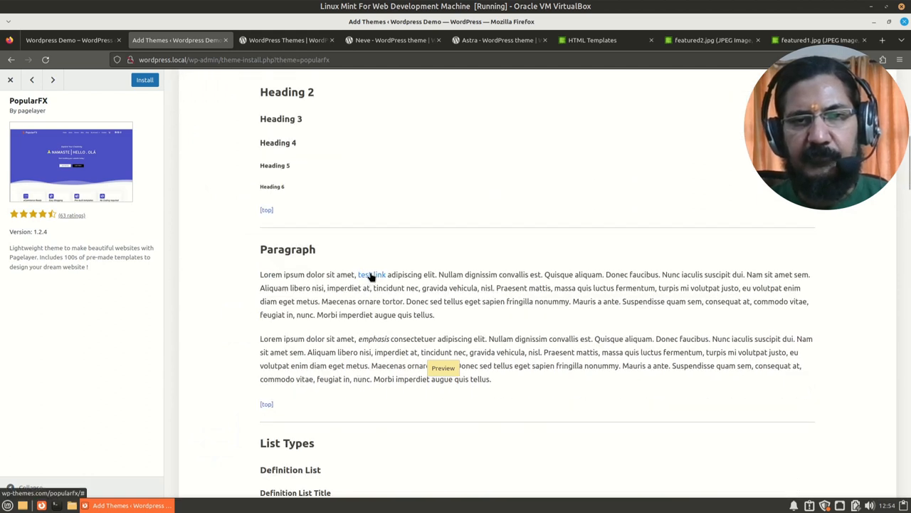
pyautogui.scroll(-3)
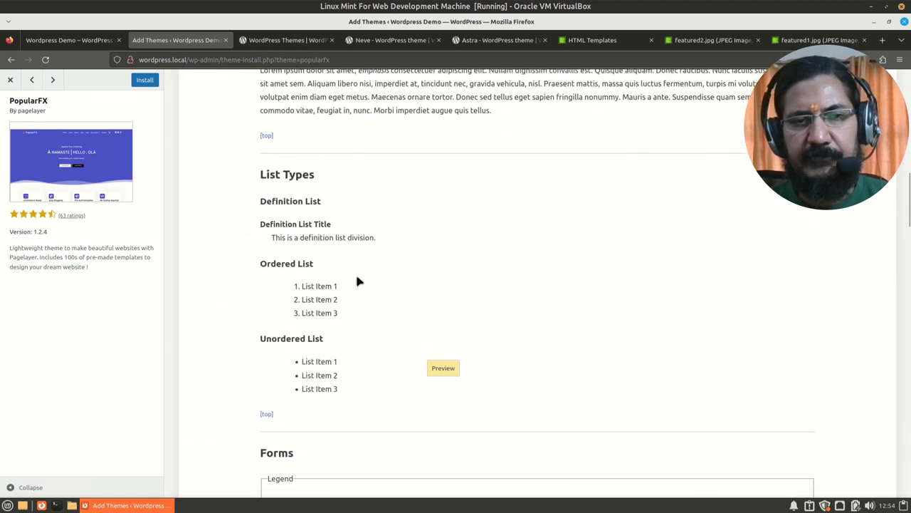
pyautogui.scroll(-3)
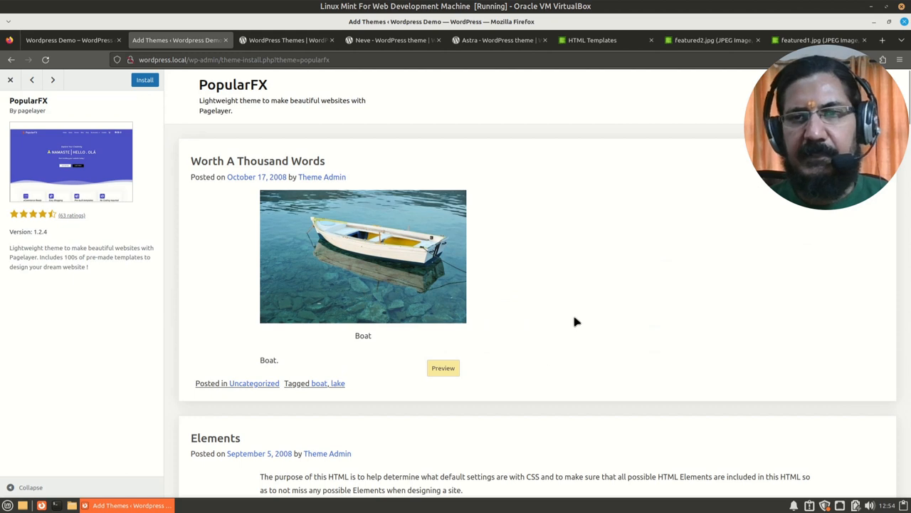
pyautogui.scroll(-3)
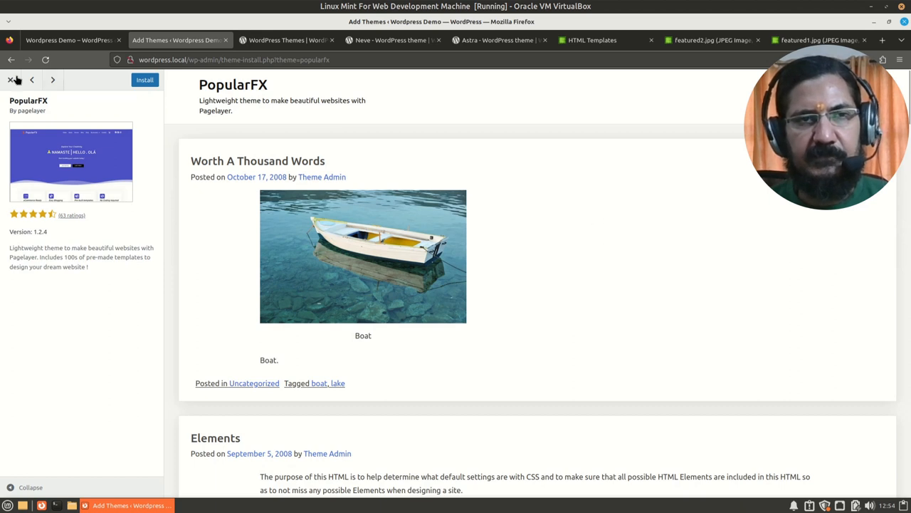
pyautogui.click(12, 79)
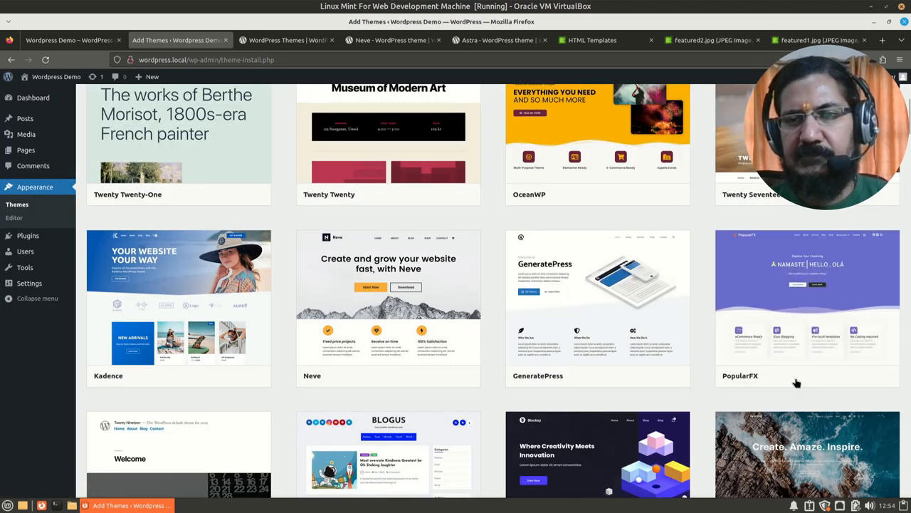
pyautogui.moveTo(791, 377)
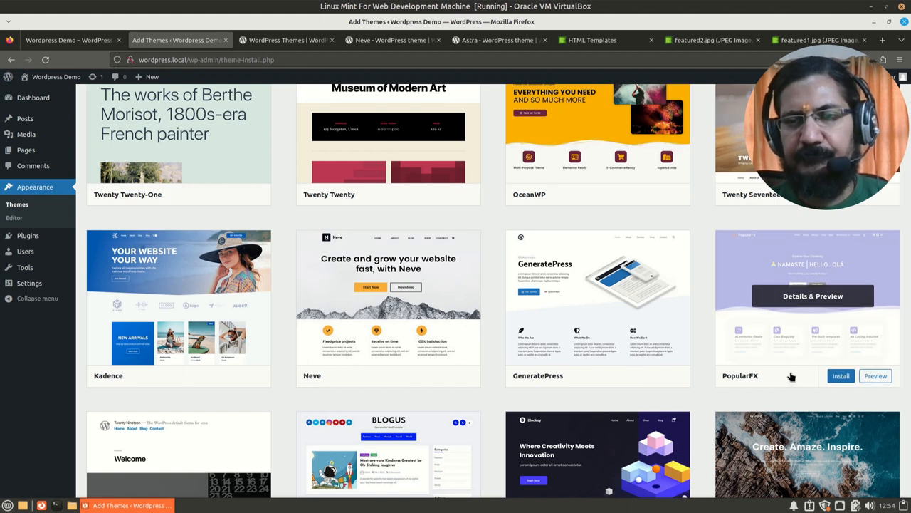
pyautogui.moveTo(826, 390)
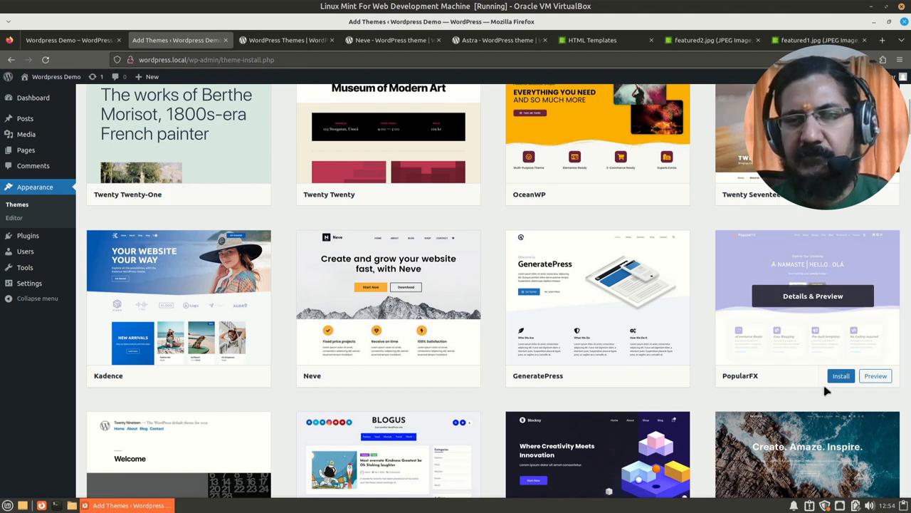
# Install the PopularFX theme from its card, then head to the installed Themes page
pyautogui.click(840, 376)
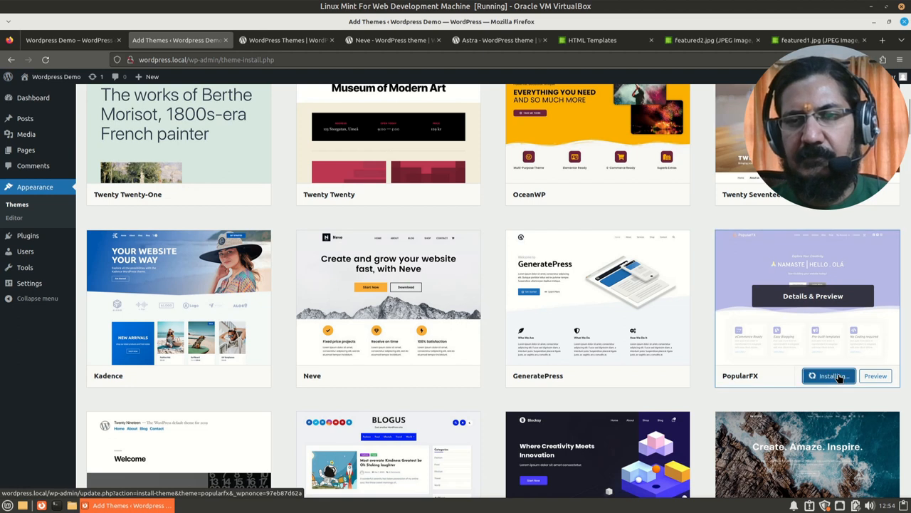
pyautogui.click(829, 376)
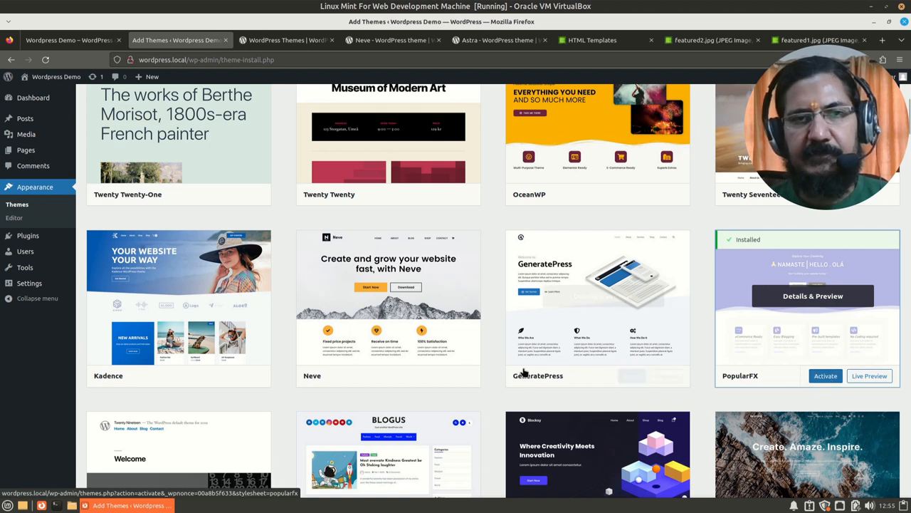
pyautogui.scroll(3)
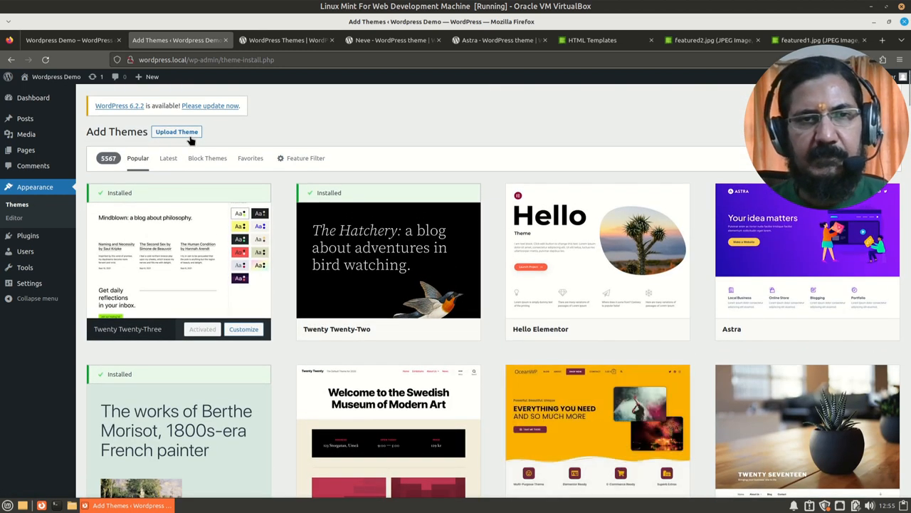
pyautogui.moveTo(387, 253)
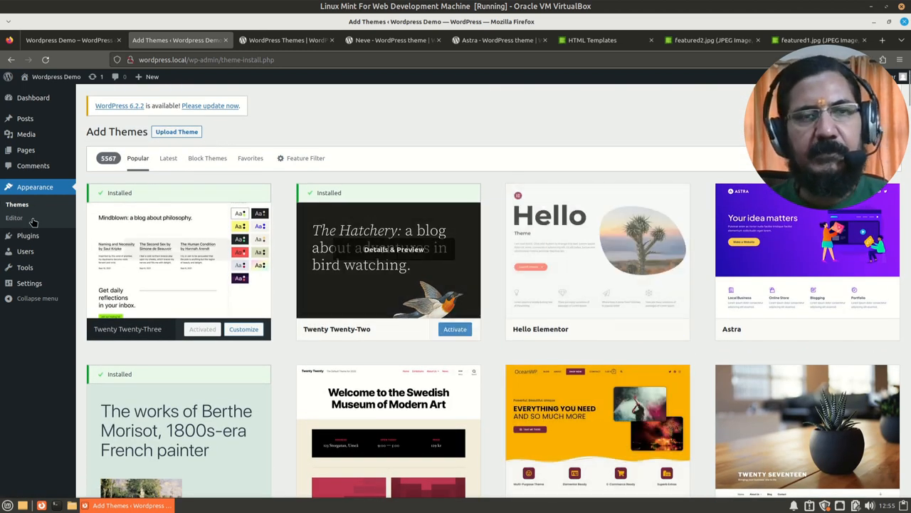
pyautogui.click(18, 205)
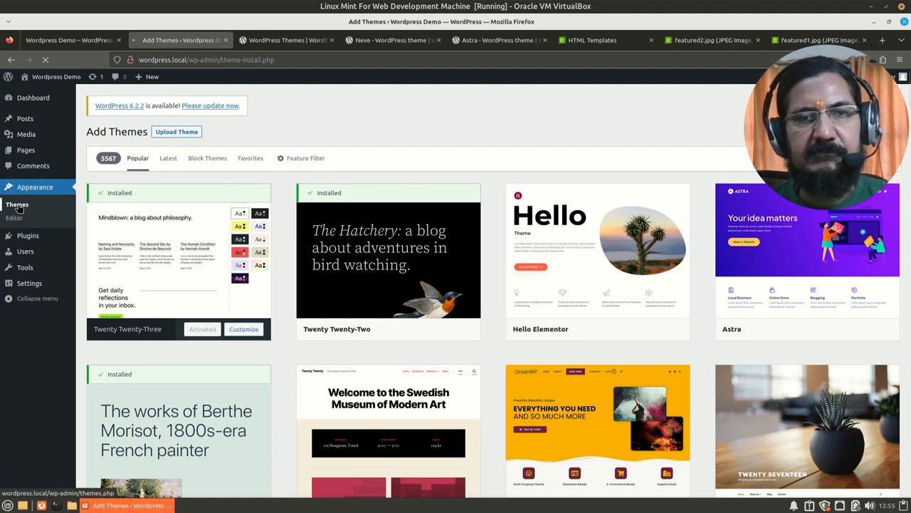
# Activate PopularFX on the Themes page and switch to the Wordpress Demo front-end tab
pyautogui.click(17, 205)
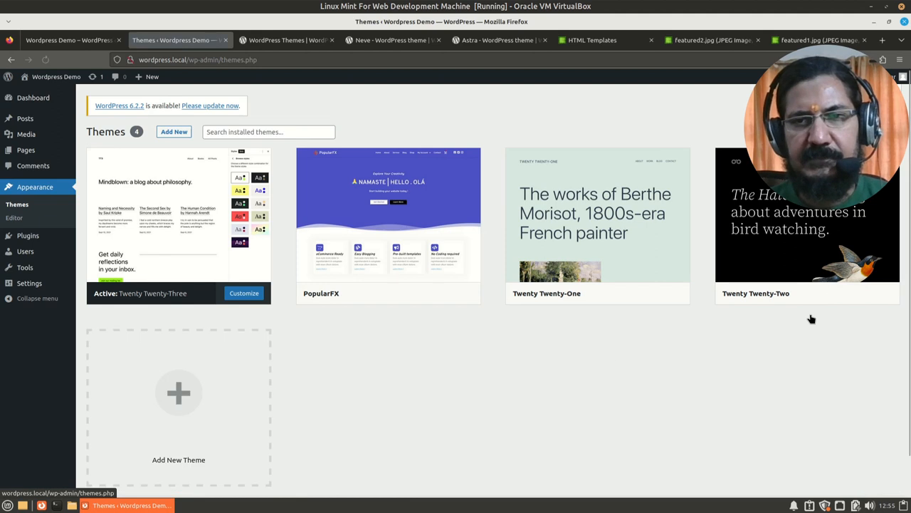
pyautogui.moveTo(378, 290)
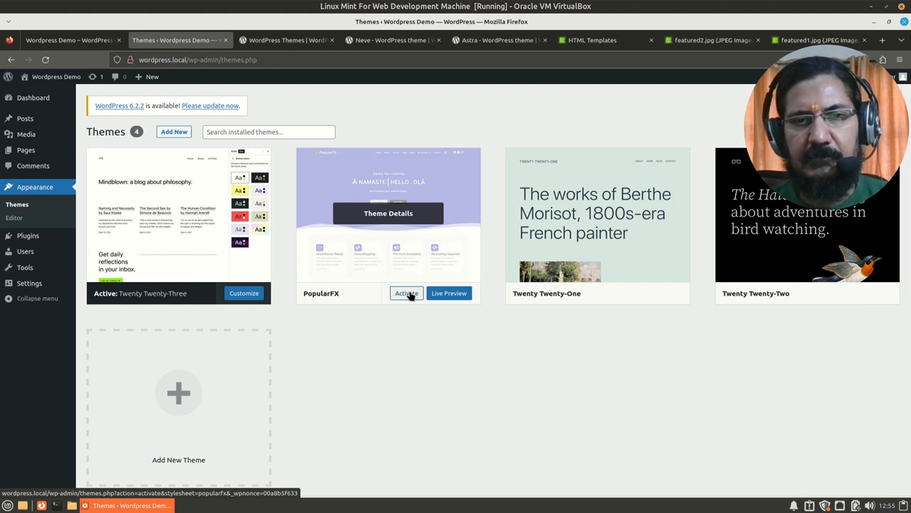
pyautogui.click(406, 293)
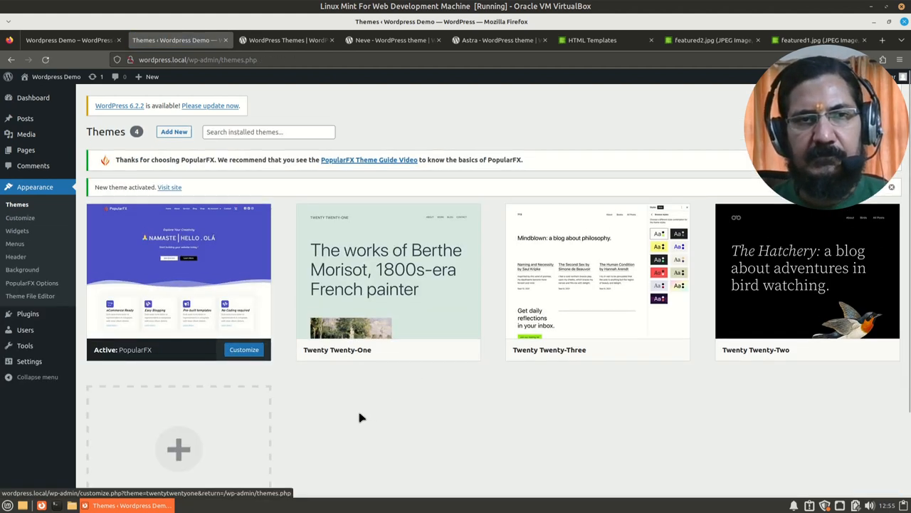
pyautogui.moveTo(125, 100)
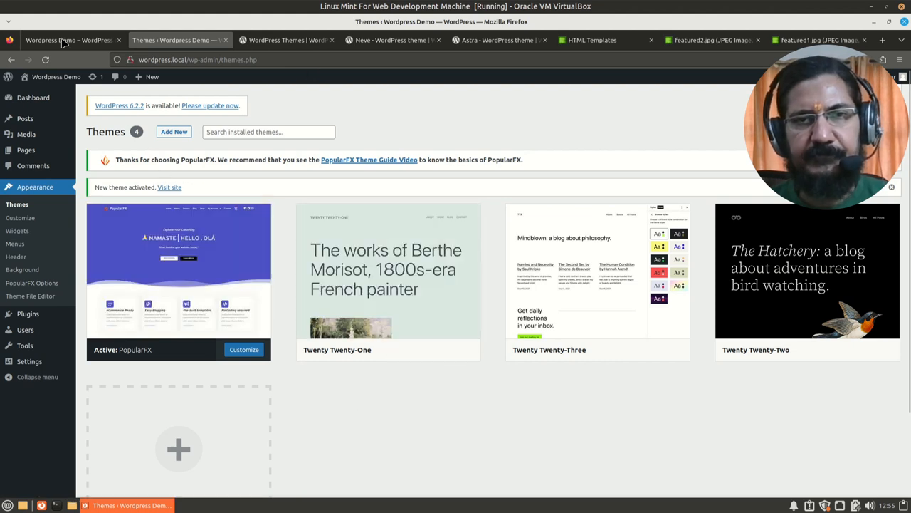
pyautogui.click(69, 39)
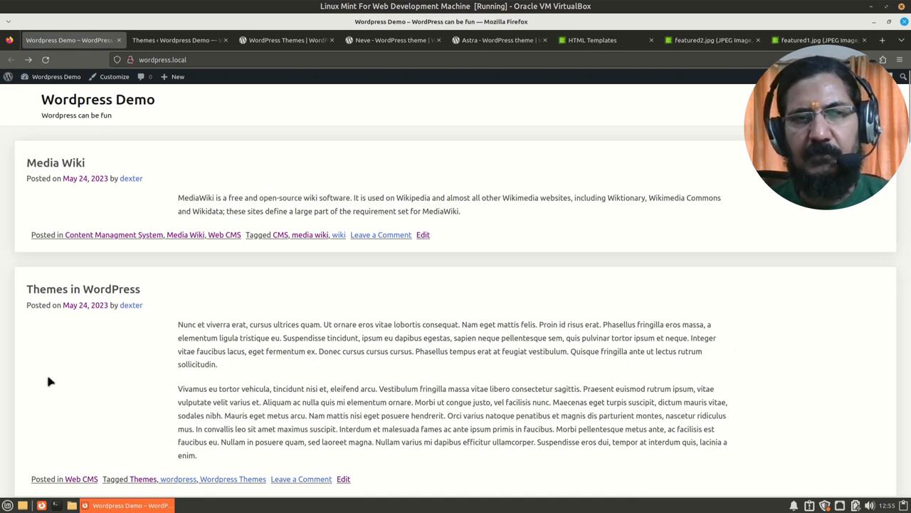
pyautogui.scroll(-3)
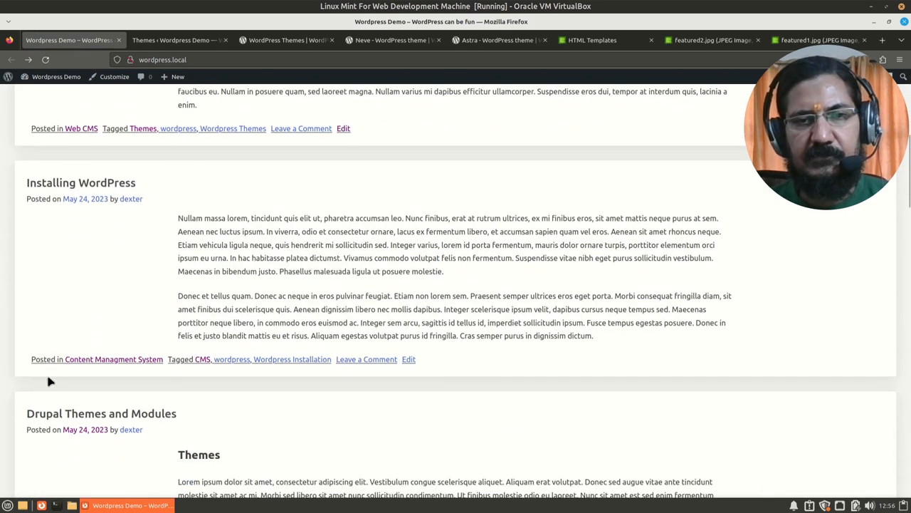
pyautogui.scroll(-3)
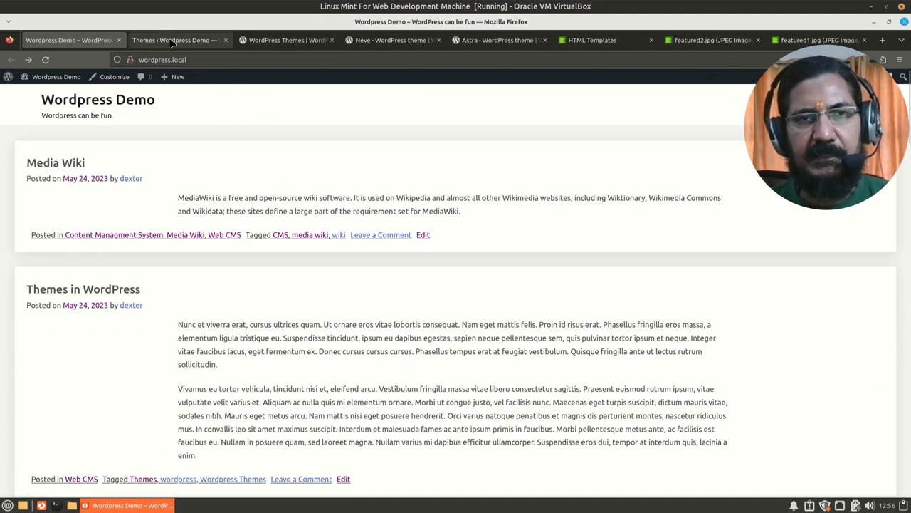
# Activate Twenty Twenty-Two on the Themes page and switch to the Wordpress Demo front-end tab
pyautogui.click(174, 40)
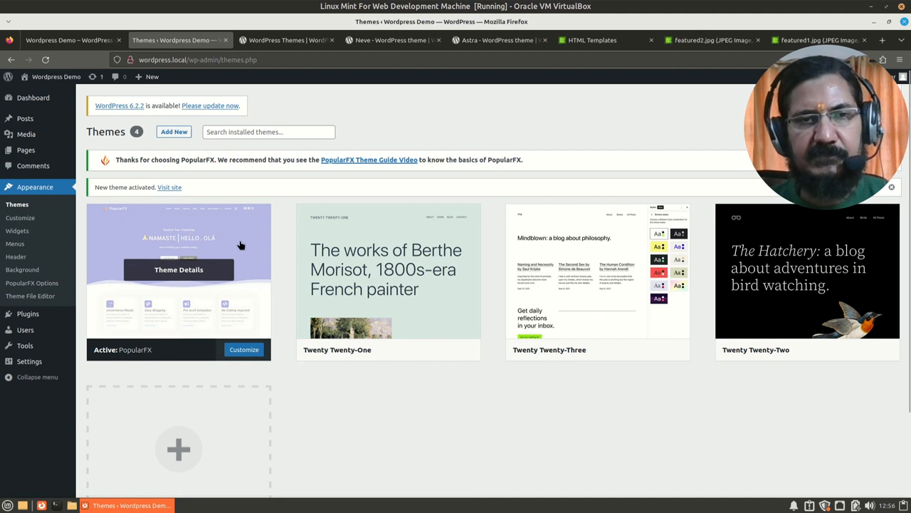
pyautogui.moveTo(87, 279)
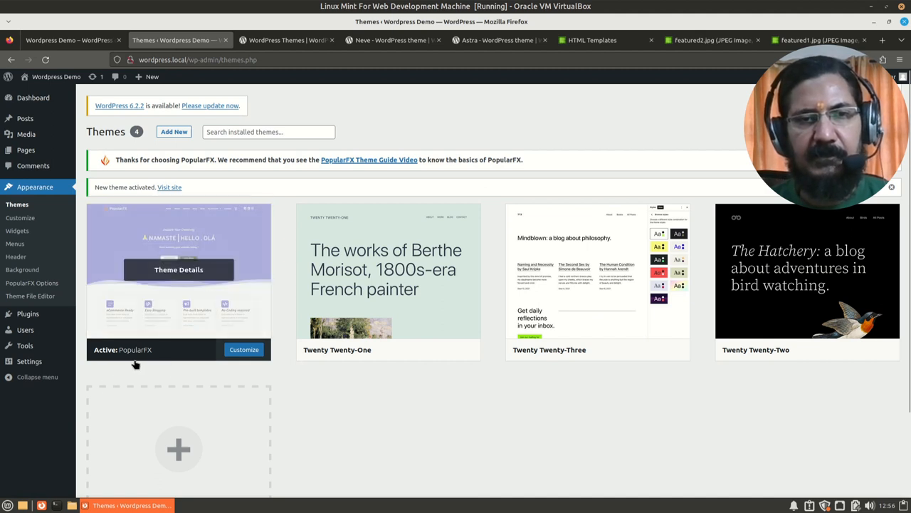
pyautogui.moveTo(205, 252)
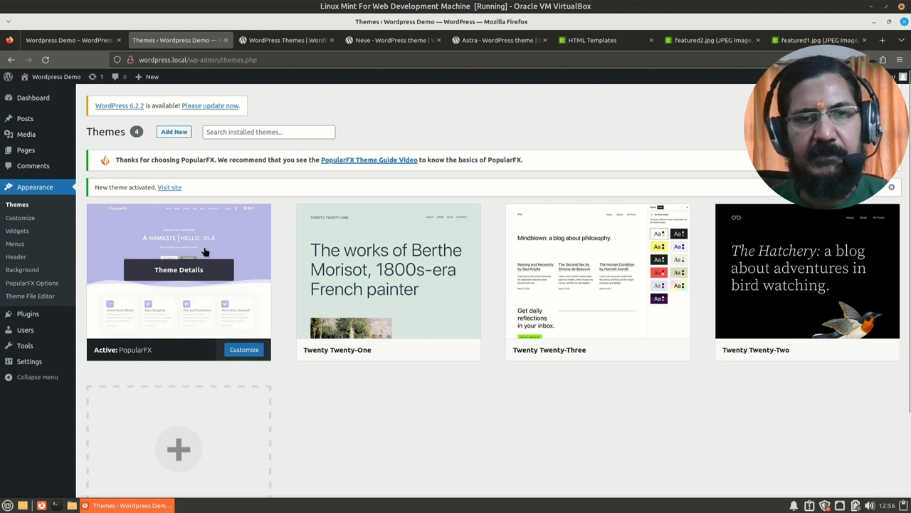
pyautogui.moveTo(177, 301)
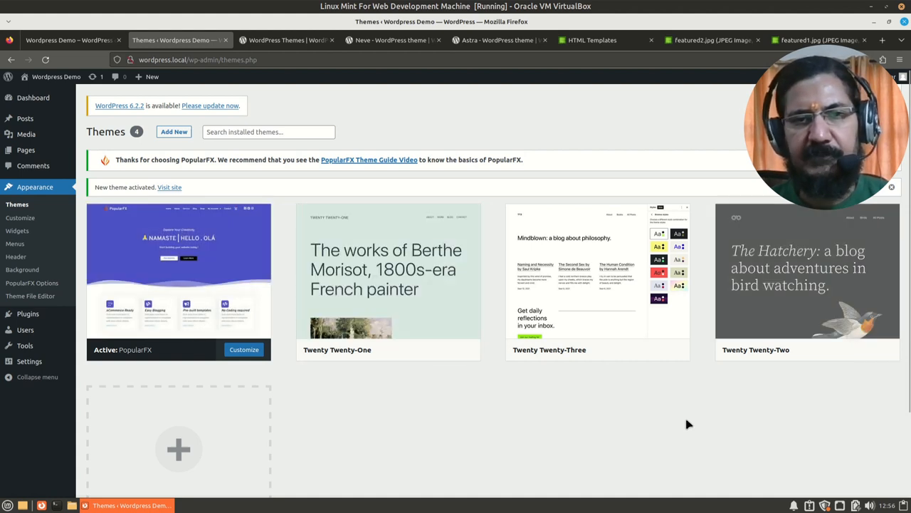
pyautogui.moveTo(808, 277)
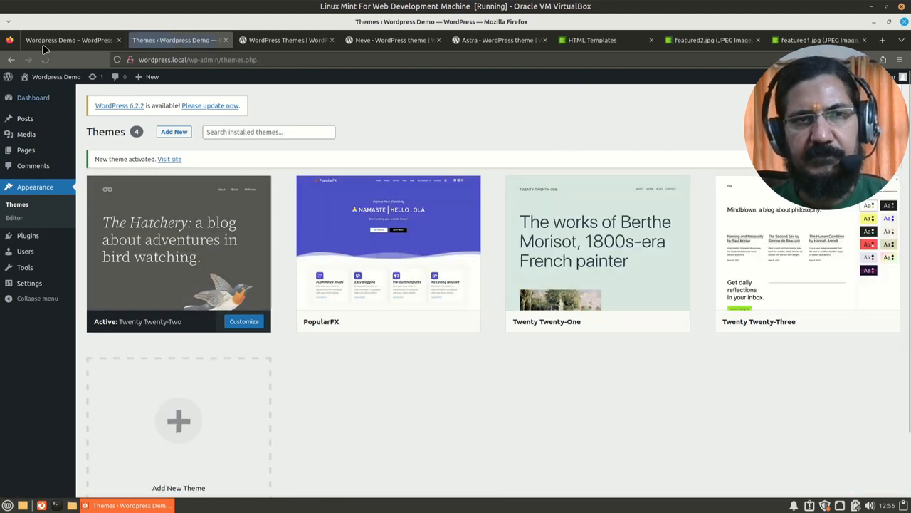
pyautogui.click(68, 40)
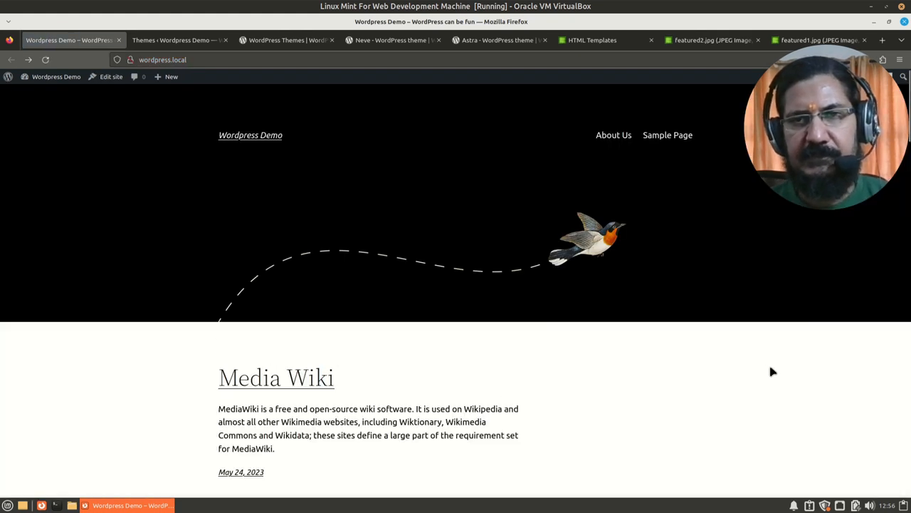
pyautogui.scroll(-3)
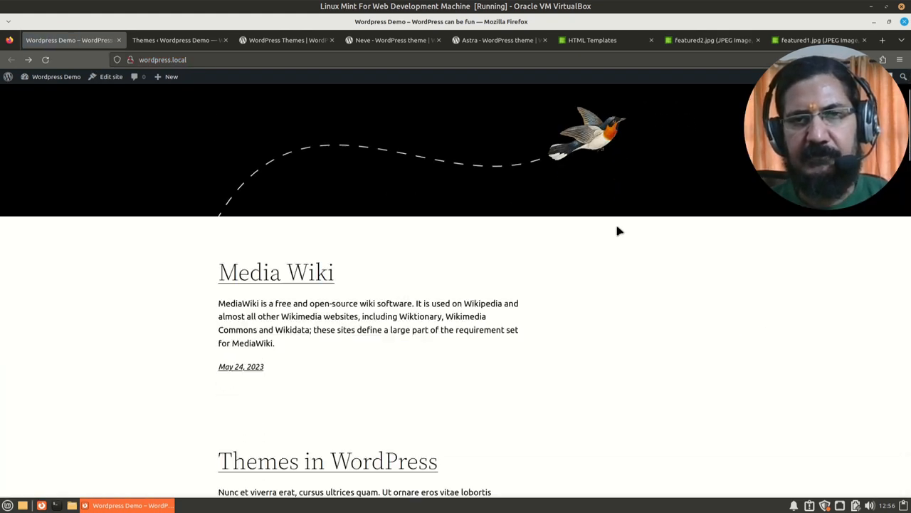
pyautogui.scroll(-3)
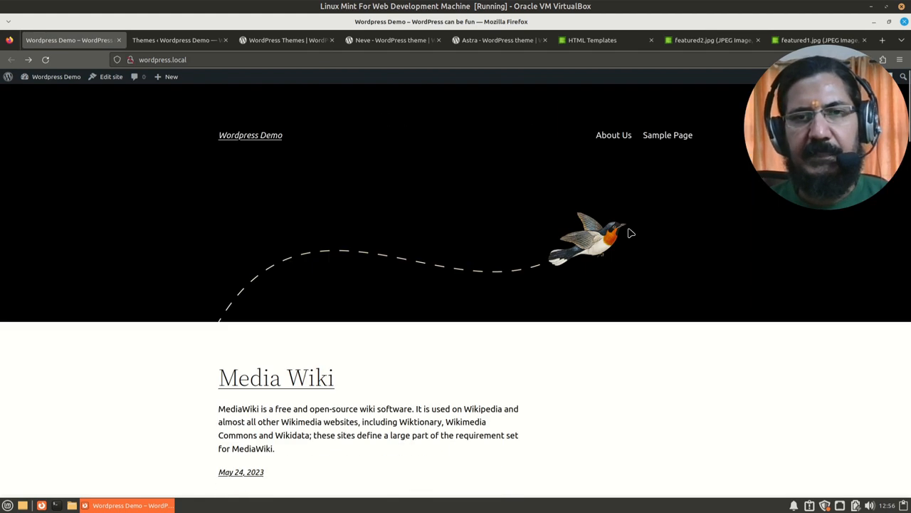
pyautogui.moveTo(555, 206)
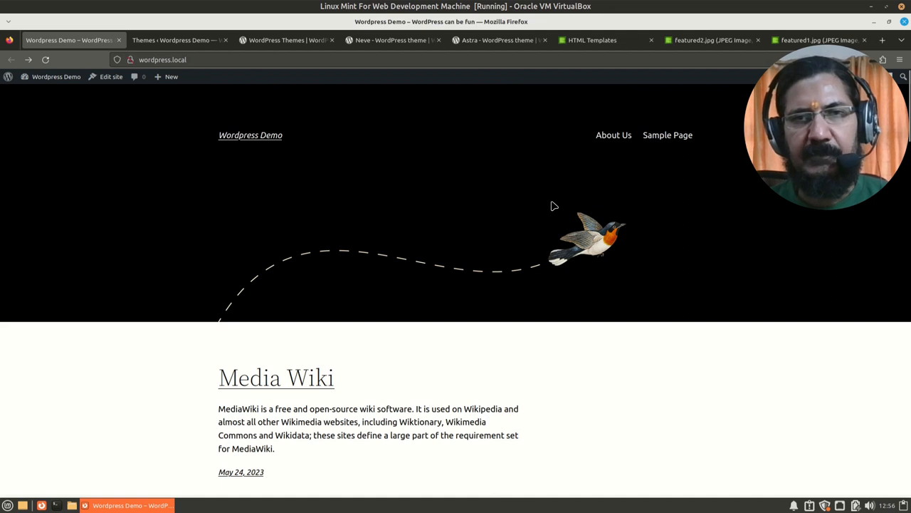
pyautogui.moveTo(543, 162)
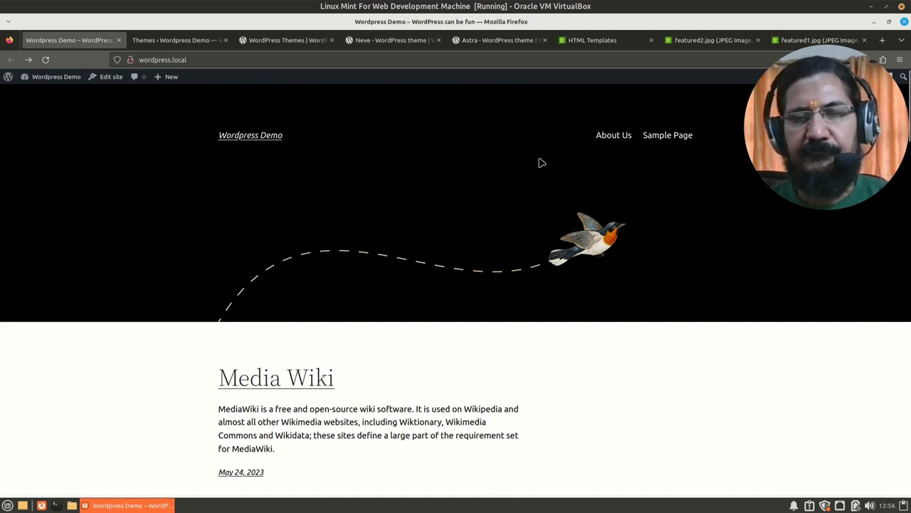
pyautogui.moveTo(620, 194)
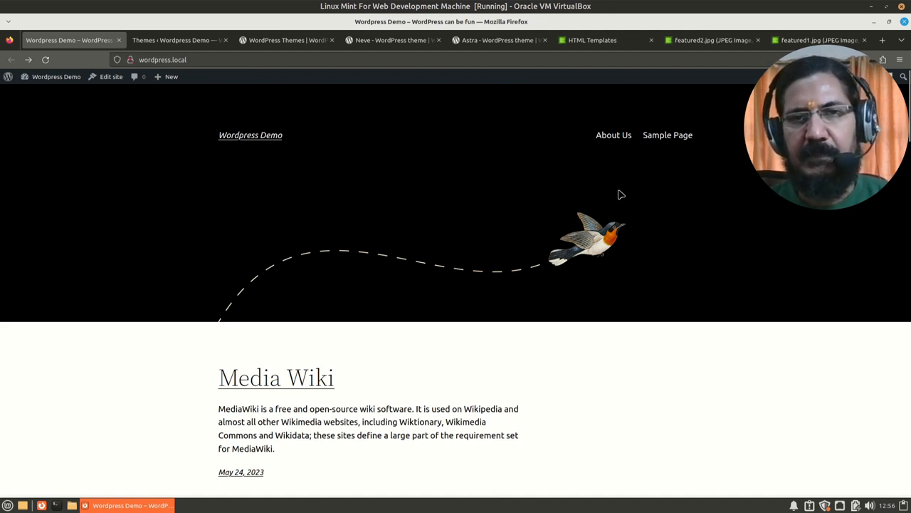
pyautogui.moveTo(581, 251)
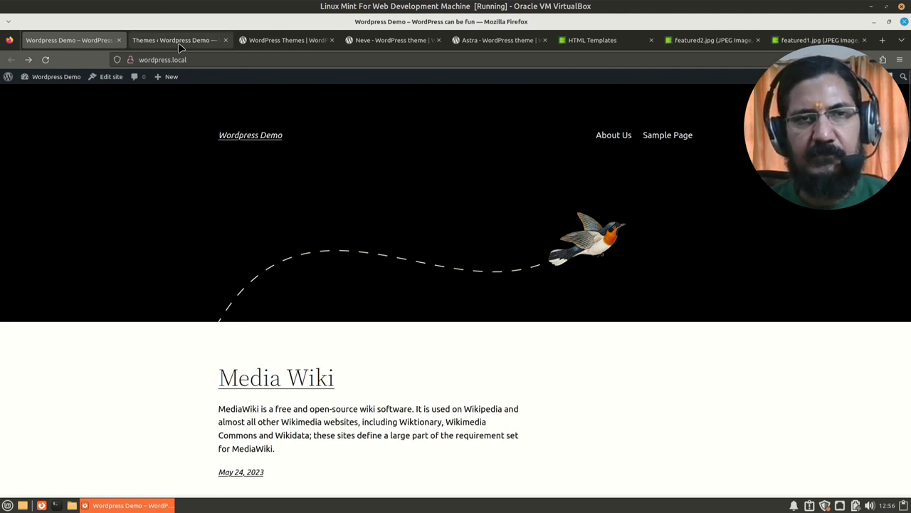
# Open WordPress.org Download & Extend > Themes and scroll the popular grid past Astra, Neve and GeneratePress
pyautogui.click(285, 39)
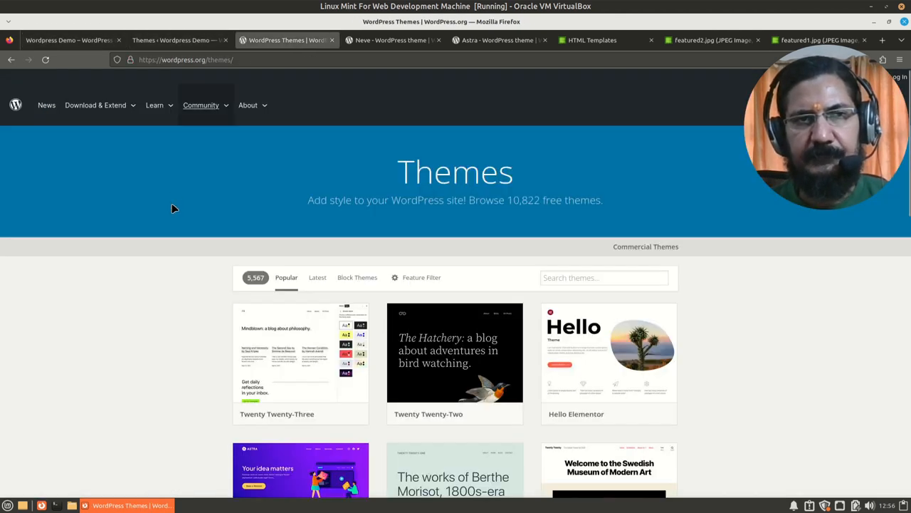
pyautogui.click(96, 105)
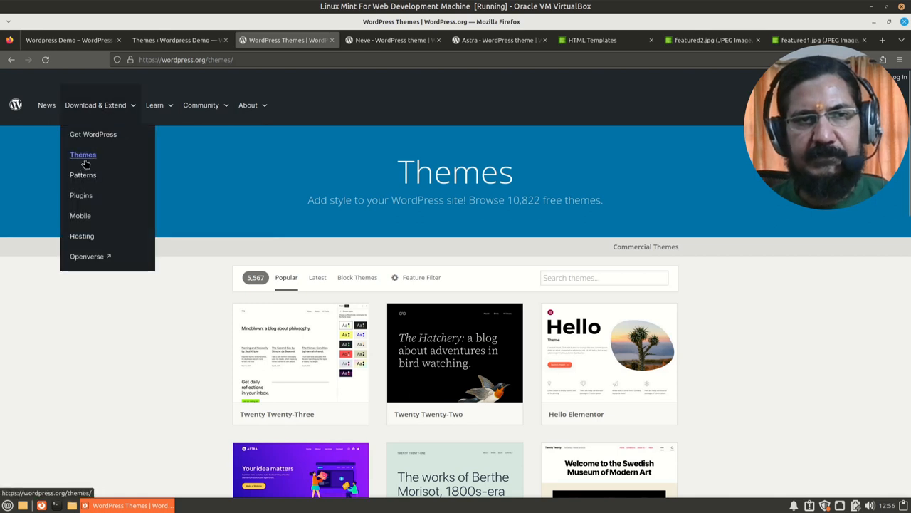
pyautogui.click(82, 154)
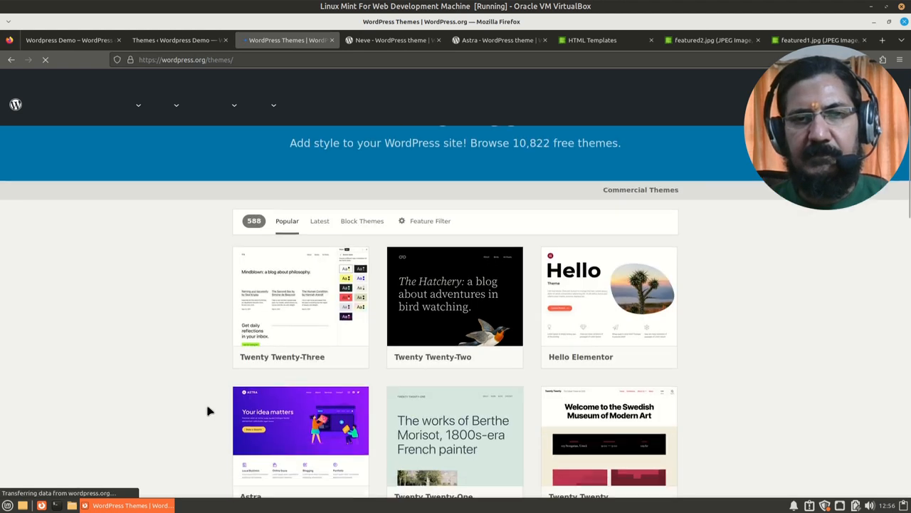
pyautogui.scroll(-3)
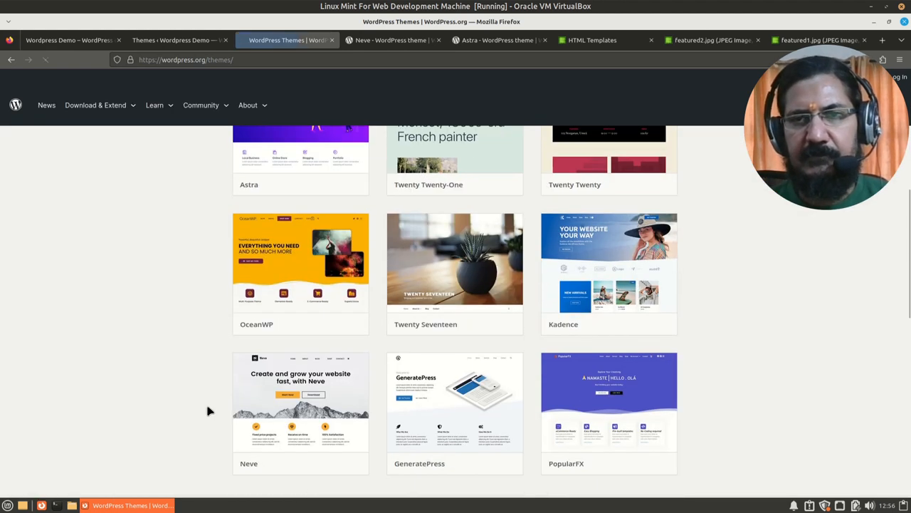
pyautogui.scroll(-3)
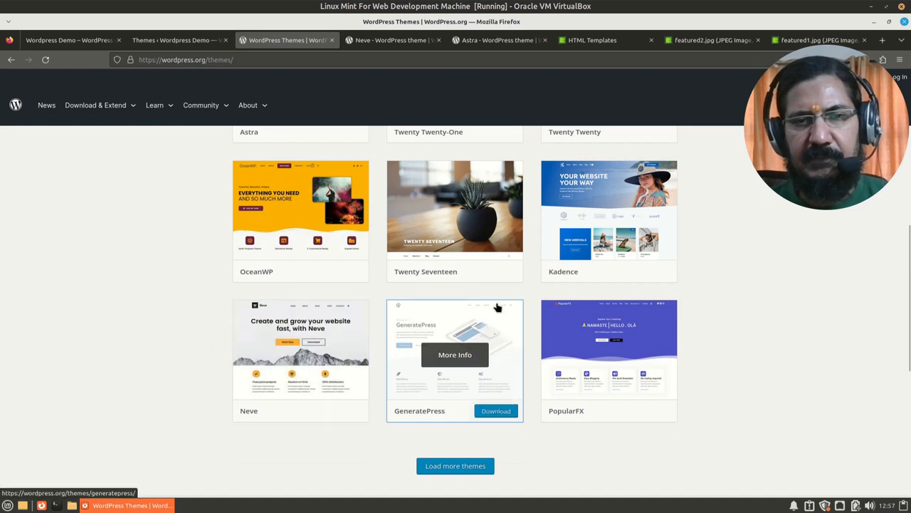
pyautogui.scroll(-3)
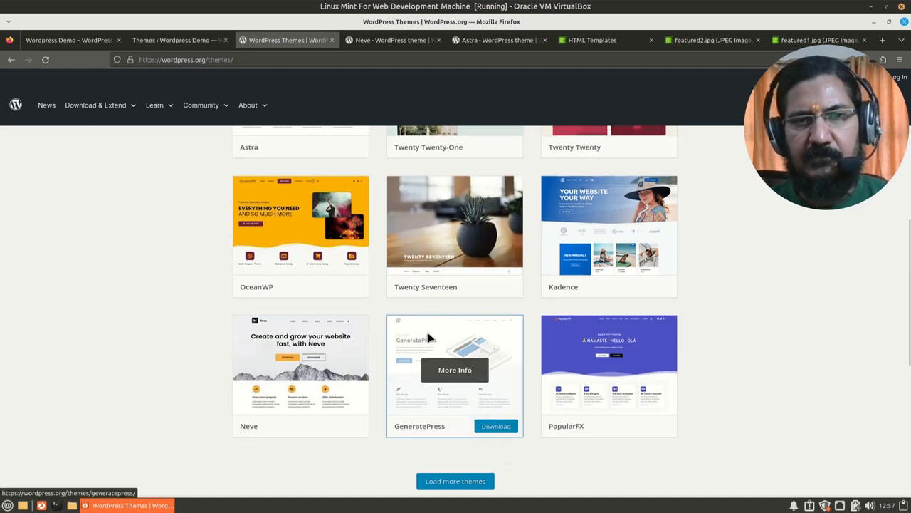
pyautogui.scroll(-3)
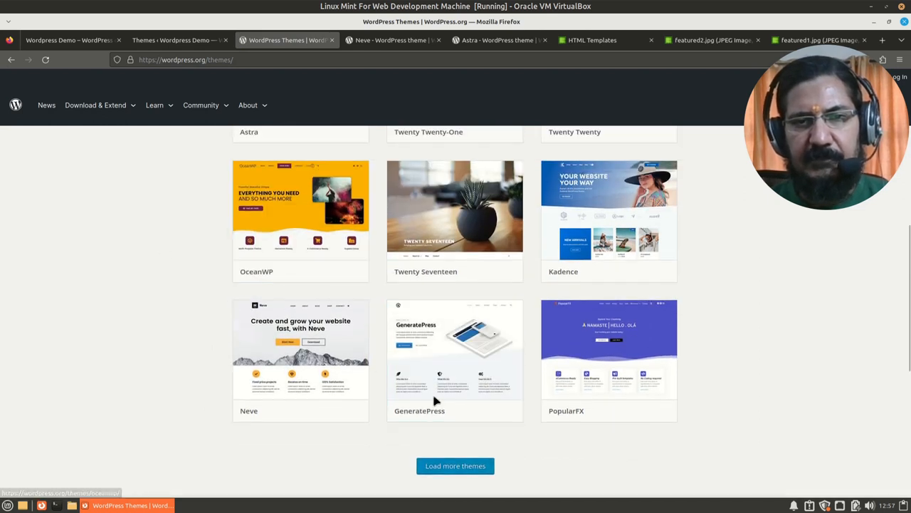
# Download the Astra theme as astra-4.1.5.zip, then open the file manager at the home folder
pyautogui.scroll(3)
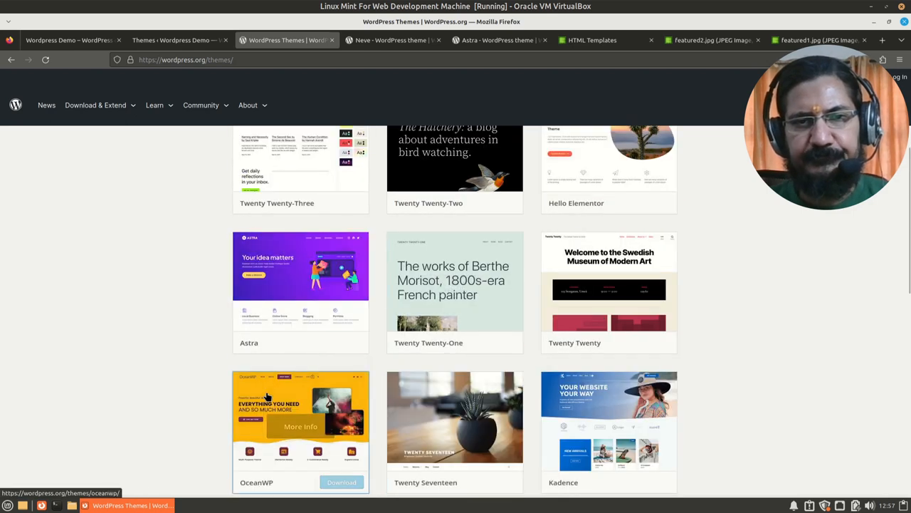
pyautogui.moveTo(293, 330)
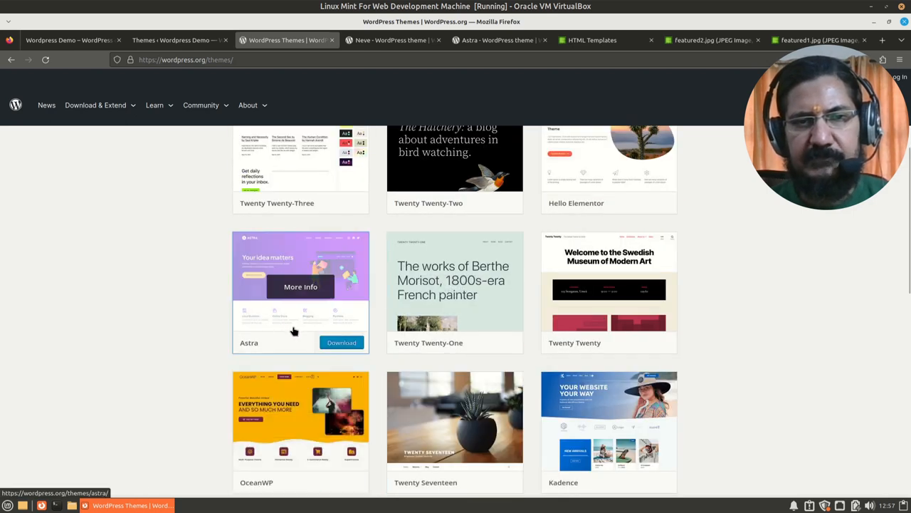
pyautogui.click(341, 341)
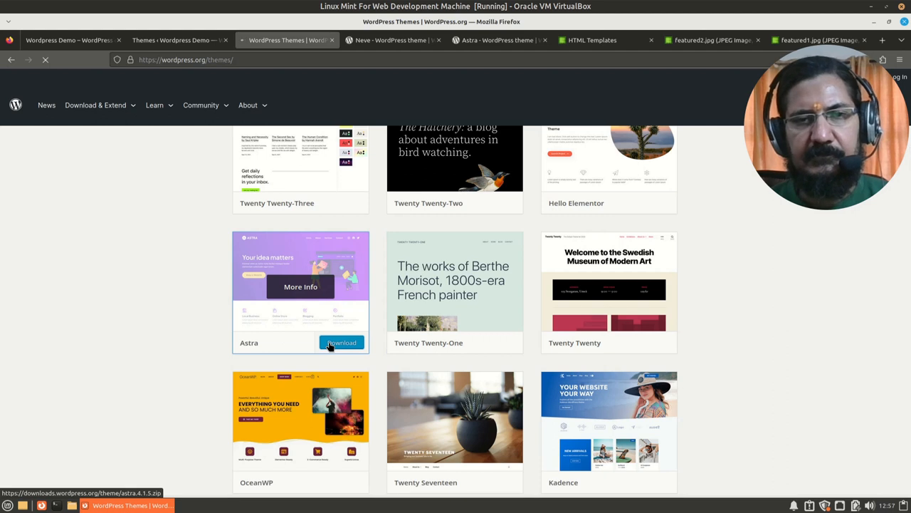
pyautogui.click(342, 341)
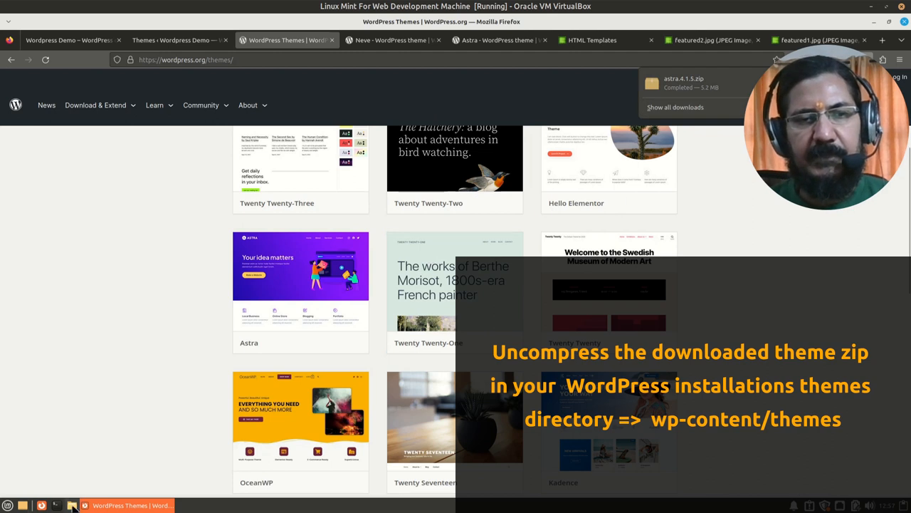
pyautogui.click(71, 504)
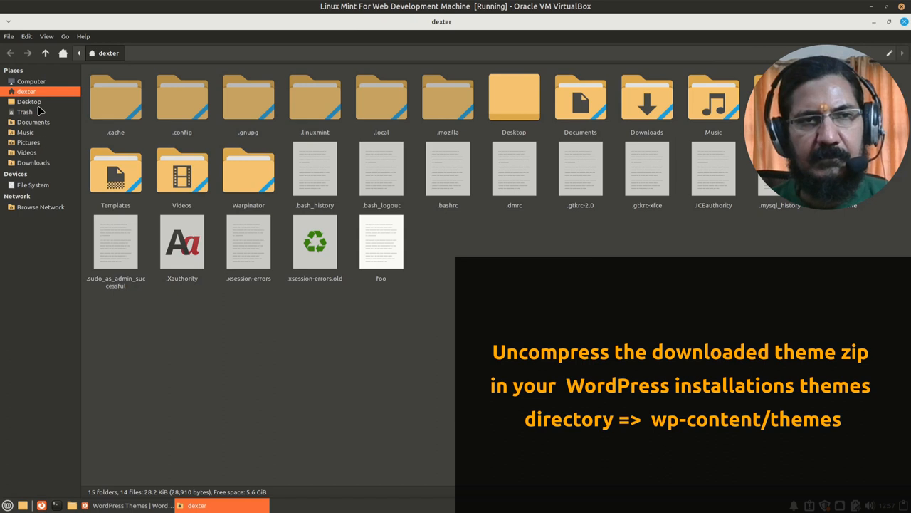
pyautogui.moveTo(39, 154)
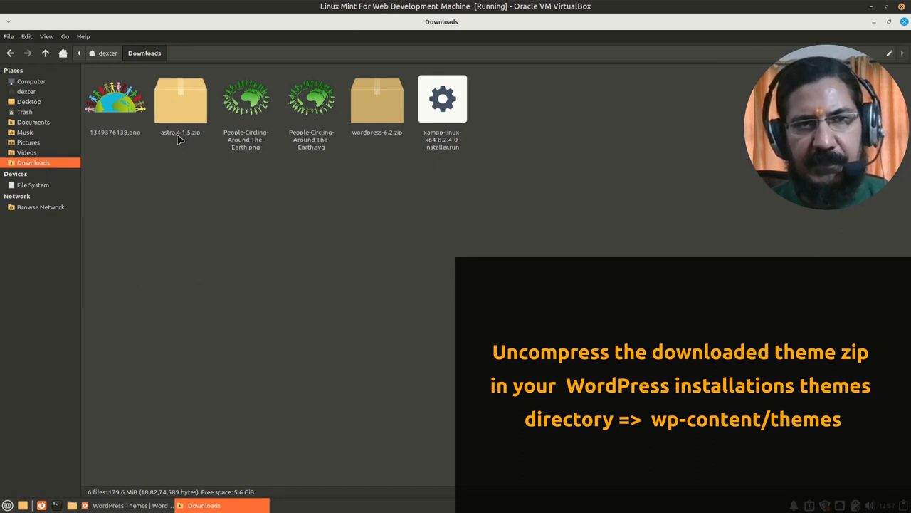
pyautogui.moveTo(191, 104)
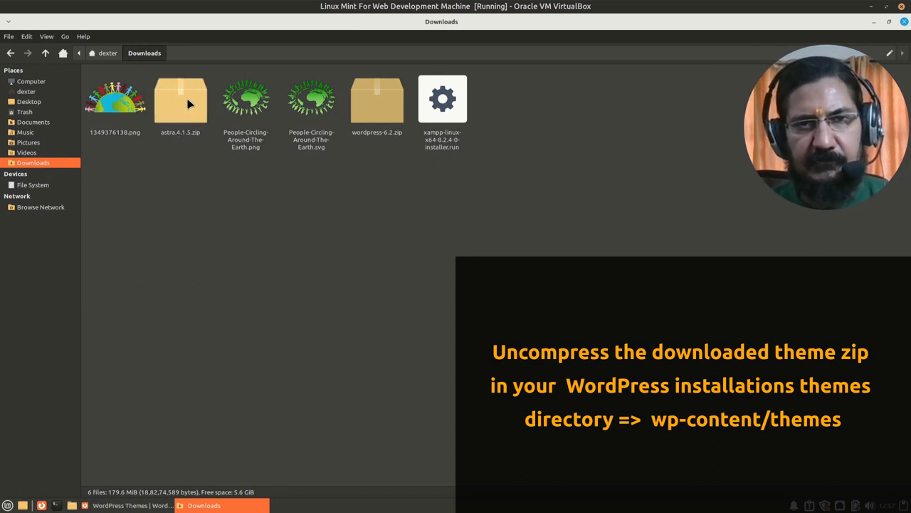
# Copy astra-4.1.5.zip in Downloads and navigate to /var/www/html/
pyautogui.rightClick(180, 100)
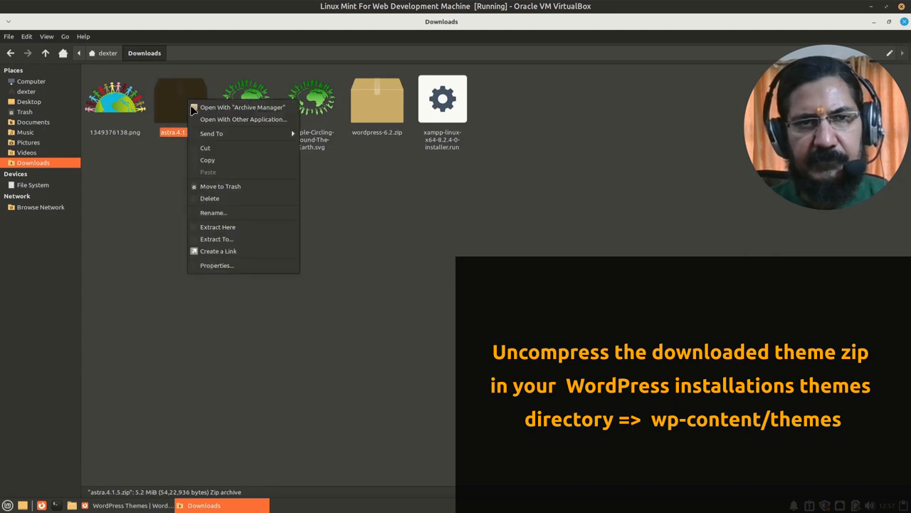
pyautogui.click(259, 165)
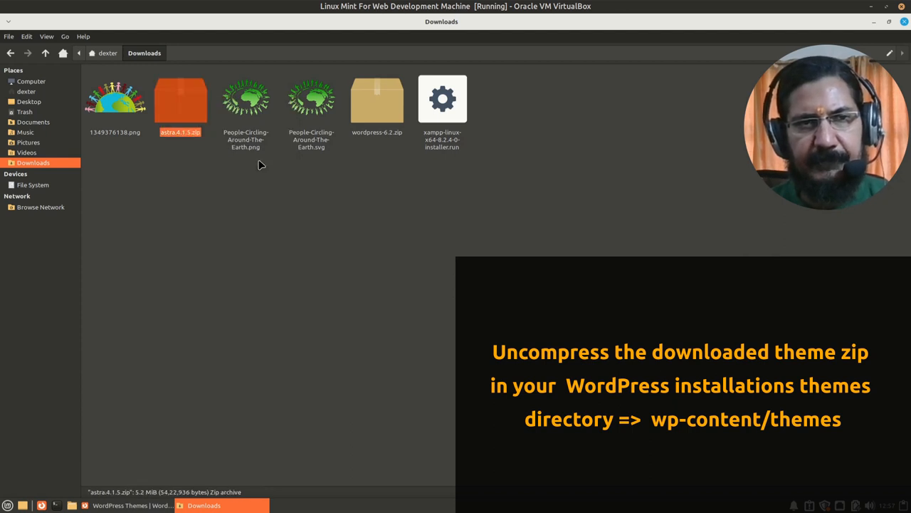
pyautogui.moveTo(221, 57)
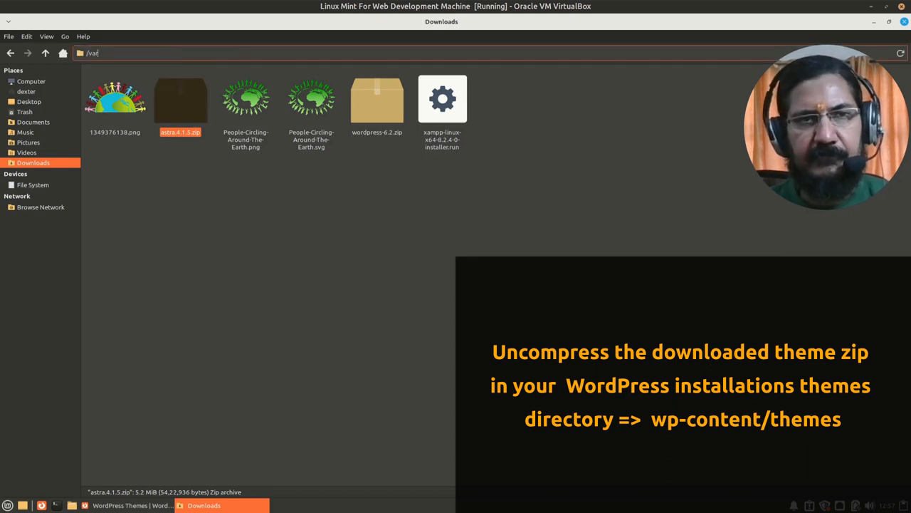
pyautogui.write('/var/www/html/')
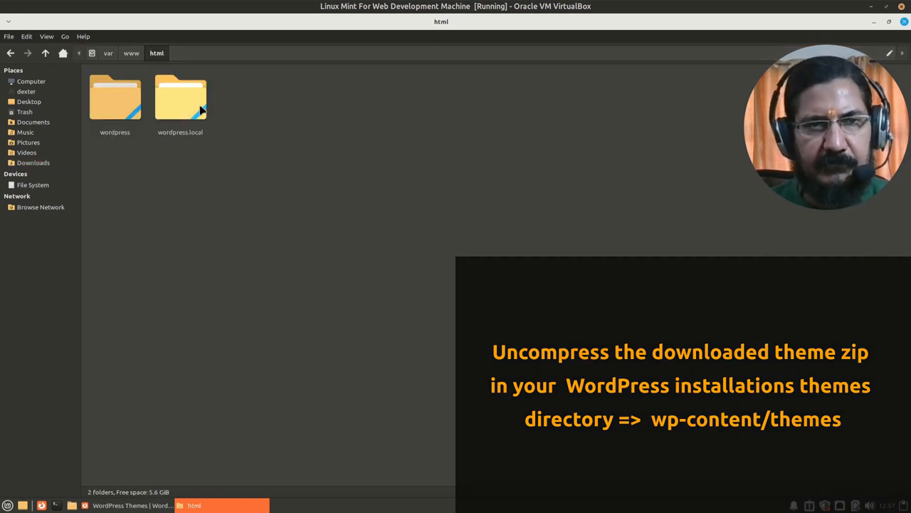
# Navigate into wordpress.local/public_html/wp-content/themes in Nemo
pyautogui.doubleClick(179, 97)
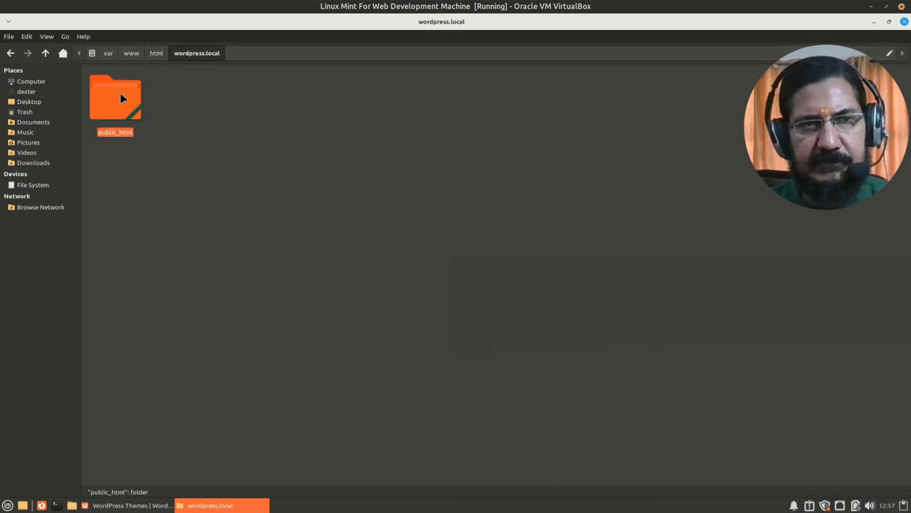
pyautogui.doubleClick(114, 97)
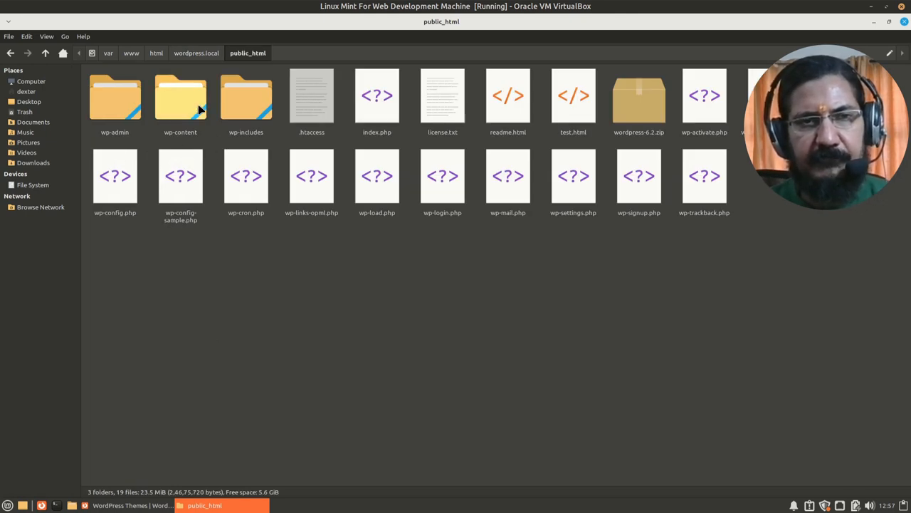
pyautogui.click(179, 99)
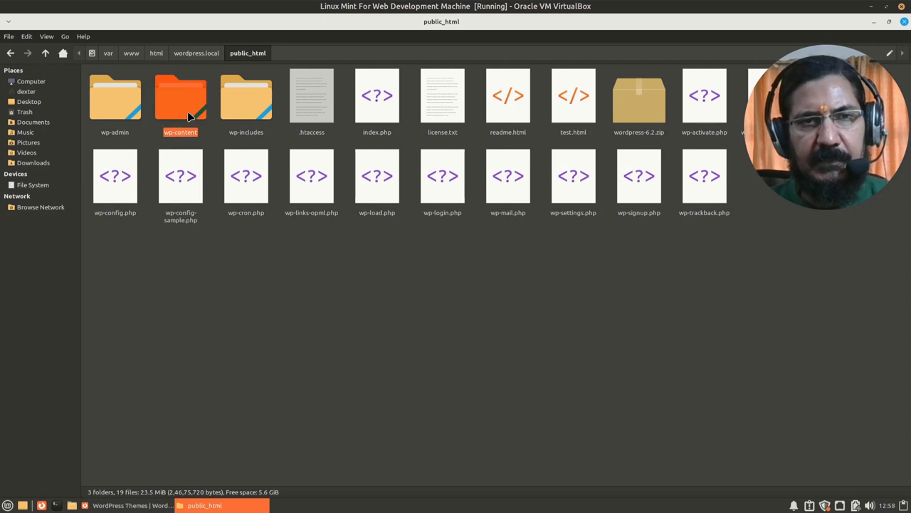
pyautogui.doubleClick(179, 97)
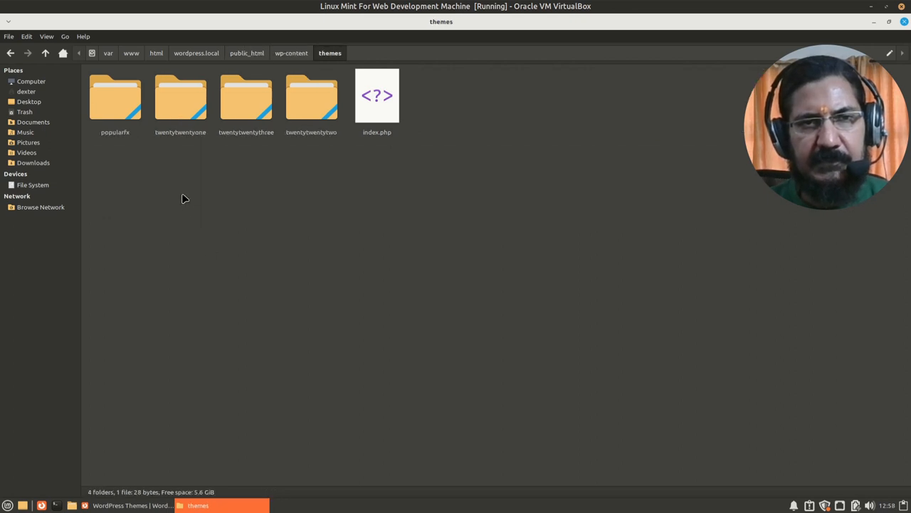
pyautogui.moveTo(285, 198)
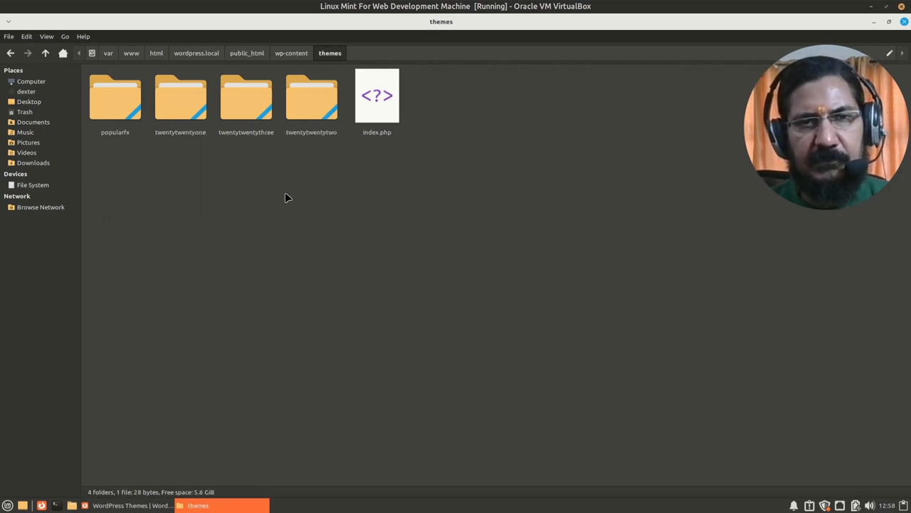
# Reopen the themes folder as root via the context menu
pyautogui.rightClick(285, 196)
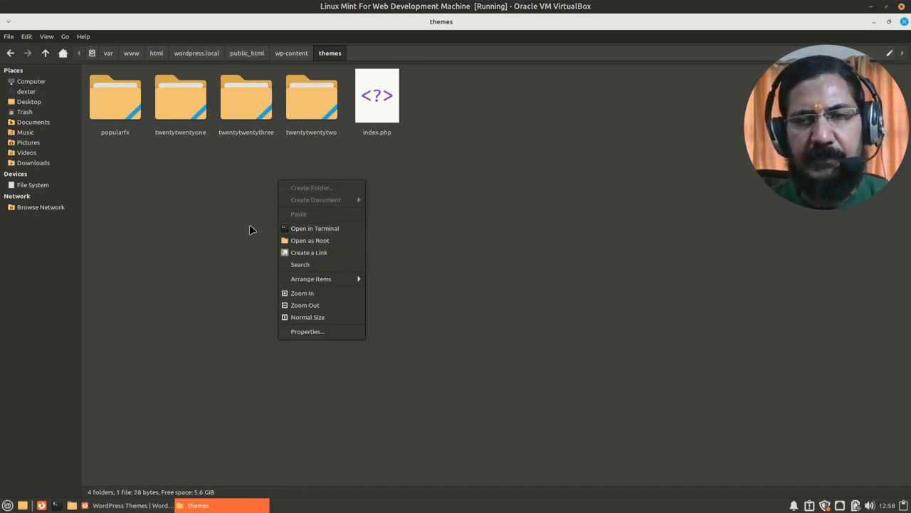
pyautogui.click(287, 305)
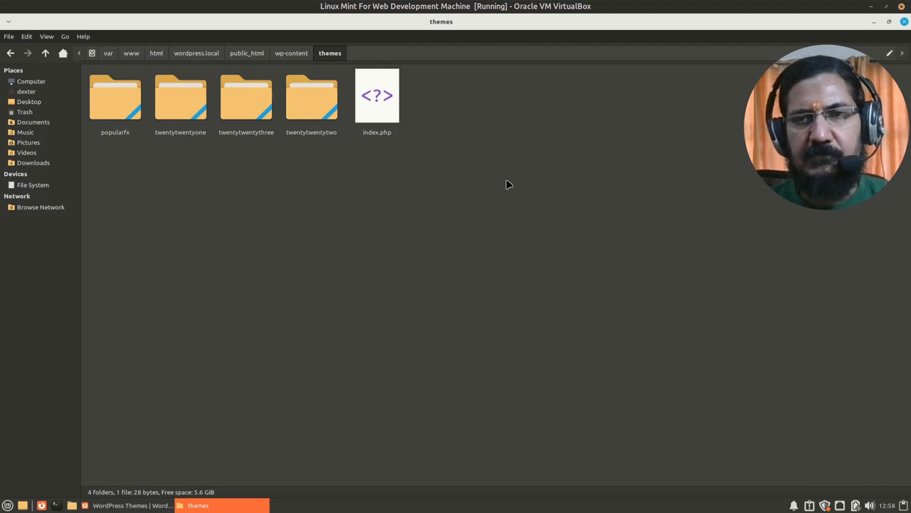
pyautogui.moveTo(393, 246)
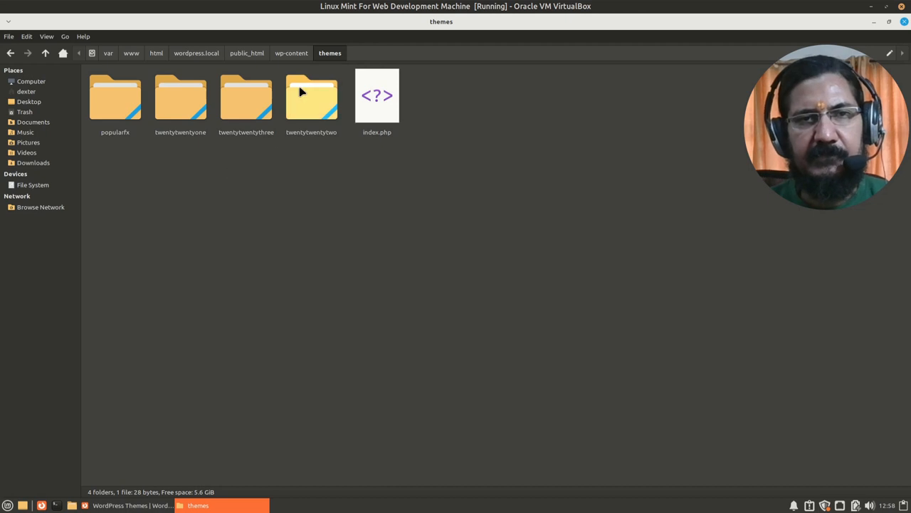
pyautogui.moveTo(302, 194)
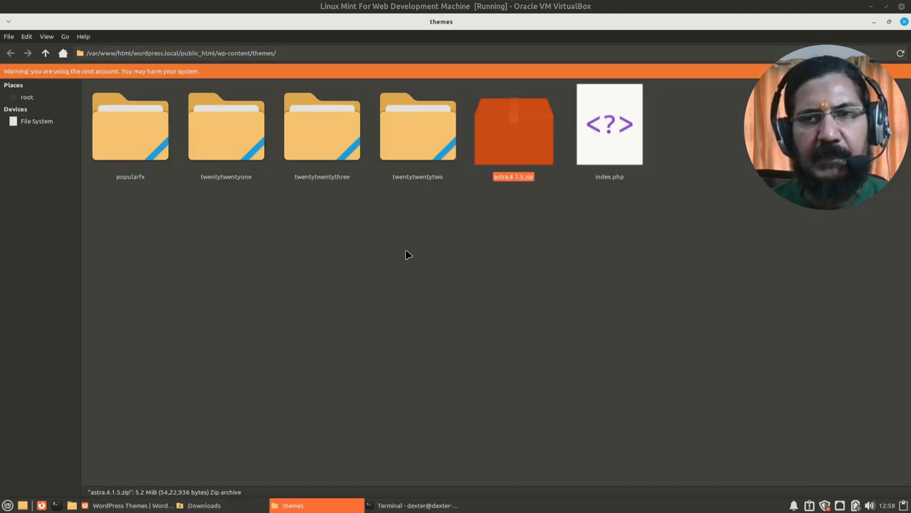
pyautogui.moveTo(469, 273)
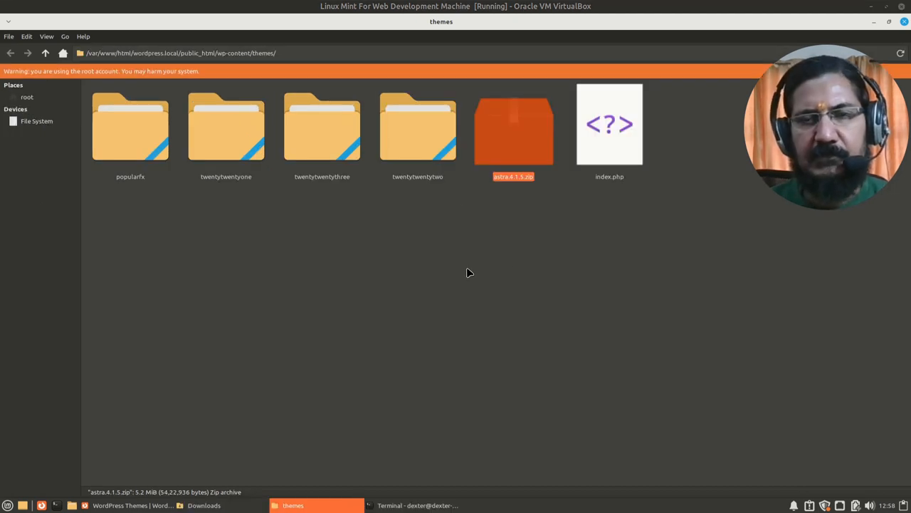
# Extract astra.4.1.5.zip here to create the astra theme folder, then return to Firefox
pyautogui.rightClick(512, 128)
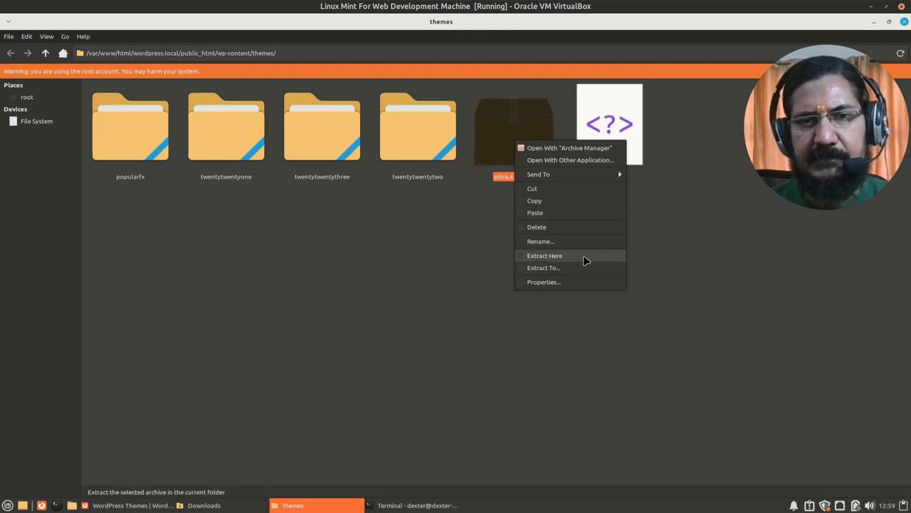
pyautogui.click(544, 257)
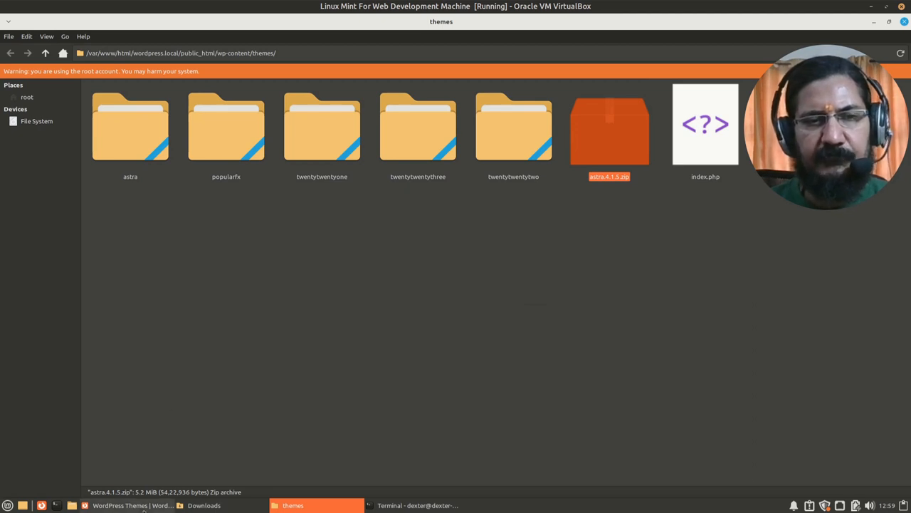
pyautogui.click(131, 504)
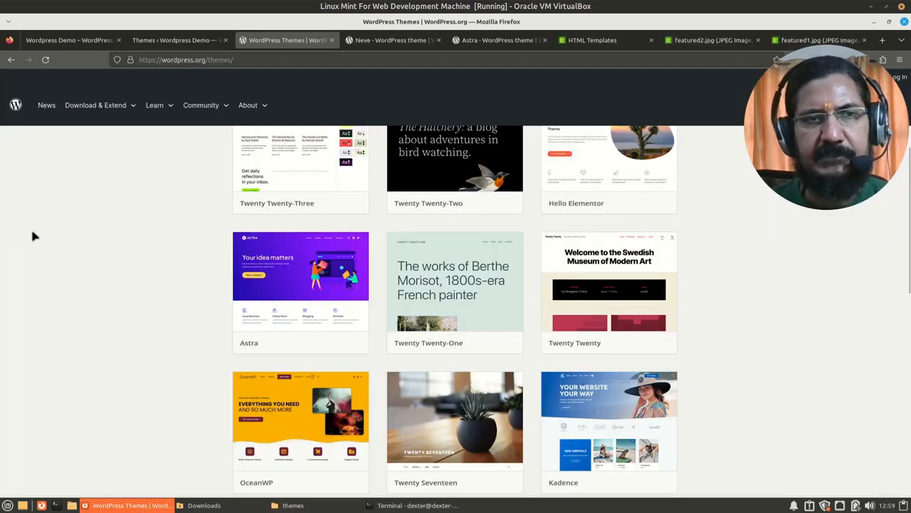
# Reload Appearance > Themes in the admin so Astra appears among installed themes
pyautogui.click(69, 40)
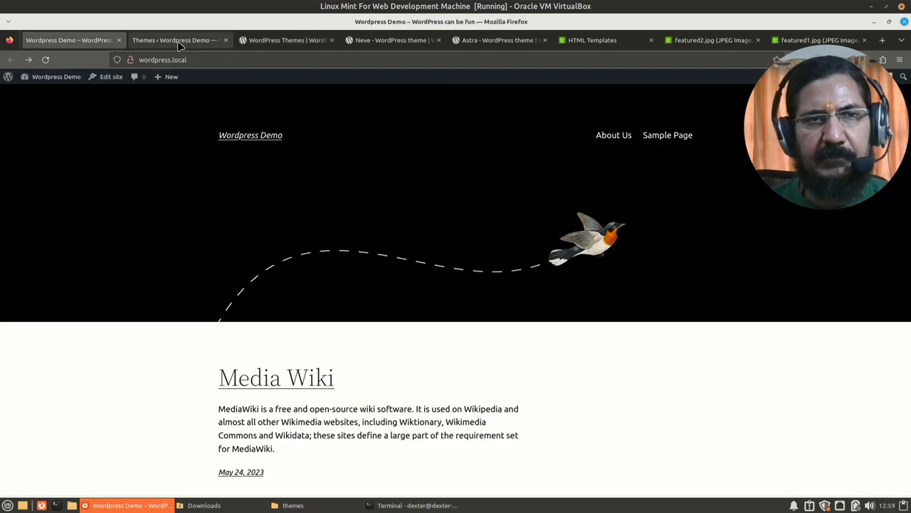
pyautogui.click(174, 40)
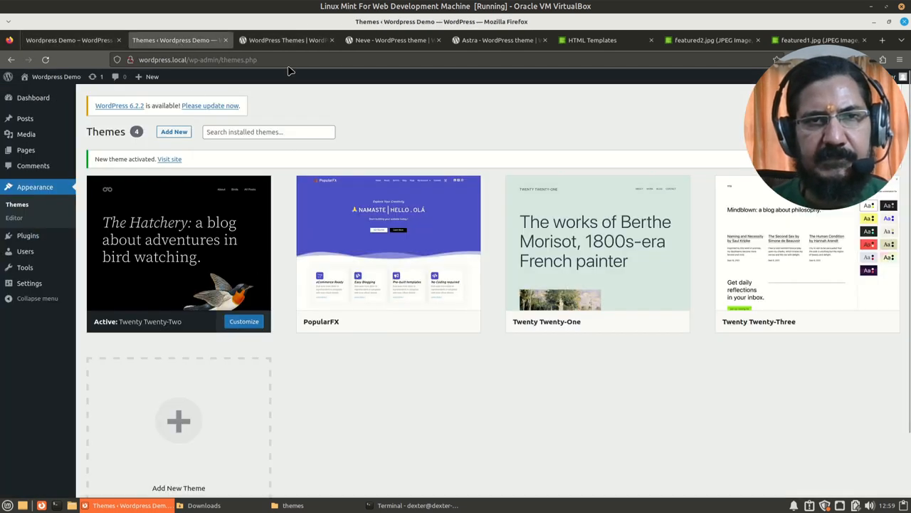
pyautogui.click(17, 205)
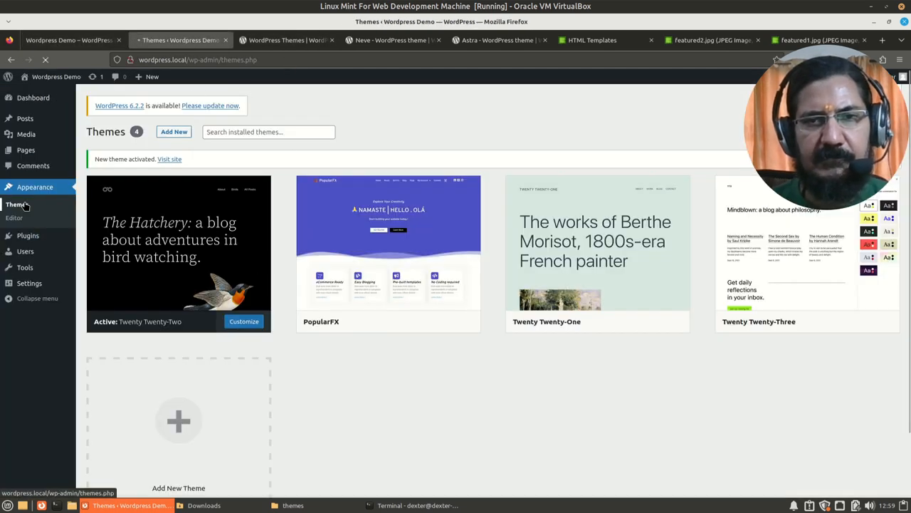
pyautogui.moveTo(401, 416)
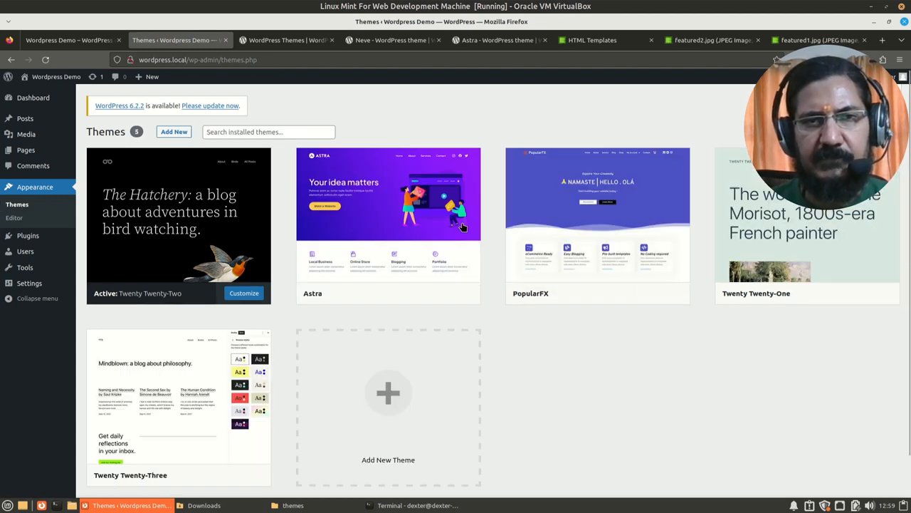
pyautogui.moveTo(387, 213)
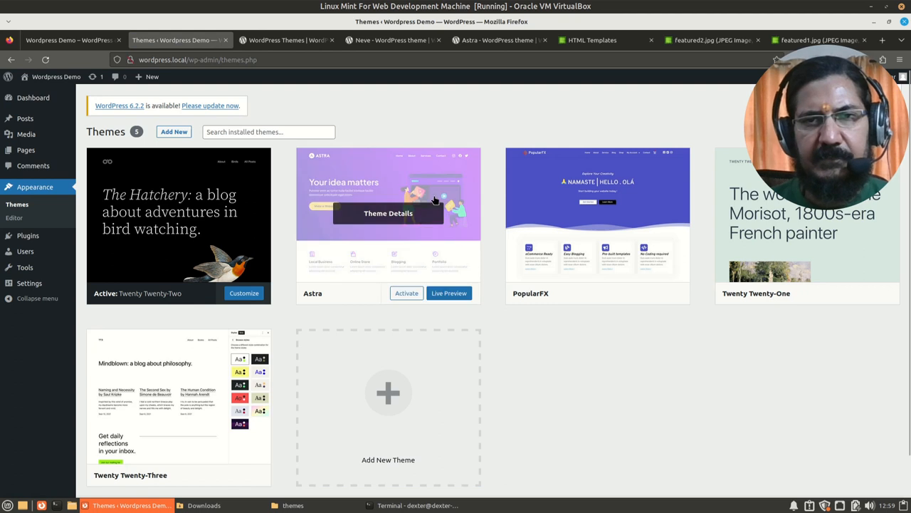
pyautogui.moveTo(481, 348)
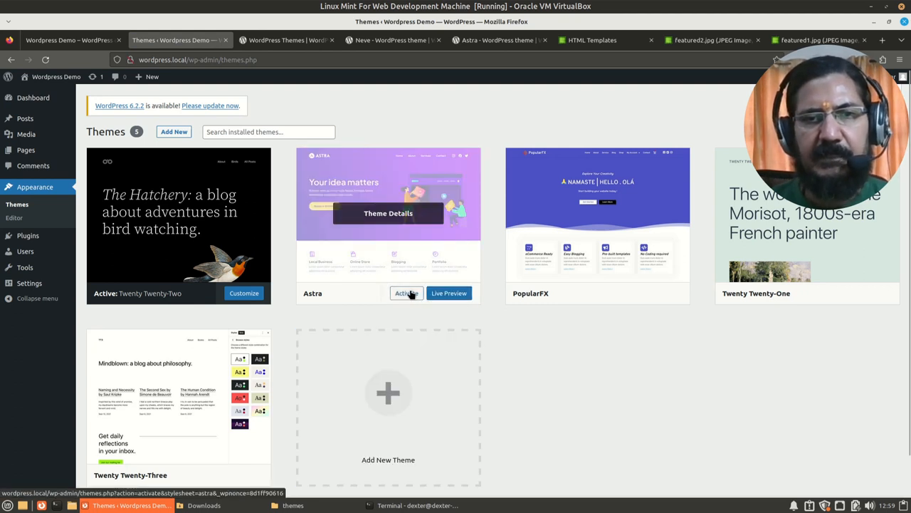
# Activate the Astra theme and switch to the site's front-end page
pyautogui.click(406, 293)
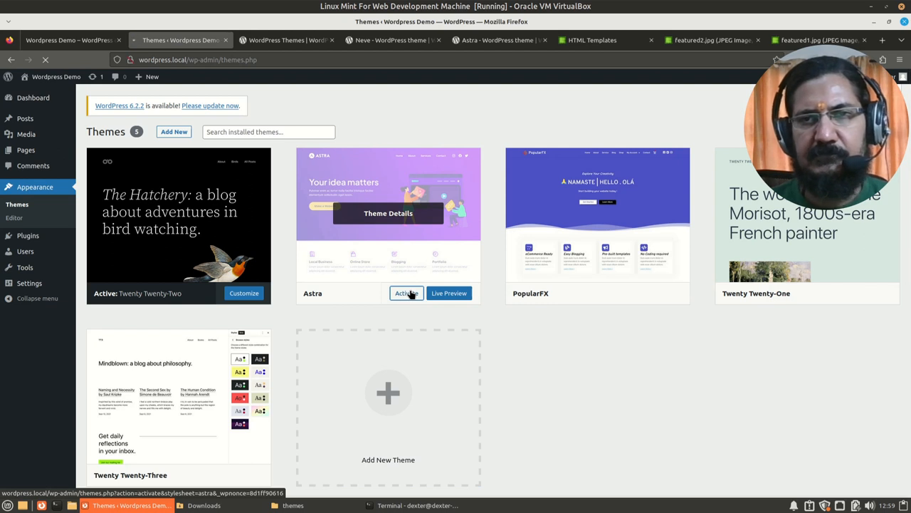
pyautogui.click(408, 294)
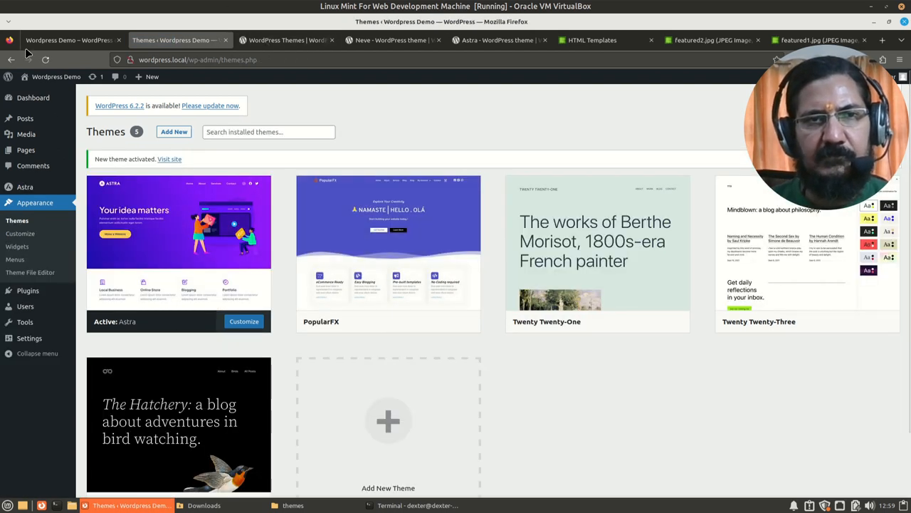
pyautogui.click(68, 40)
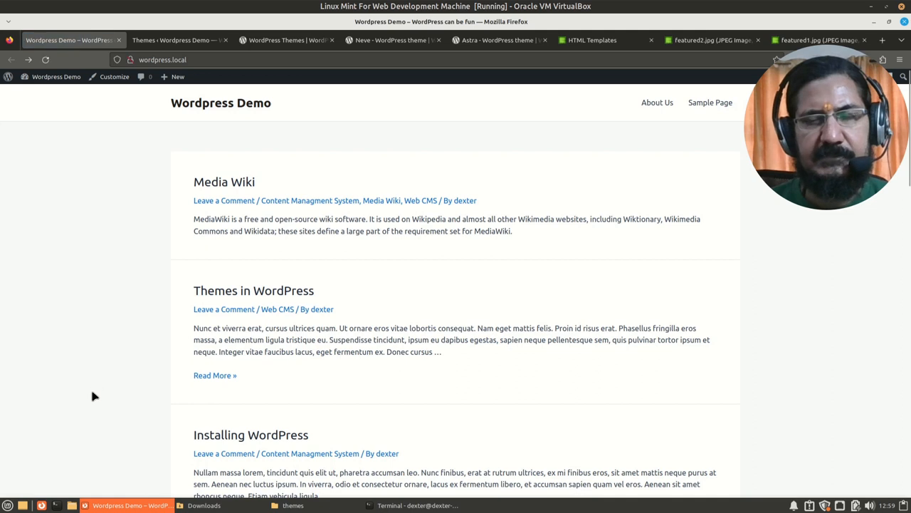
# Scroll through the Astra-styled front page posts and back to the top
pyautogui.scroll(-3)
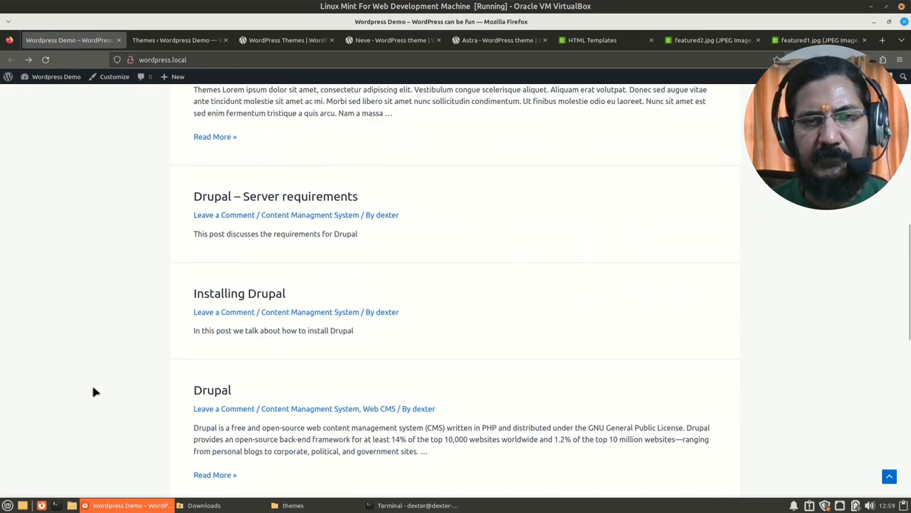
pyautogui.scroll(3)
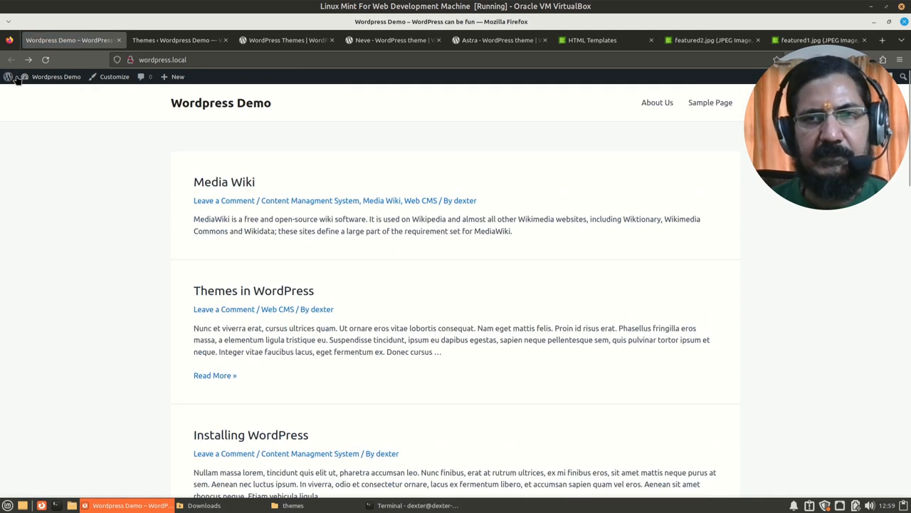
pyautogui.moveTo(362, 242)
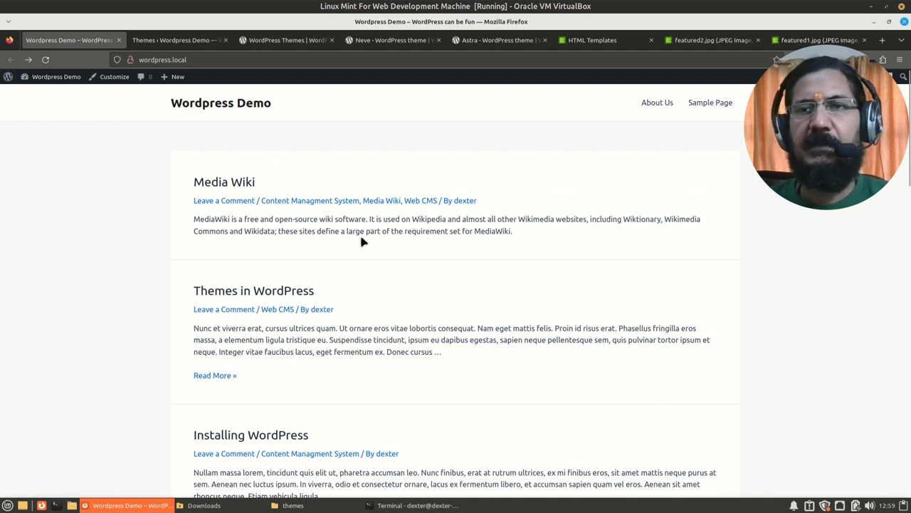
pyautogui.moveTo(368, 241)
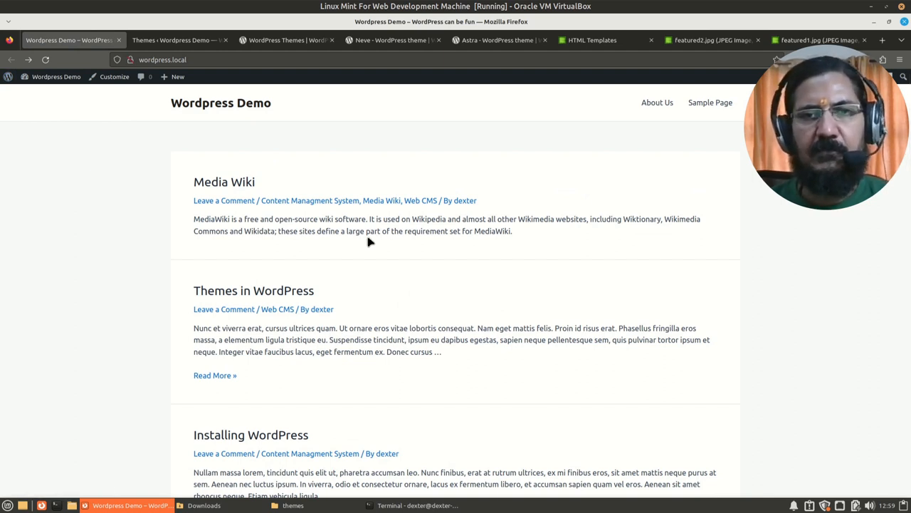
pyautogui.moveTo(356, 249)
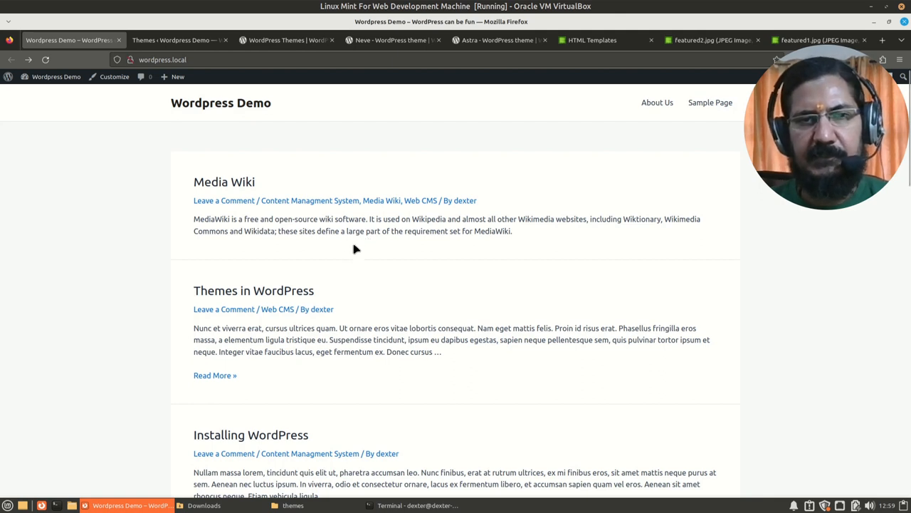
pyautogui.moveTo(373, 288)
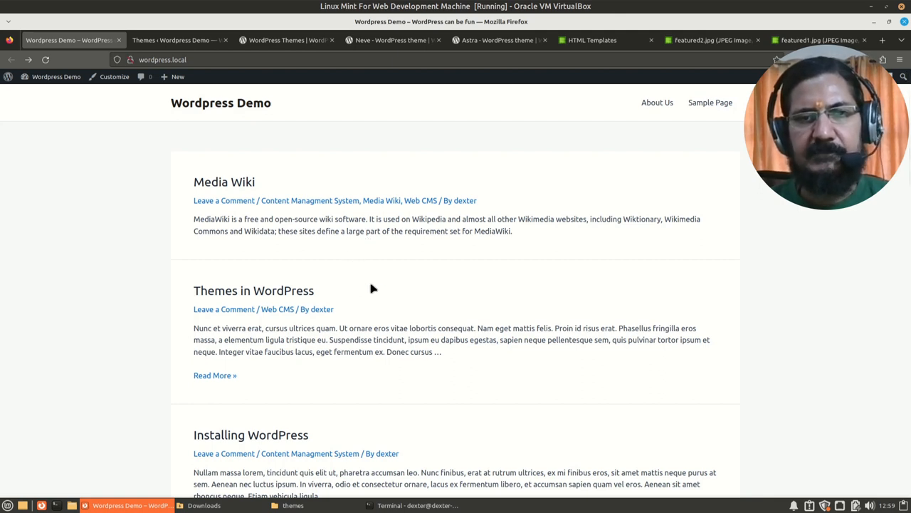
pyautogui.moveTo(235, 107)
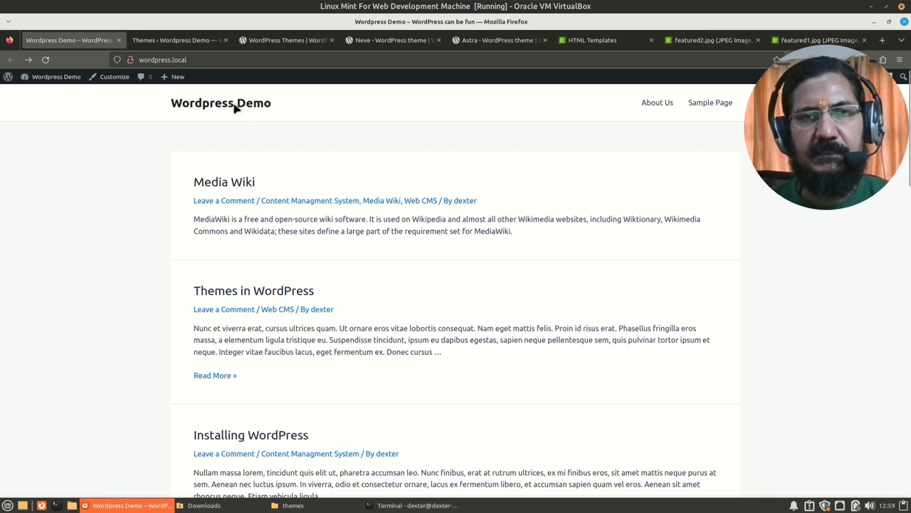
pyautogui.moveTo(630, 238)
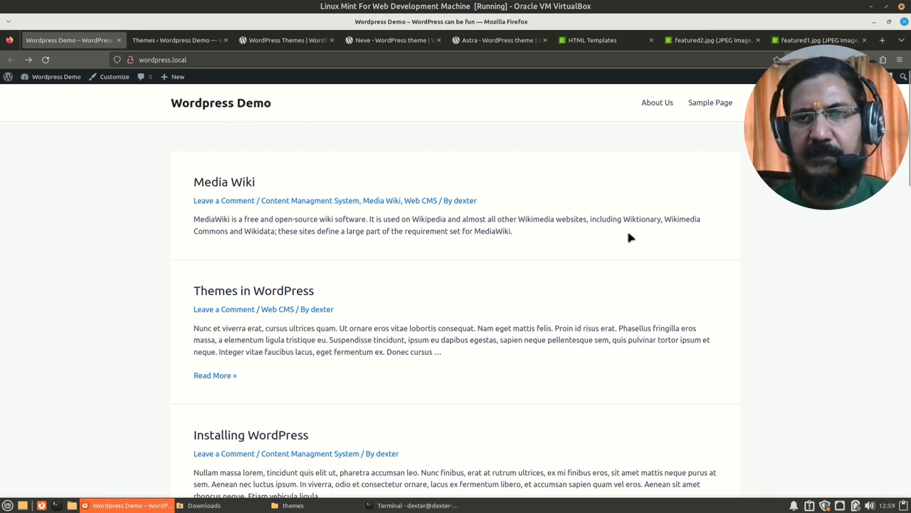